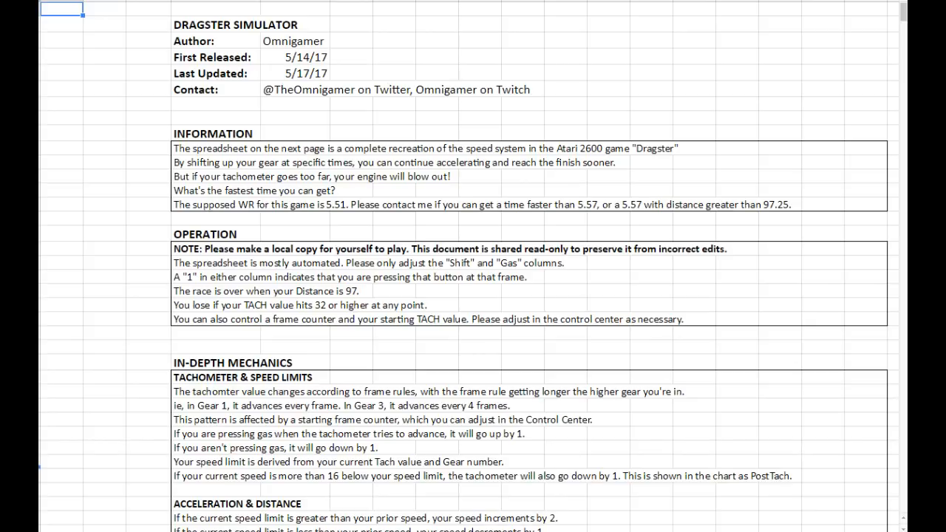
{"action": "mouse_move", "coordinate": [239, 146]}
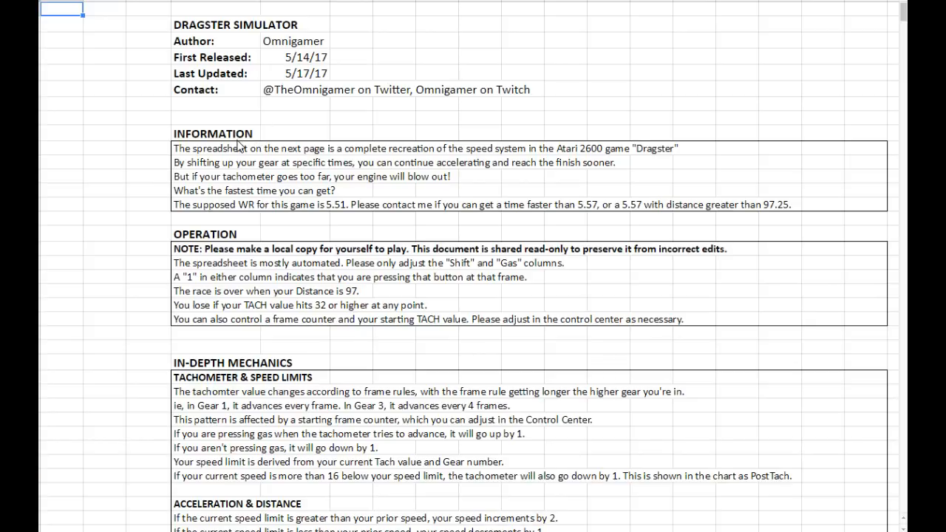
Scroll the distance model sheet, selecting then deselecting the early-frame Shift and GAS inputs.
{"action": "scroll", "scroll_direction": "down", "scroll_amount": 3}
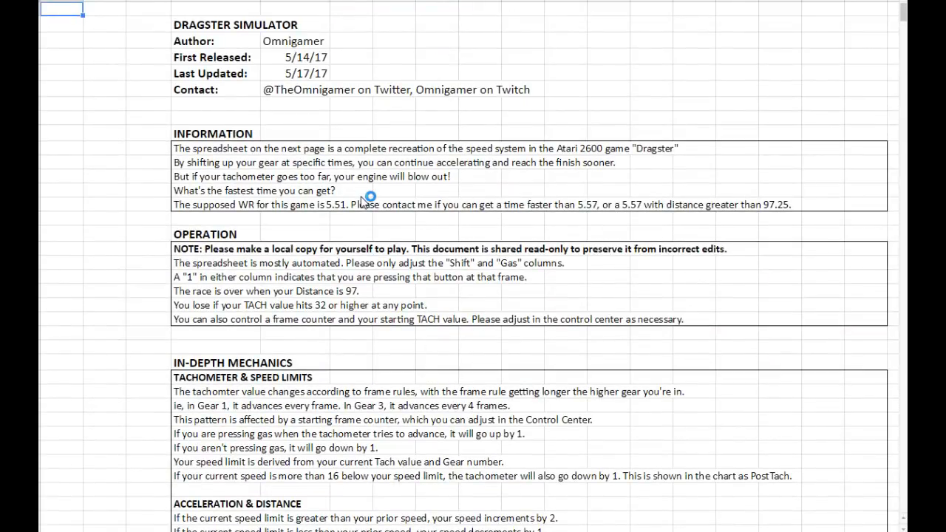
{"action": "mouse_move", "coordinate": [363, 202]}
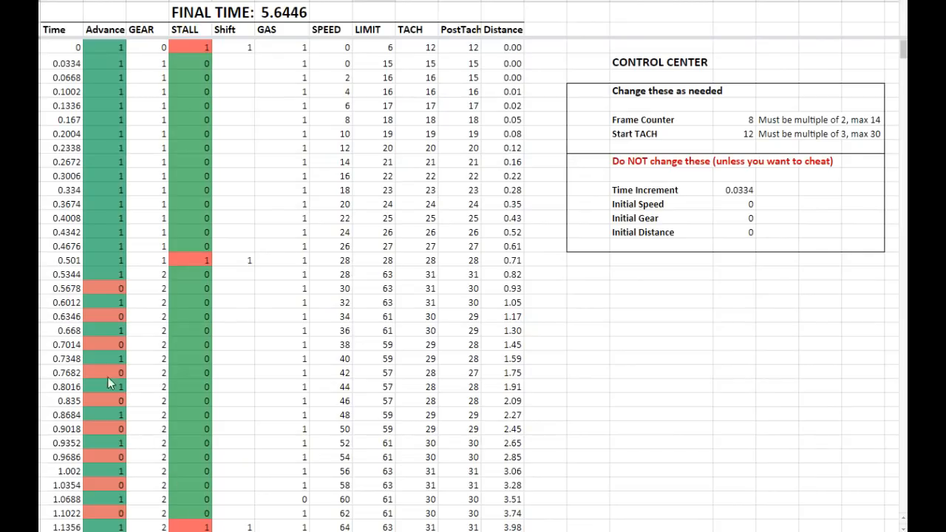
{"action": "mouse_move", "coordinate": [193, 109]}
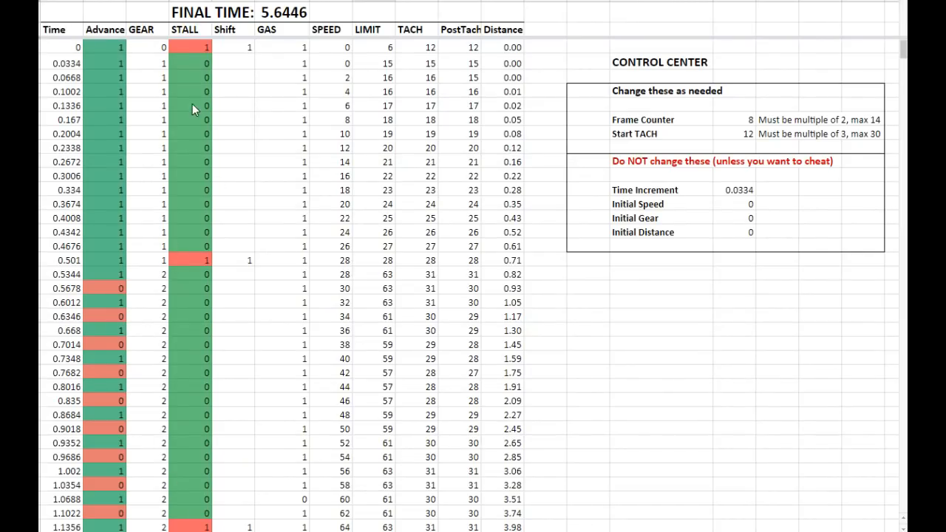
{"action": "mouse_move", "coordinate": [230, 155]}
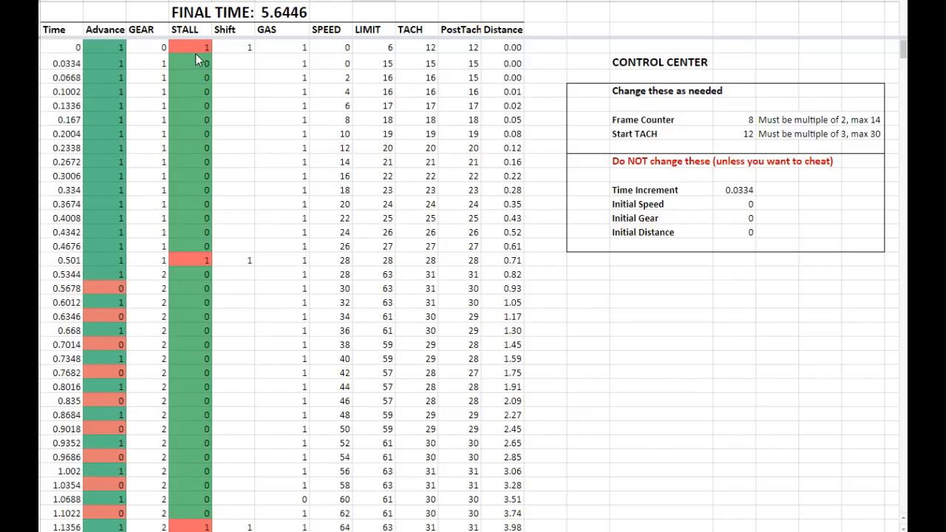
{"action": "mouse_move", "coordinate": [198, 61]}
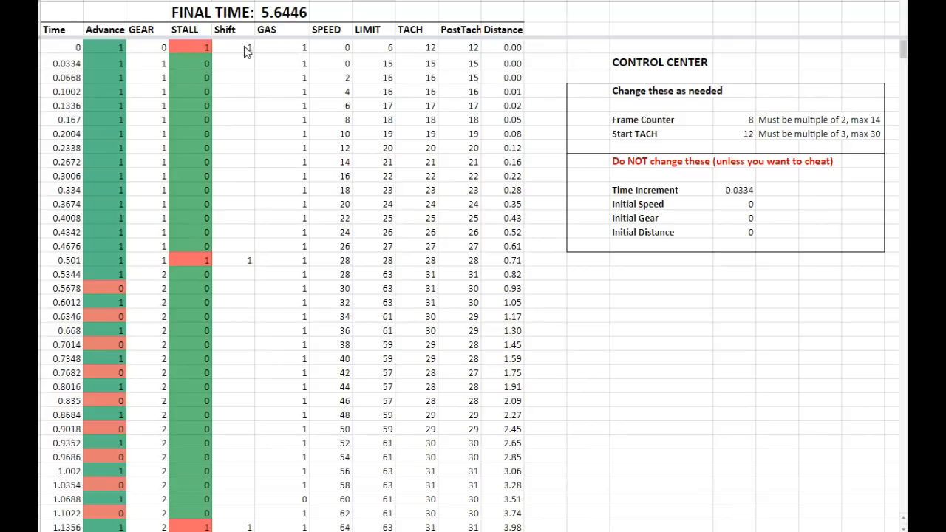
{"action": "left_click", "coordinate": [233, 47]}
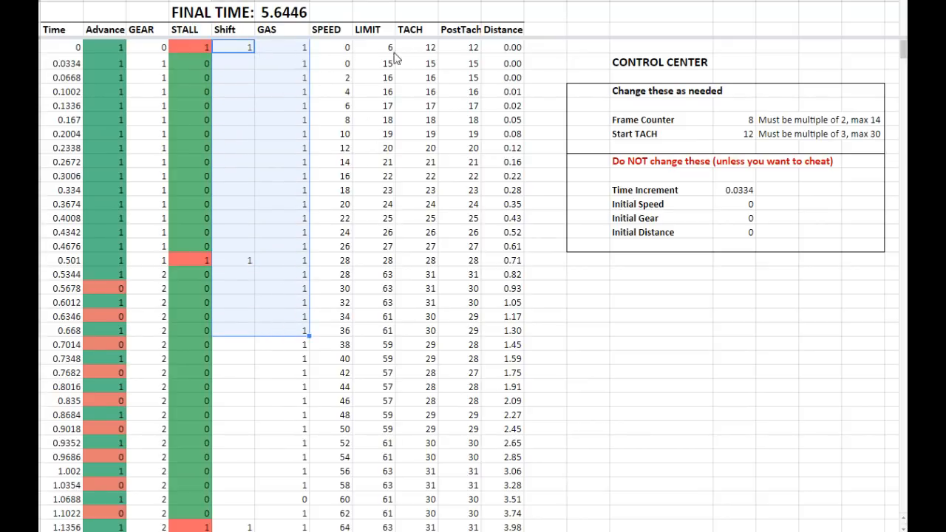
{"action": "mouse_move", "coordinate": [415, 296]}
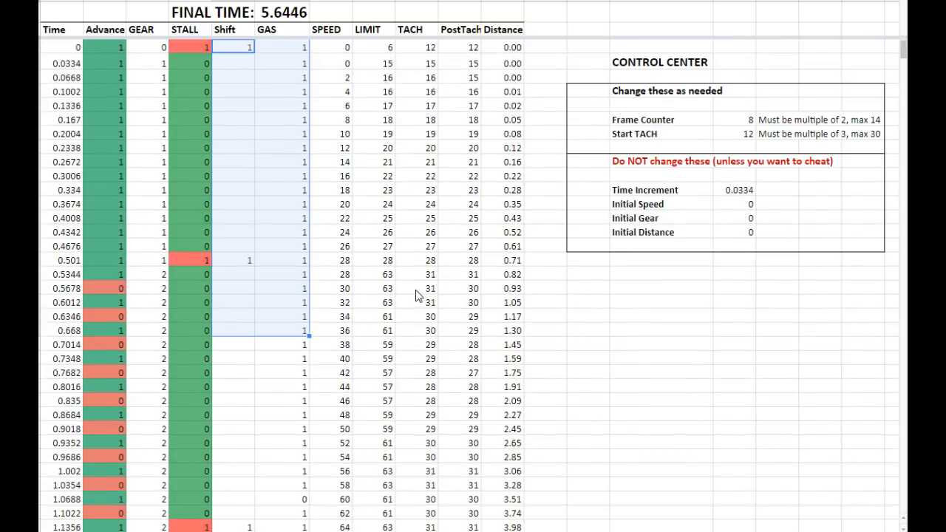
{"action": "left_click", "coordinate": [588, 343]}
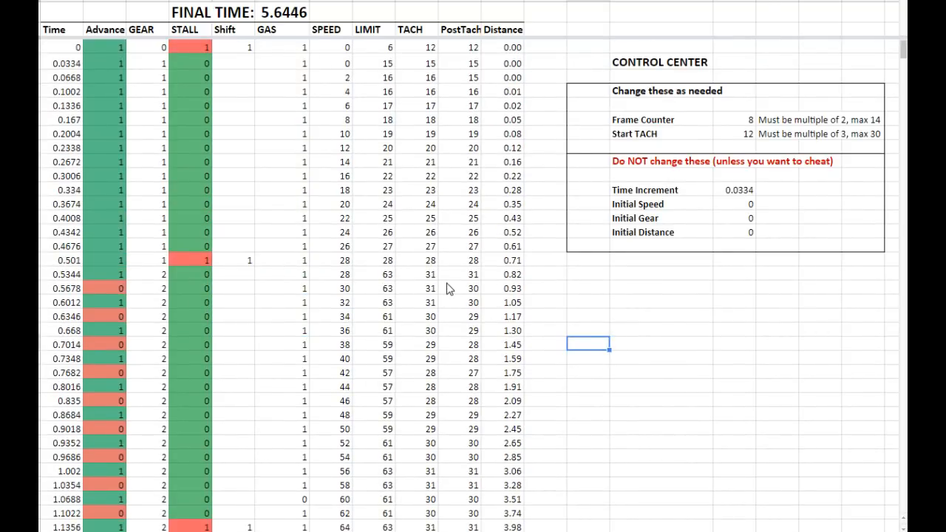
{"action": "mouse_move", "coordinate": [416, 301]}
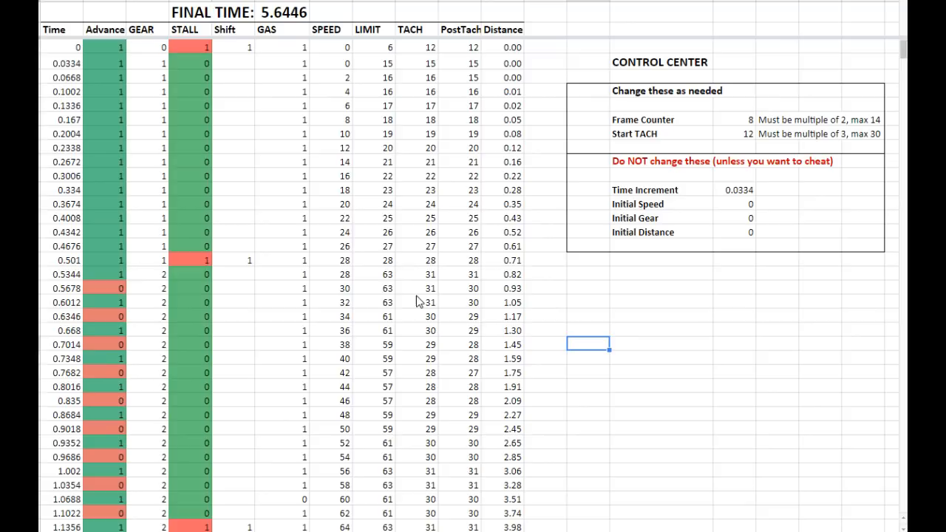
{"action": "mouse_move", "coordinate": [414, 306]}
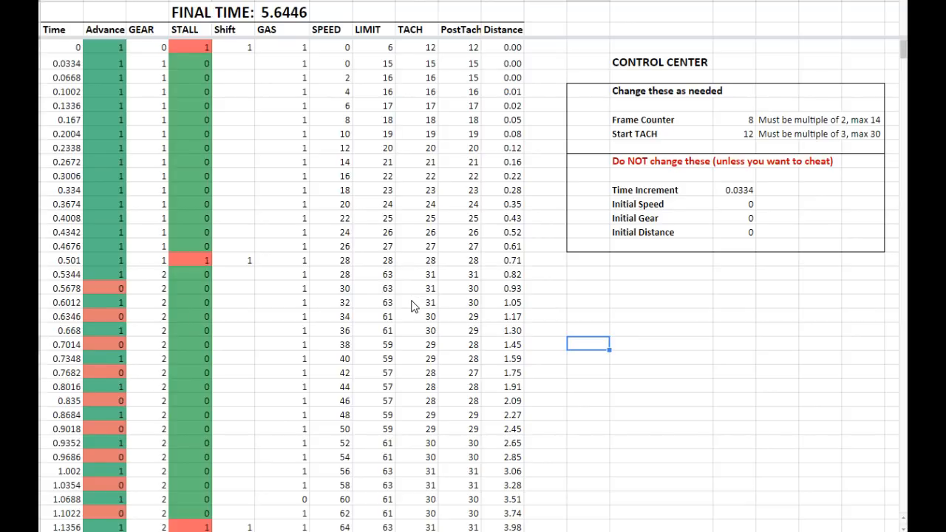
{"action": "mouse_move", "coordinate": [377, 318]}
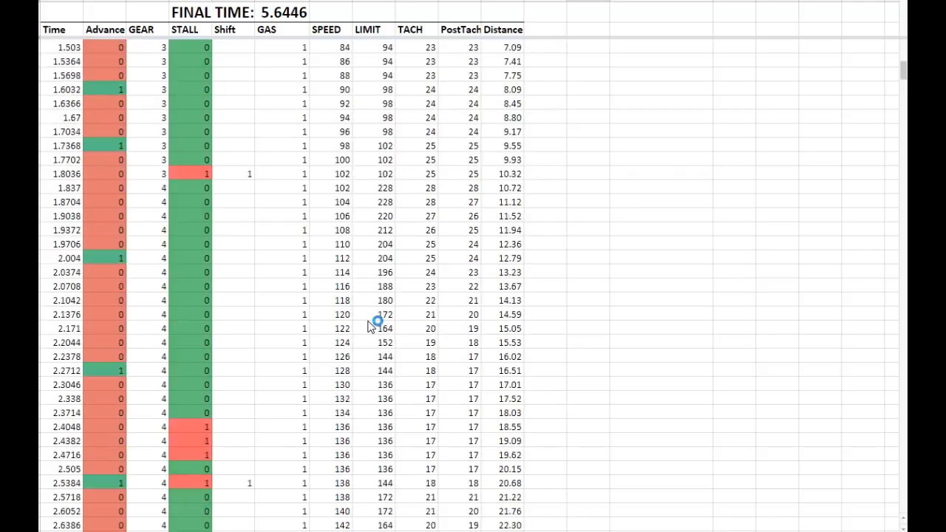
{"action": "scroll", "scroll_direction": "down", "scroll_amount": 3}
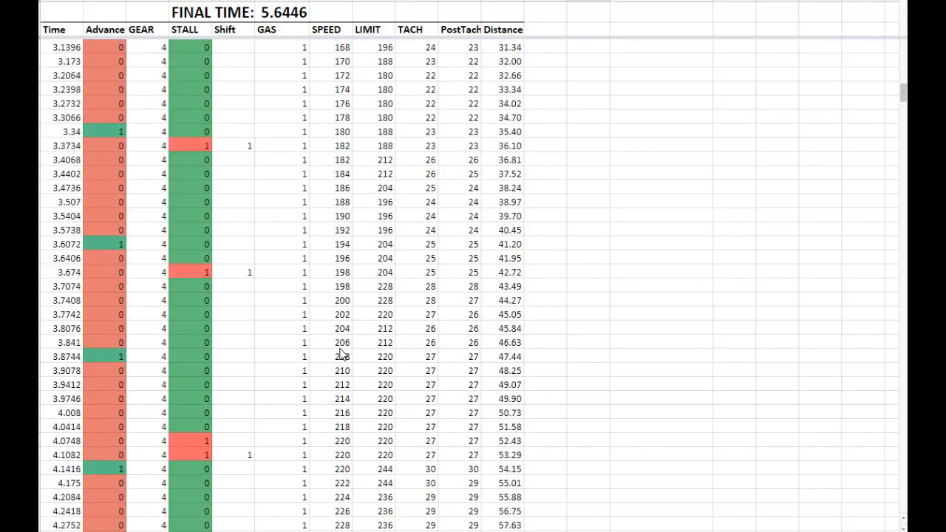
{"action": "scroll", "scroll_direction": "up", "scroll_amount": 3}
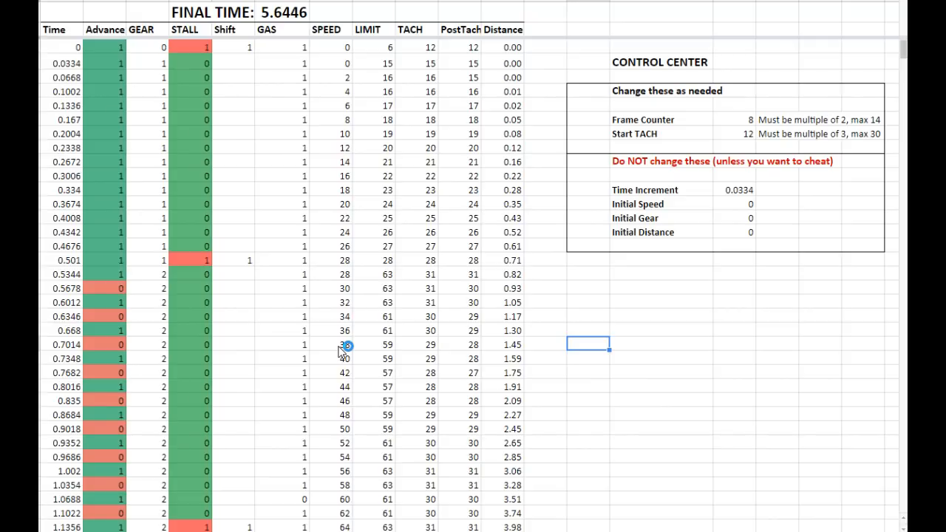
{"action": "mouse_move", "coordinate": [292, 65]}
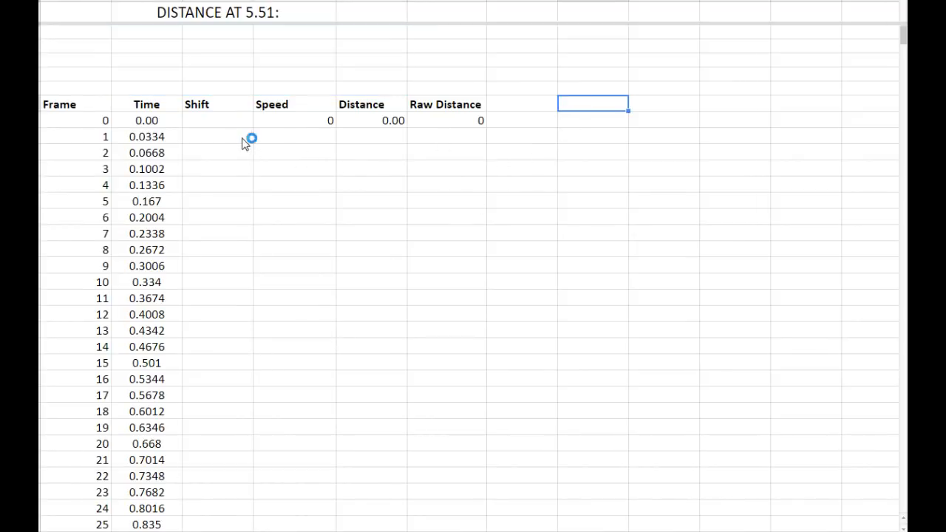
Inspect the Time values for frames 1 and 7 and the frame number 1.
{"action": "left_click", "coordinate": [371, 184]}
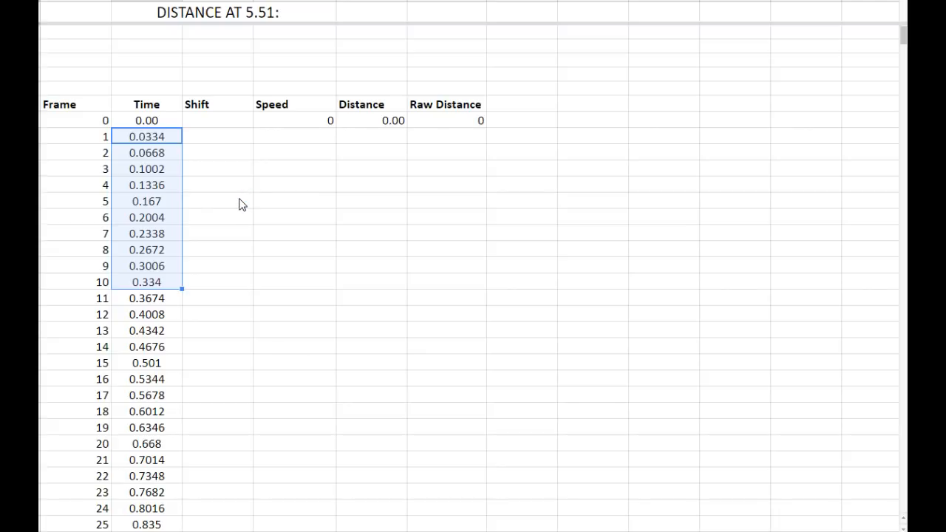
{"action": "left_click", "coordinate": [147, 136]}
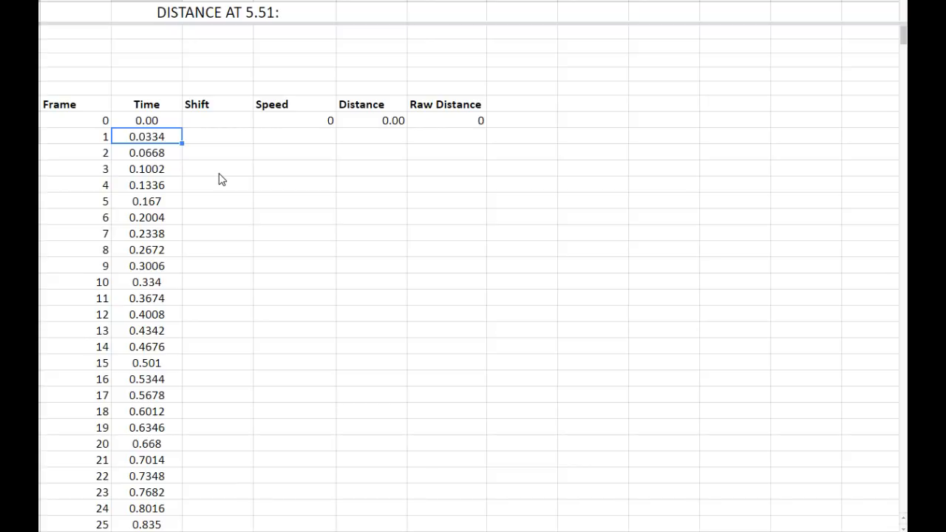
{"action": "mouse_move", "coordinate": [218, 187]}
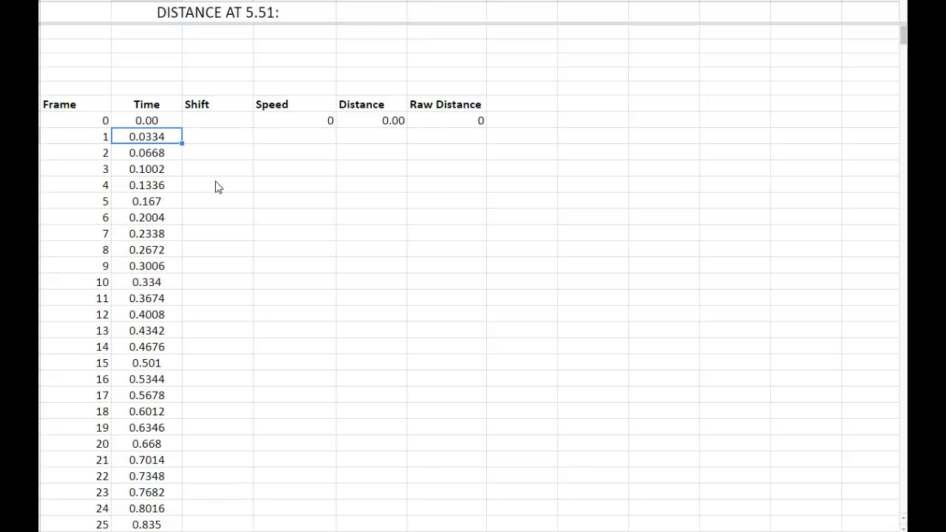
{"action": "mouse_move", "coordinate": [205, 187]}
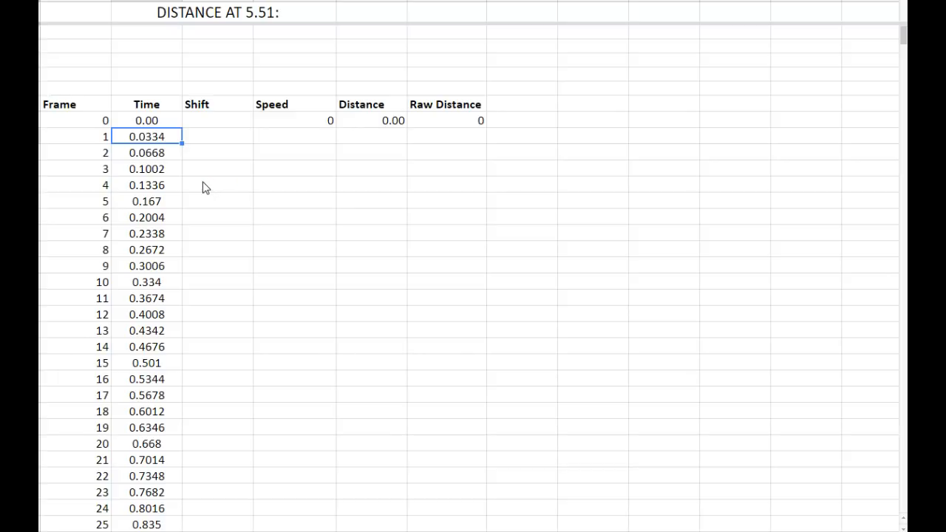
{"action": "mouse_move", "coordinate": [140, 140]}
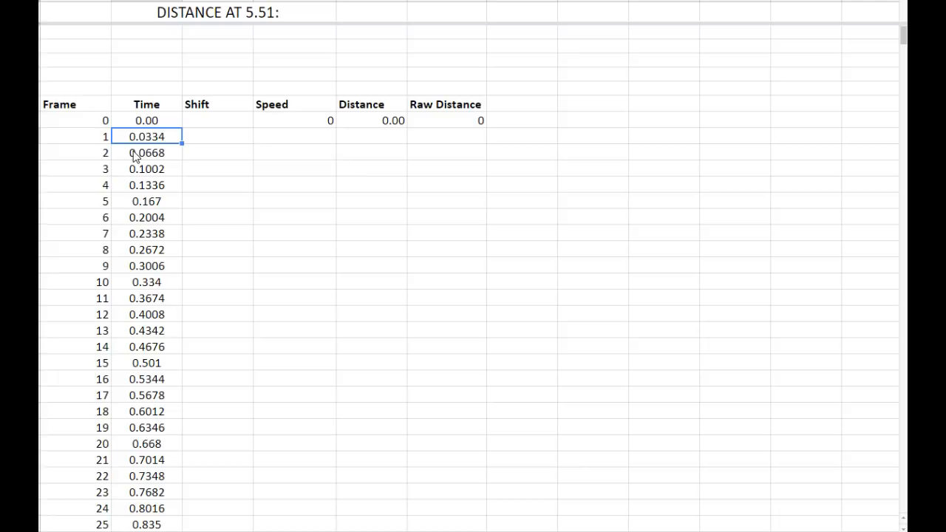
{"action": "mouse_move", "coordinate": [148, 171]}
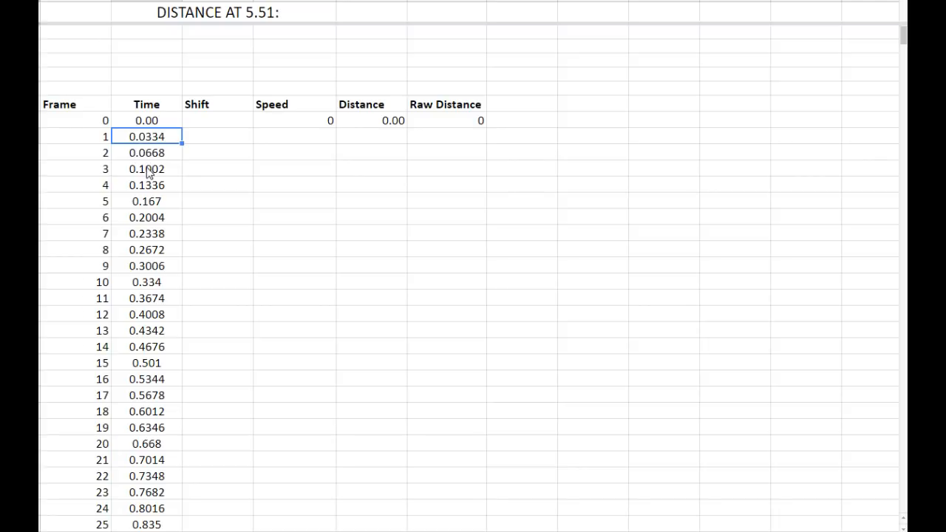
{"action": "mouse_move", "coordinate": [147, 197]}
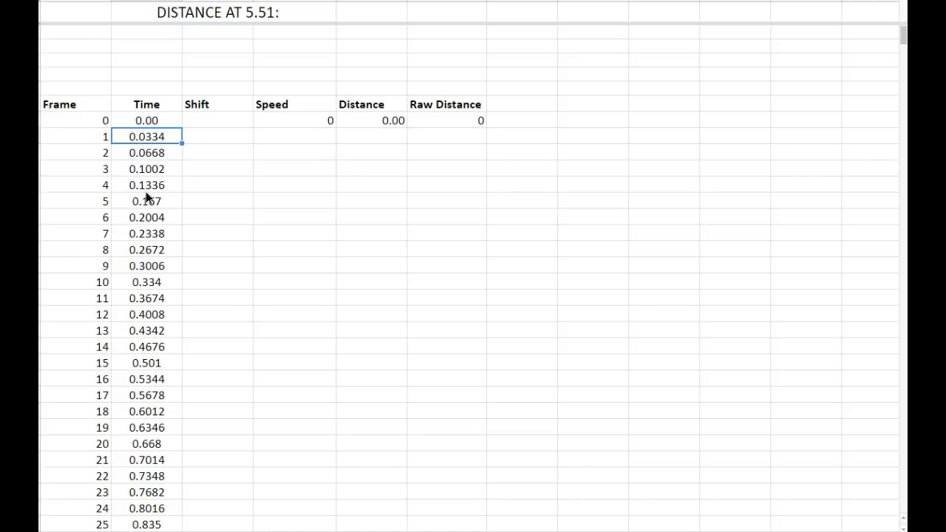
{"action": "left_click", "coordinate": [146, 234]}
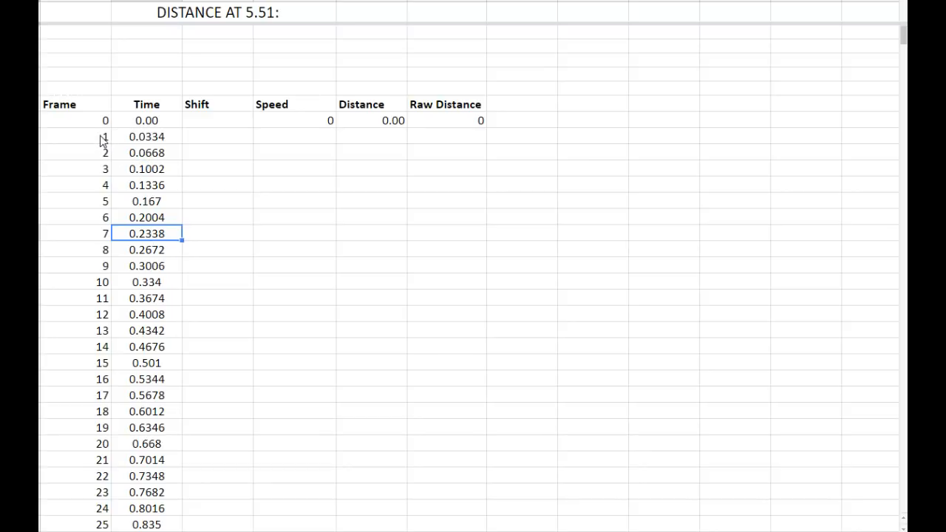
{"action": "left_click", "coordinate": [73, 136]}
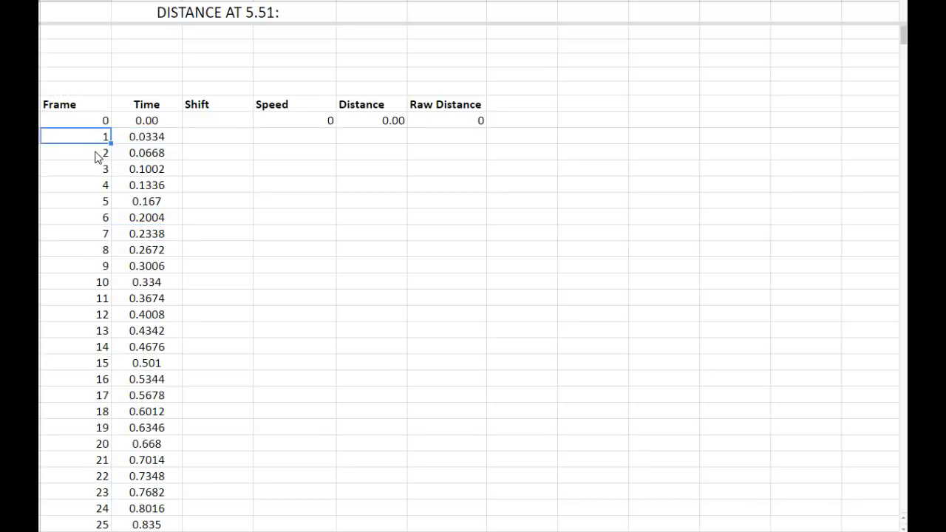
{"action": "mouse_move", "coordinate": [196, 151]}
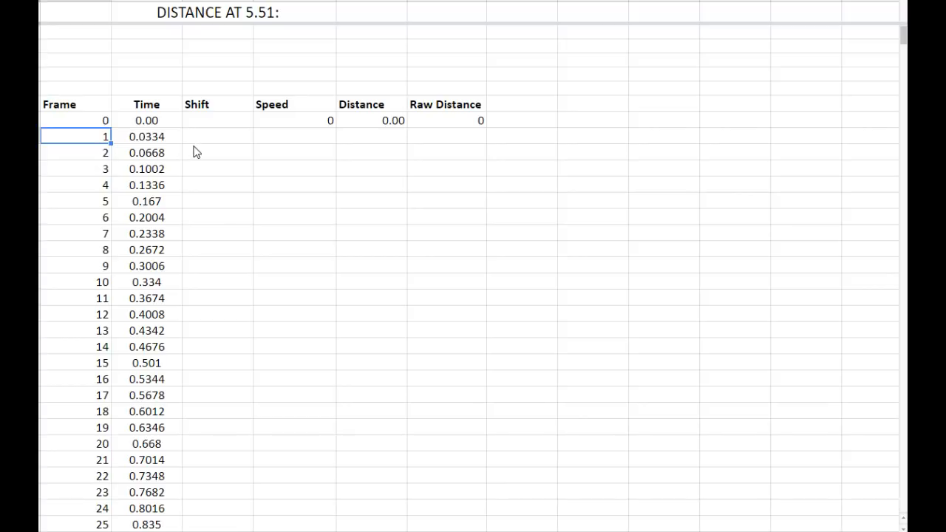
{"action": "scroll", "scroll_direction": "down", "scroll_amount": 3}
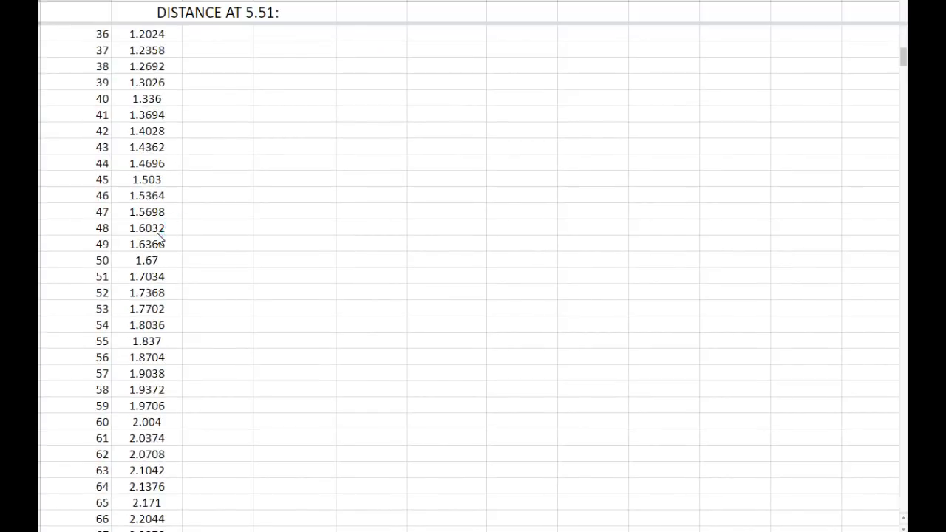
{"action": "scroll", "scroll_direction": "down", "scroll_amount": 3}
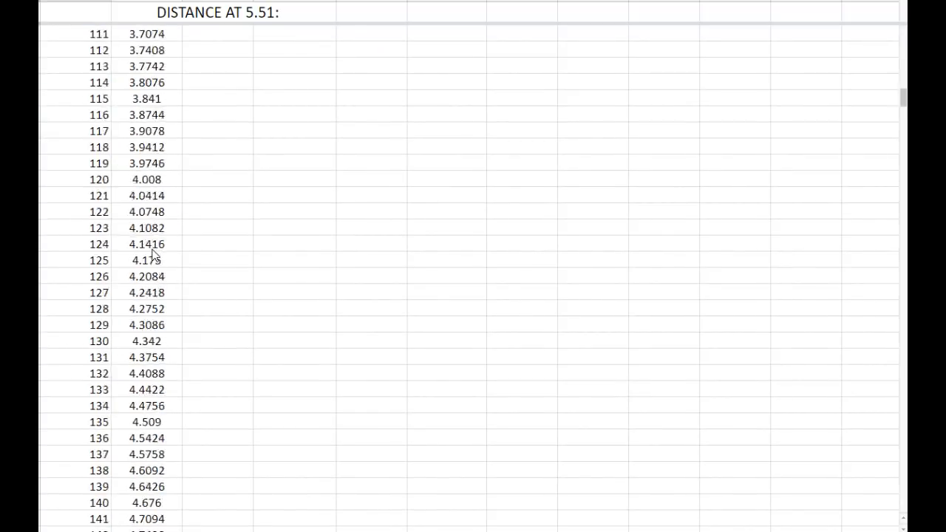
{"action": "scroll", "scroll_direction": "down", "scroll_amount": 3}
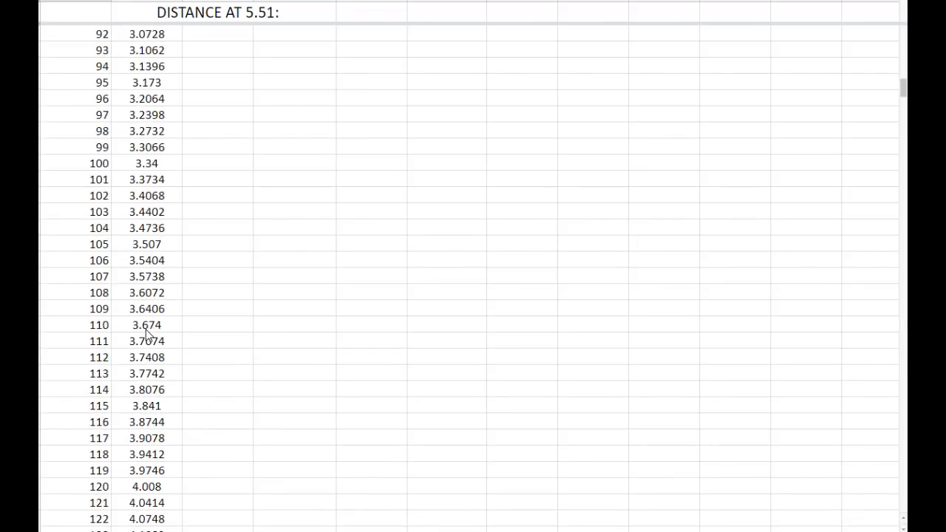
{"action": "scroll", "scroll_direction": "up", "scroll_amount": 3}
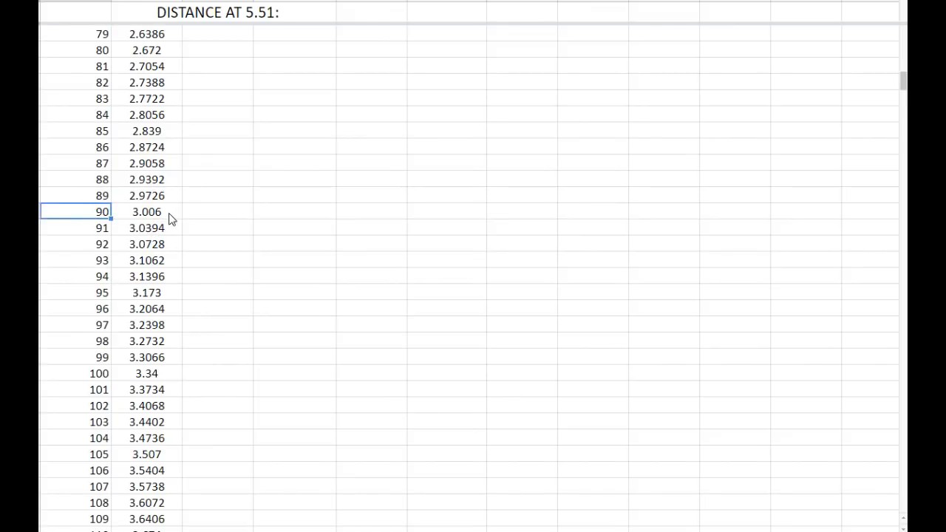
{"action": "scroll", "scroll_direction": "up", "scroll_amount": 3}
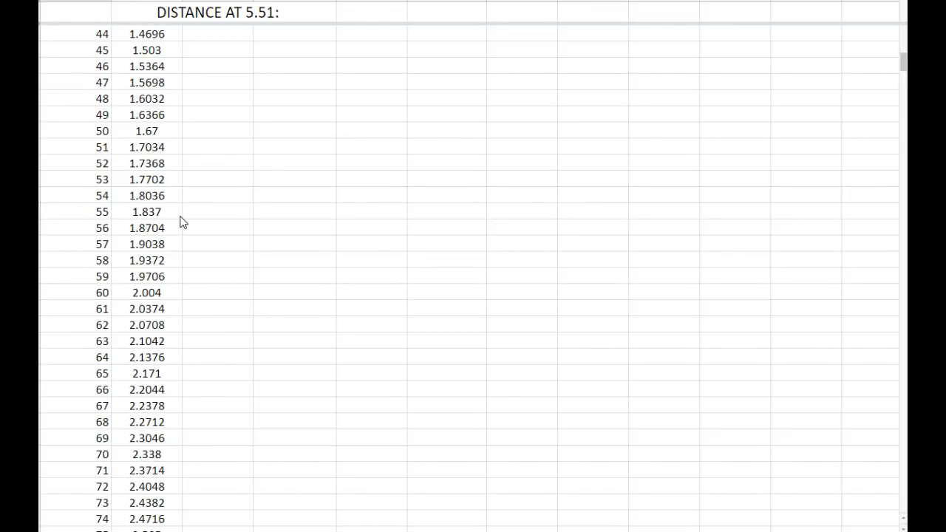
{"action": "scroll", "scroll_direction": "up", "scroll_amount": 3}
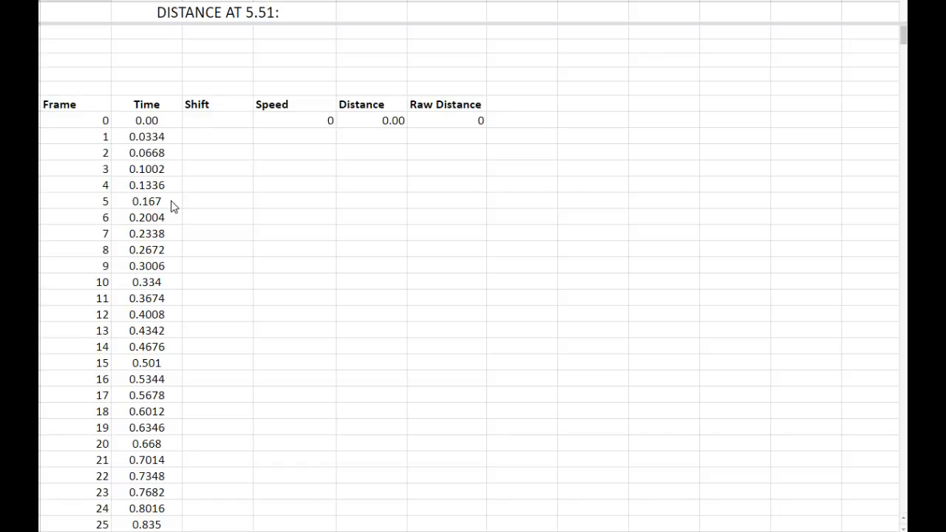
{"action": "mouse_move", "coordinate": [184, 68]}
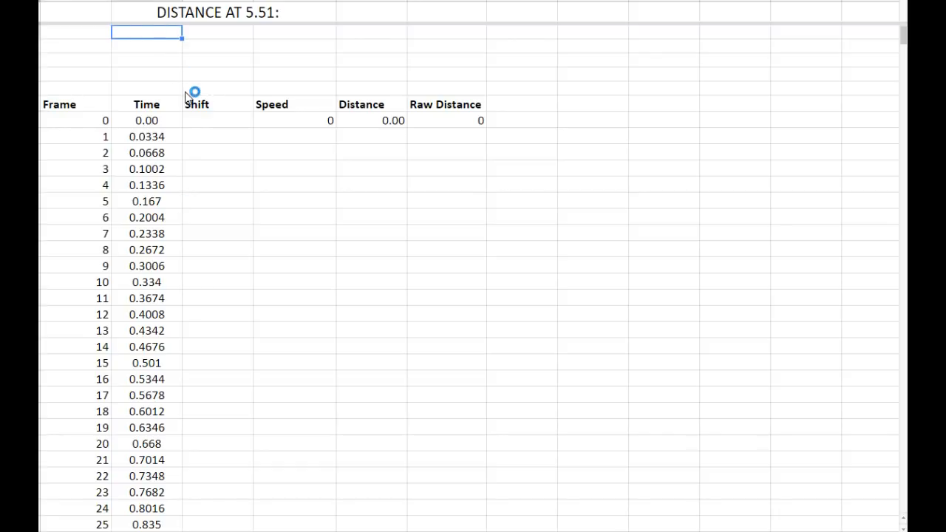
Type GOAL:, 97 and Distance, then the 24832 raw distance goal beside it.
{"action": "type", "text": "GOAL:"}
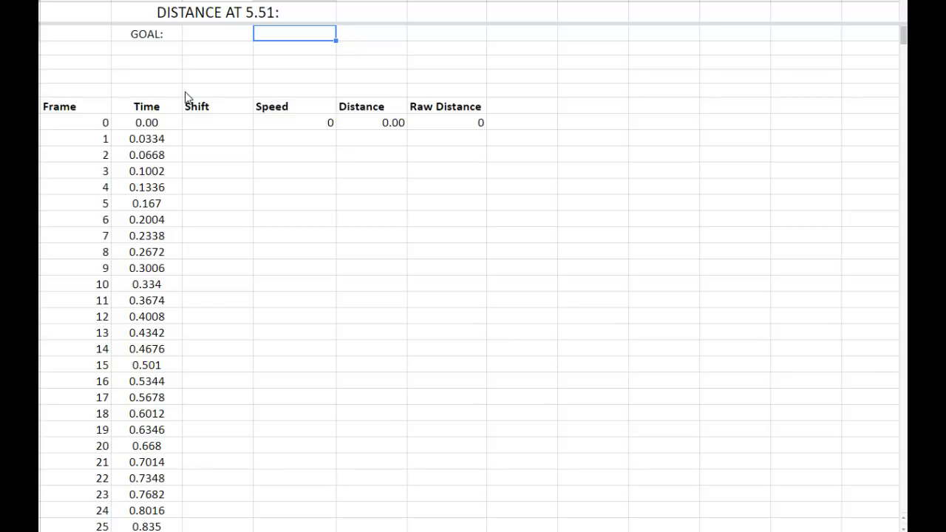
{"action": "type", "text": "97"}
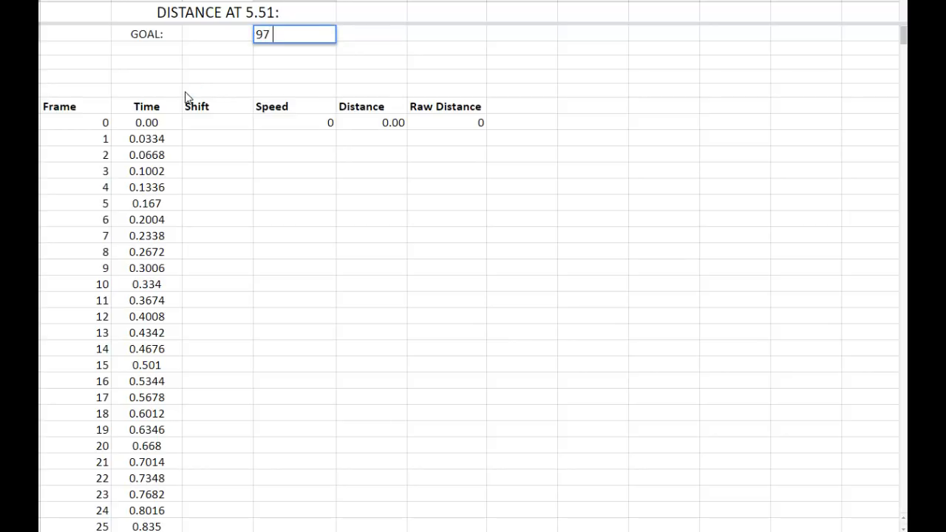
{"action": "type", "text": "Distance"}
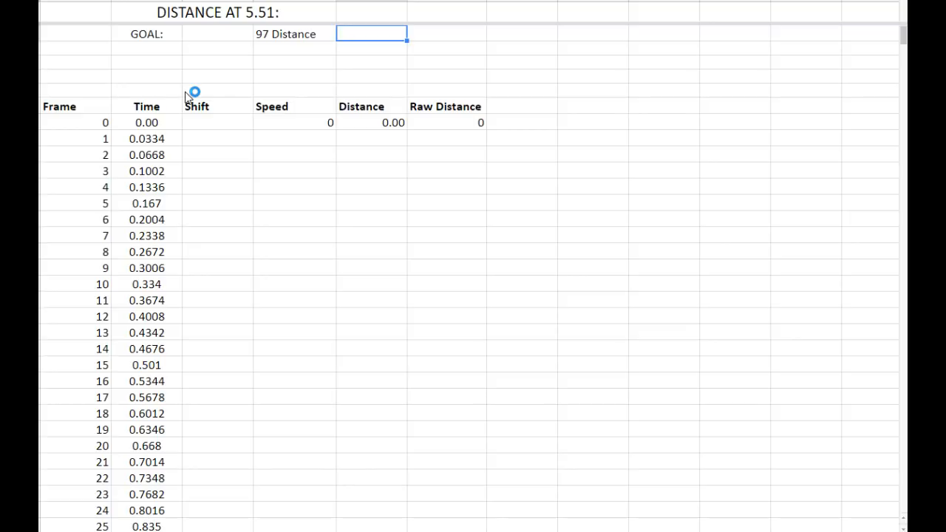
{"action": "mouse_move", "coordinate": [188, 96]}
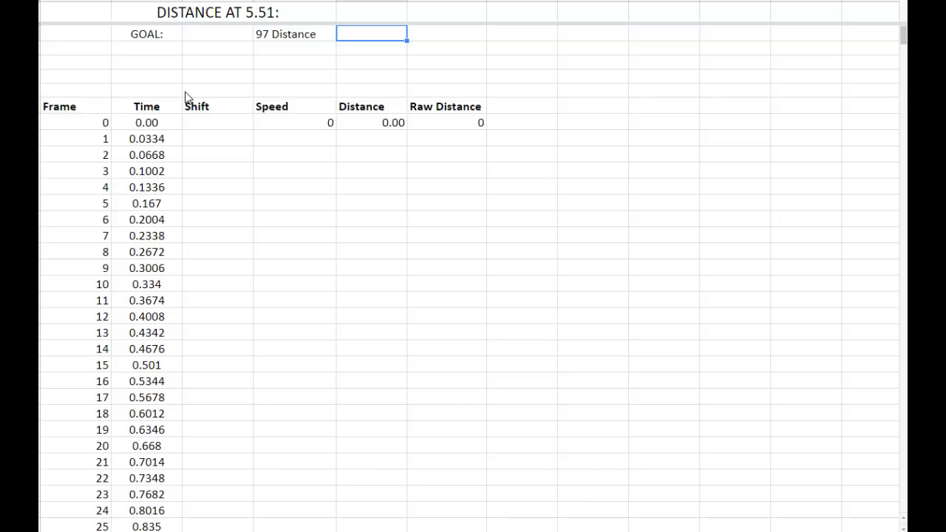
{"action": "left_click", "coordinate": [293, 34]}
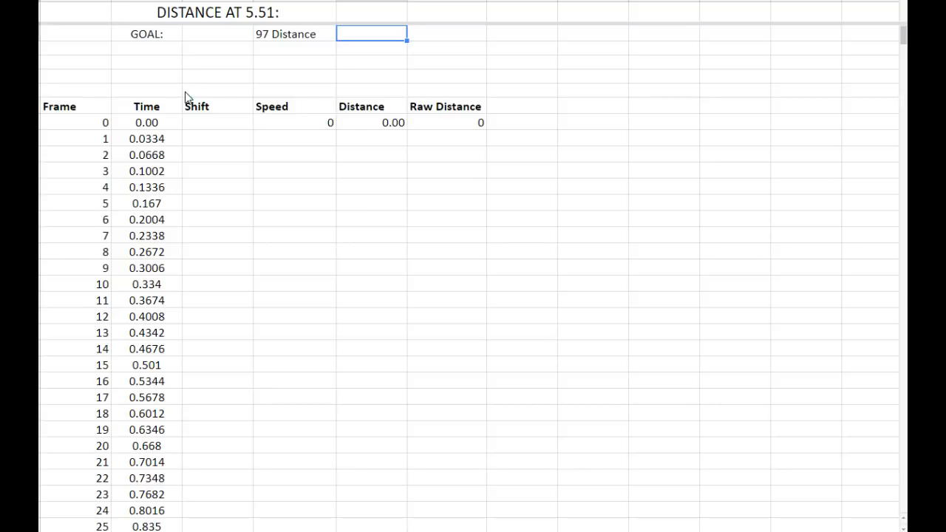
{"action": "type", "text": "24832 ra"}
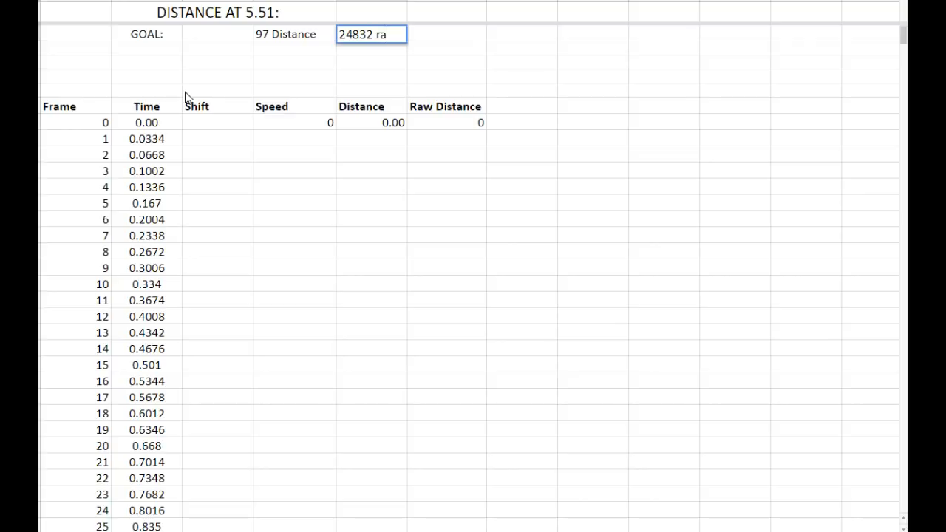
{"action": "key", "text": "enter"}
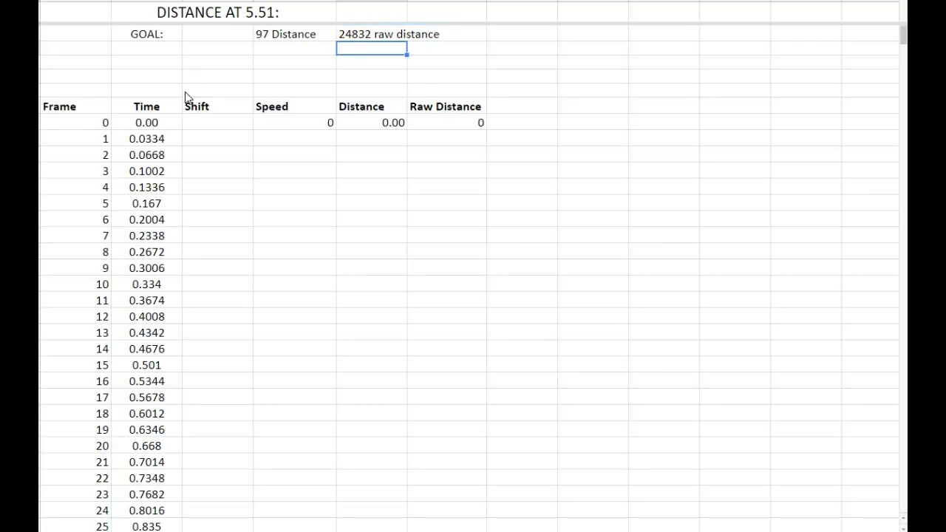
Check the Speed heading and the starting distance value.
{"action": "left_click", "coordinate": [294, 62]}
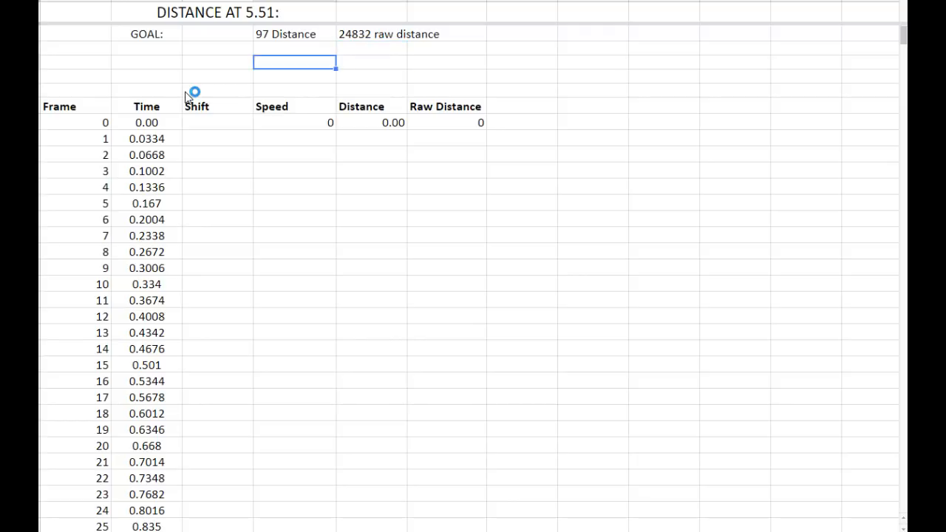
{"action": "left_click", "coordinate": [294, 106]}
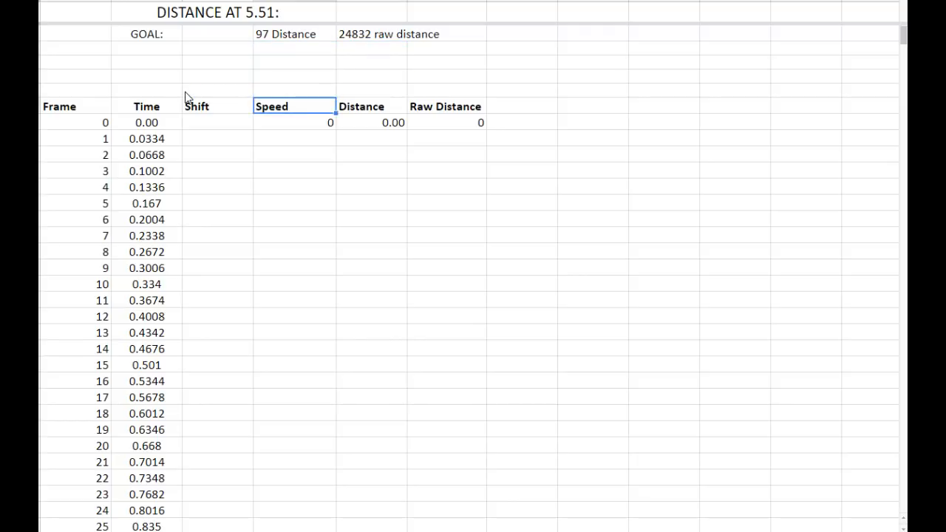
{"action": "left_click", "coordinate": [371, 138]}
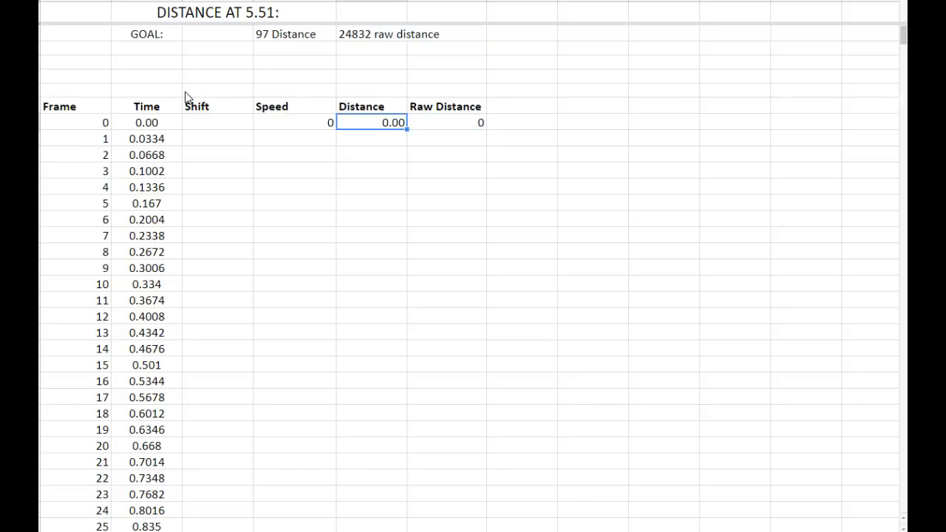
{"action": "left_click", "coordinate": [445, 122]}
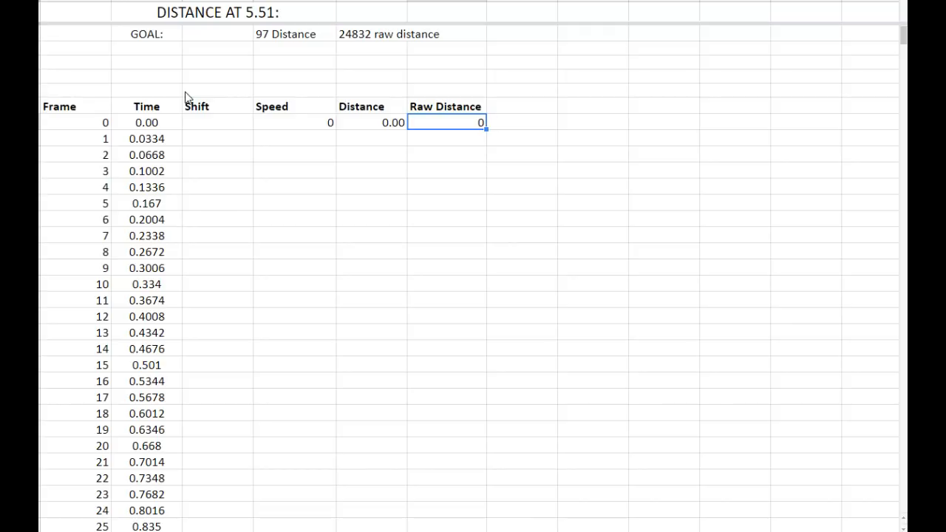
{"action": "left_click", "coordinate": [295, 122]}
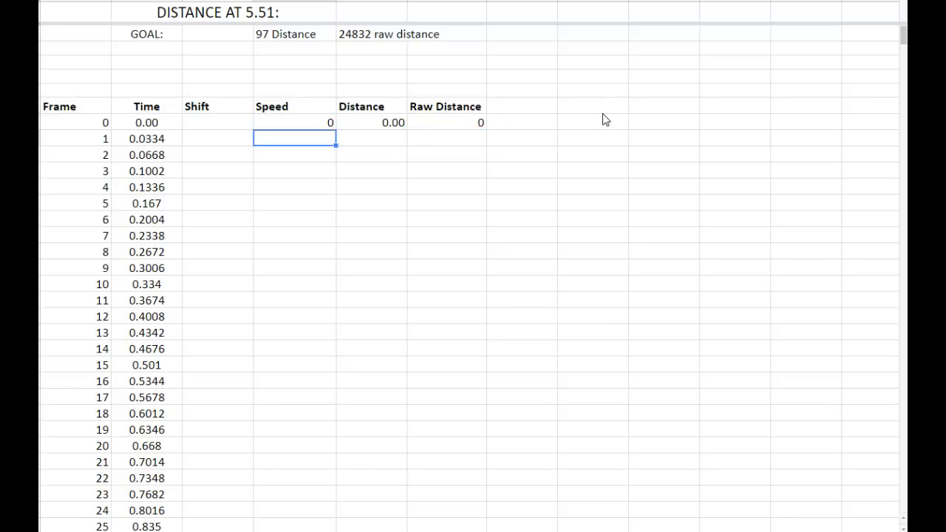
{"action": "left_click", "coordinate": [445, 122]}
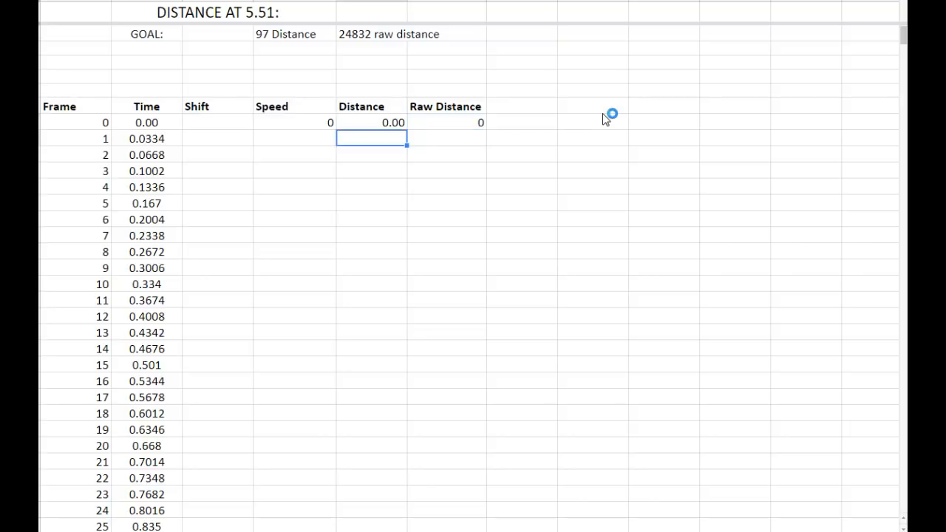
{"action": "left_click", "coordinate": [293, 122]}
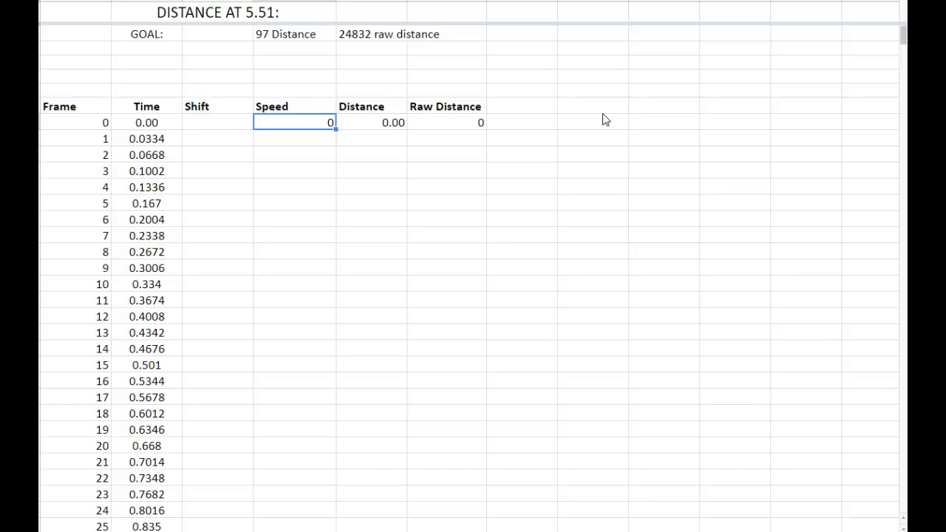
{"action": "mouse_move", "coordinate": [609, 115]}
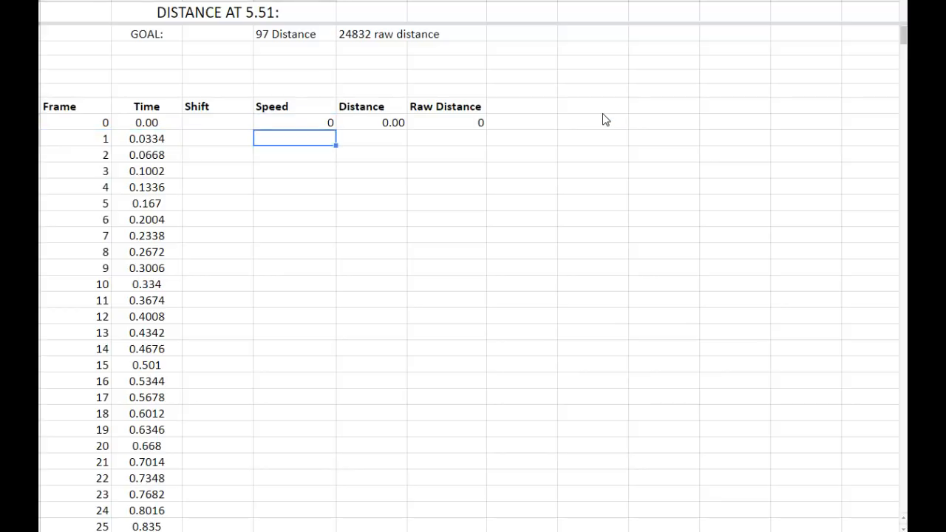
Enter =D8+2 as the frame 1 Speed formula.
{"action": "type", "text": "="}
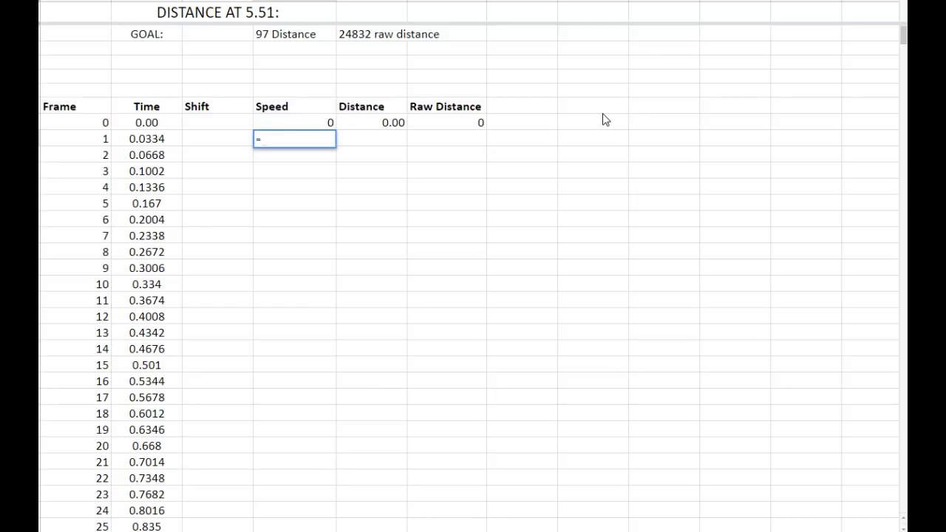
{"action": "type", "text": "D8+2"}
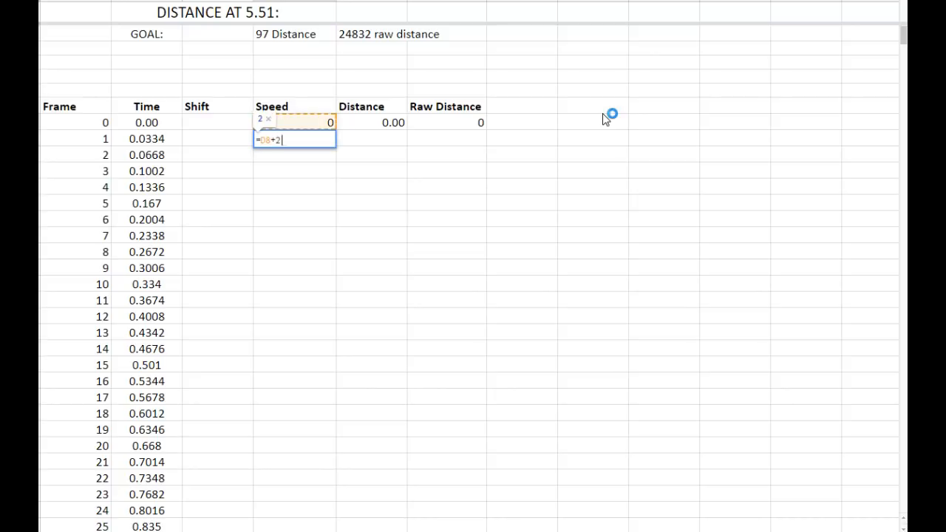
{"action": "key", "text": "Enter"}
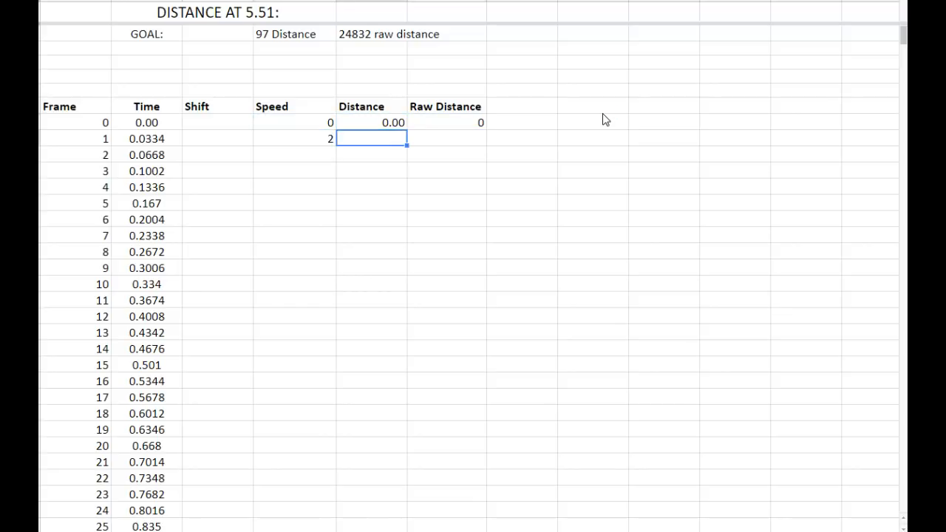
{"action": "left_click", "coordinate": [294, 138]}
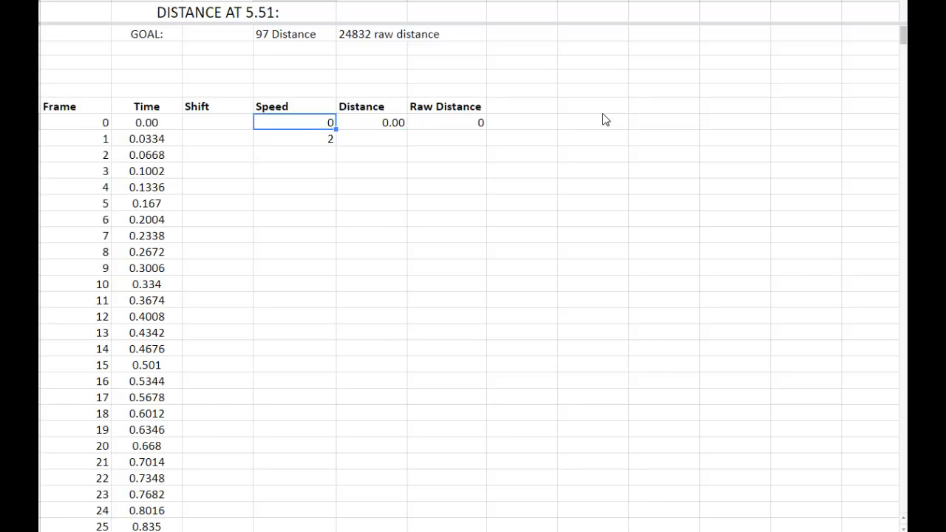
Enter the frame 1 Raw Distance sum formula and =F9/2 for Distance.
{"action": "left_click", "coordinate": [447, 138]}
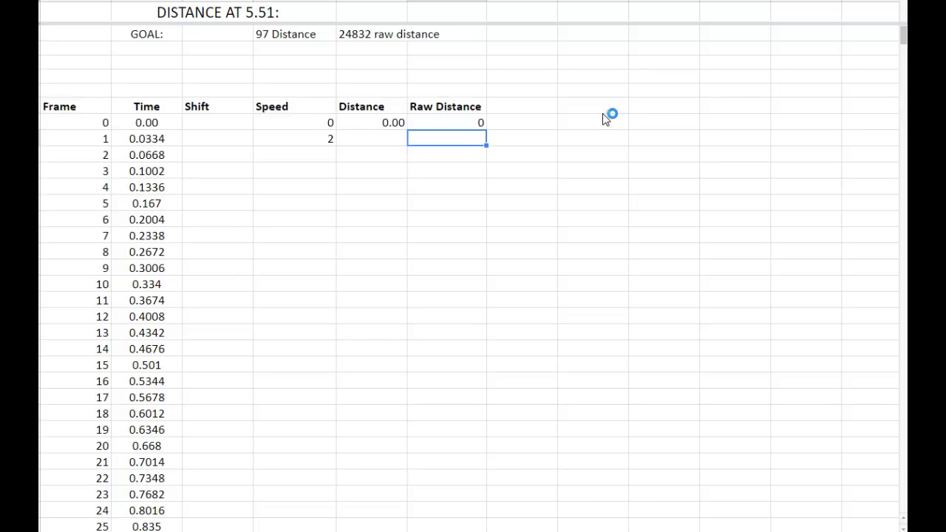
{"action": "type", "text": "=D3"}
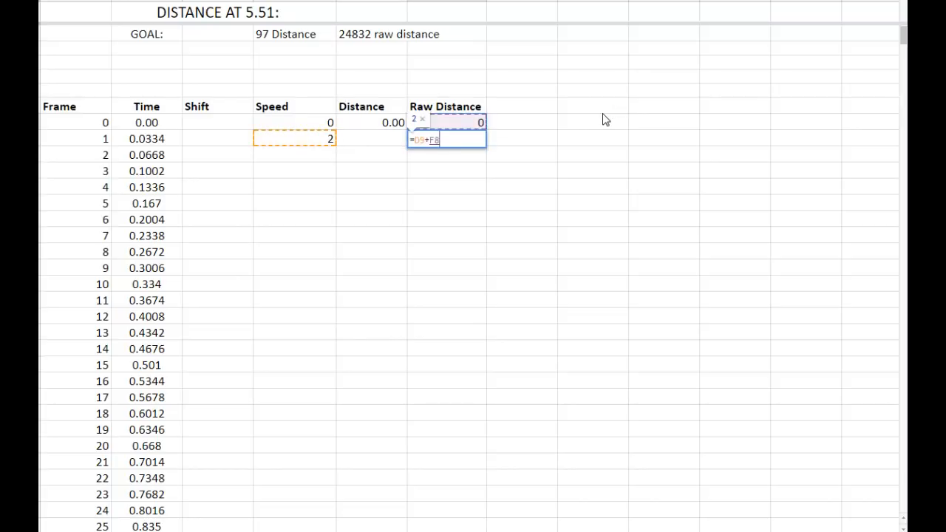
{"action": "key", "text": "enter"}
{"action": "type", "text": "="}
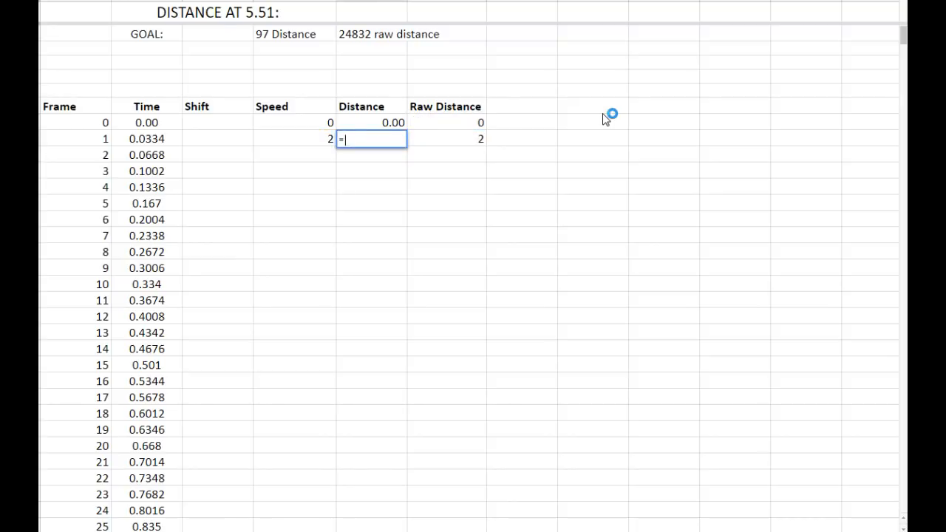
{"action": "type", "text": "F9/2"}
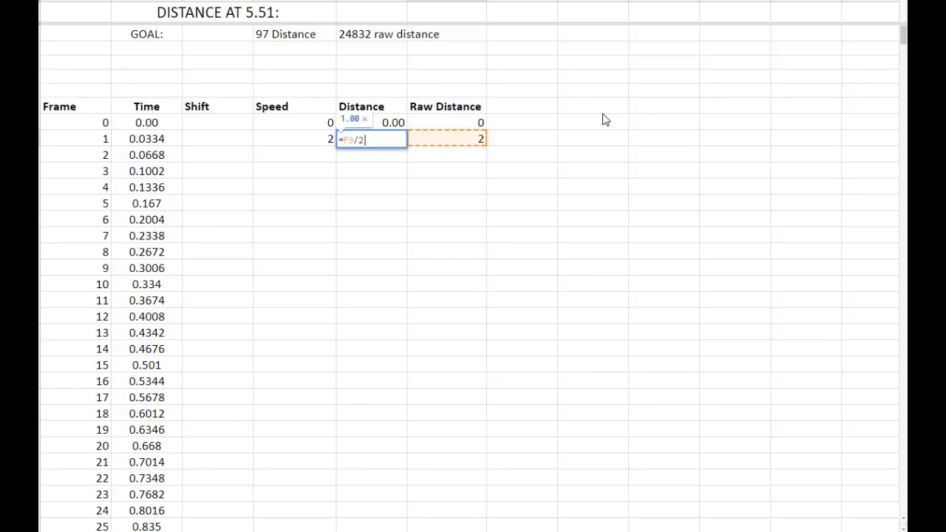
{"action": "key", "text": "enter"}
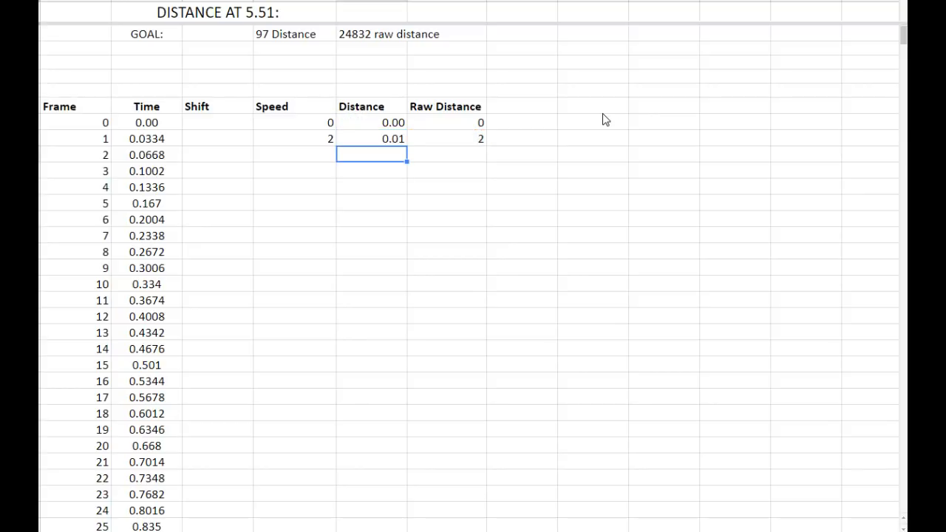
{"action": "left_click", "coordinate": [294, 138]}
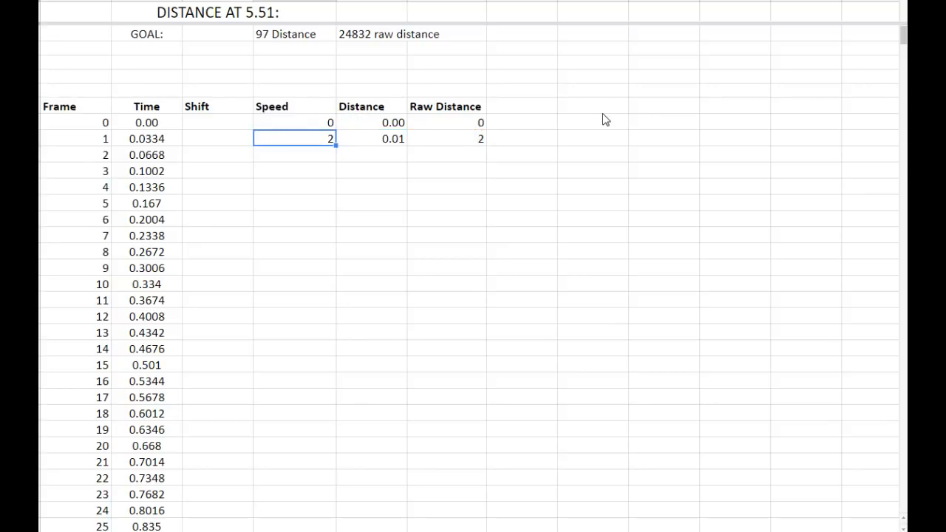
{"action": "left_click_drag", "start_coordinate": [293, 139], "coordinate": [481, 138]}
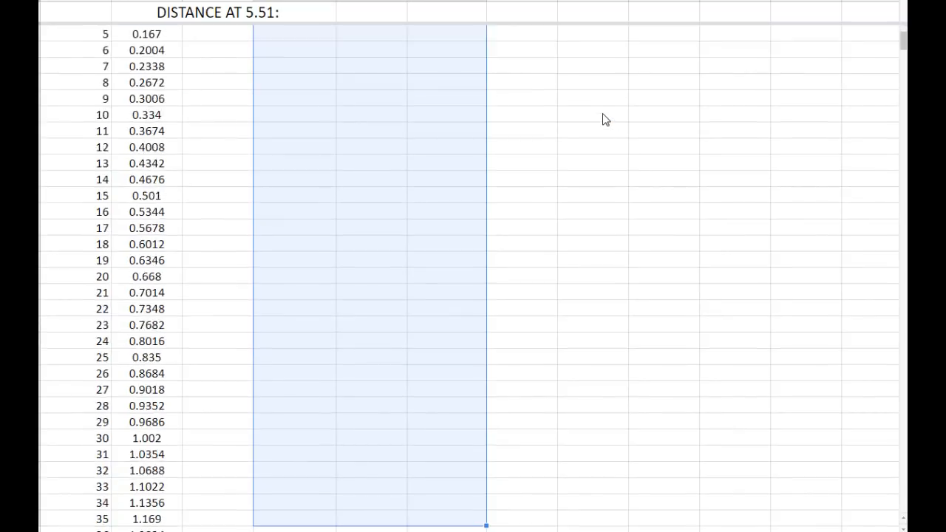
{"action": "scroll", "scroll_direction": "down", "scroll_amount": 3}
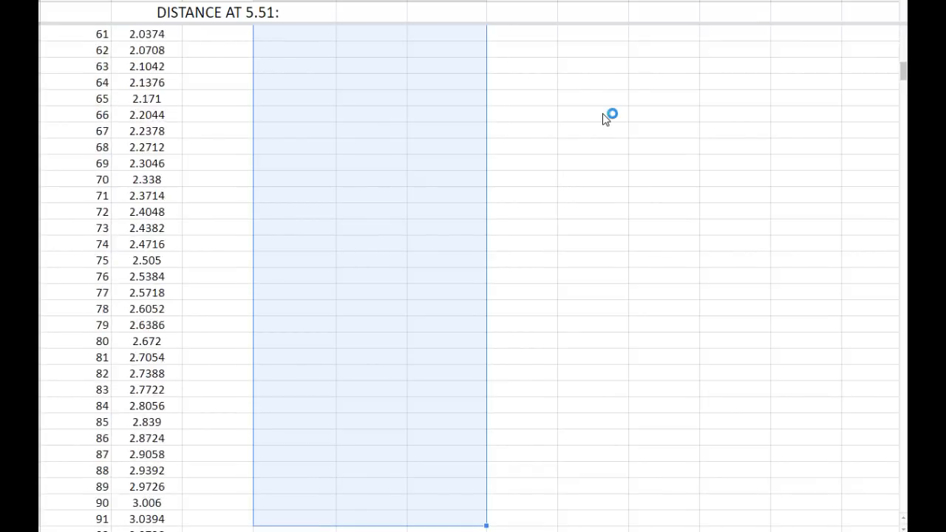
{"action": "scroll", "scroll_direction": "down", "scroll_amount": 3}
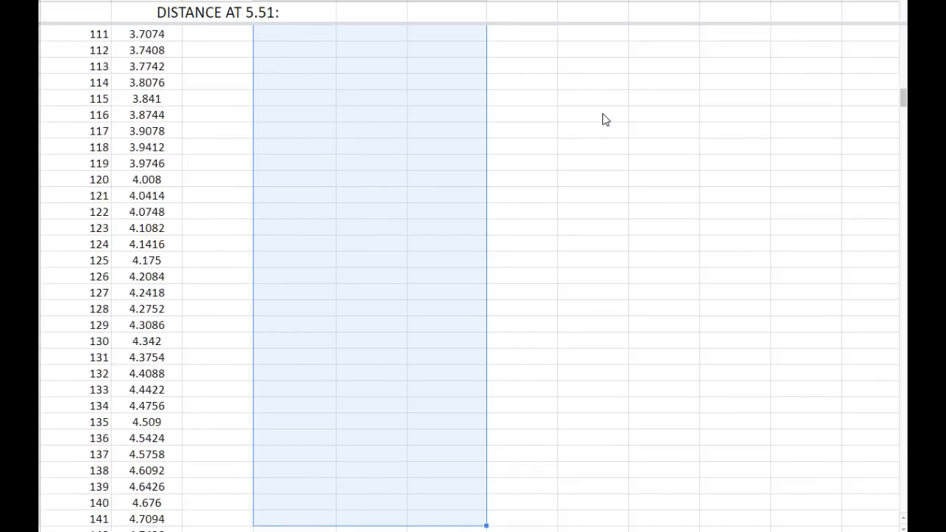
{"action": "scroll", "scroll_direction": "down", "scroll_amount": 3}
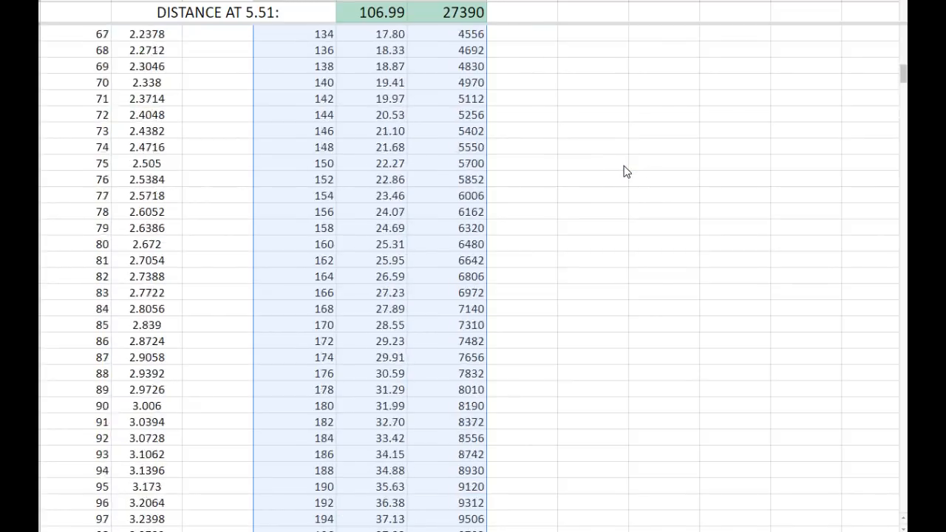
{"action": "scroll", "scroll_direction": "down", "scroll_amount": 3}
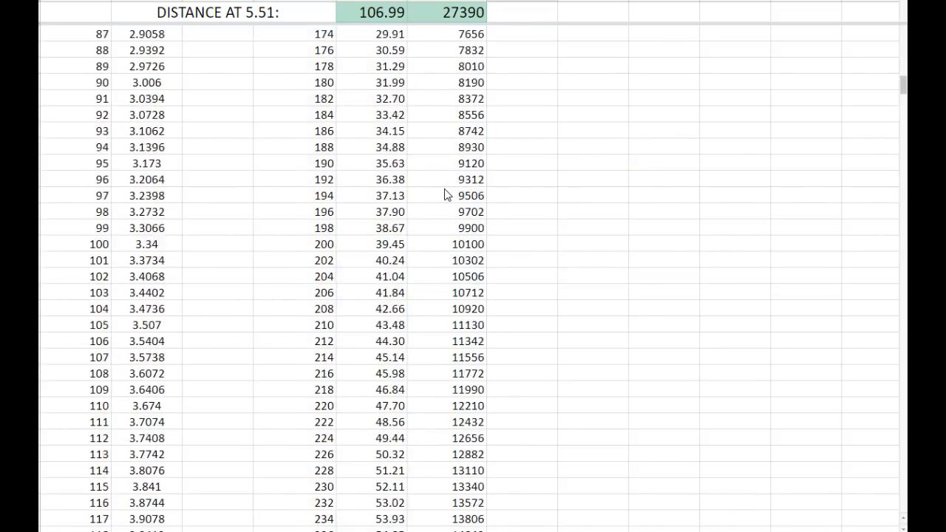
{"action": "scroll", "scroll_direction": "down", "scroll_amount": 3}
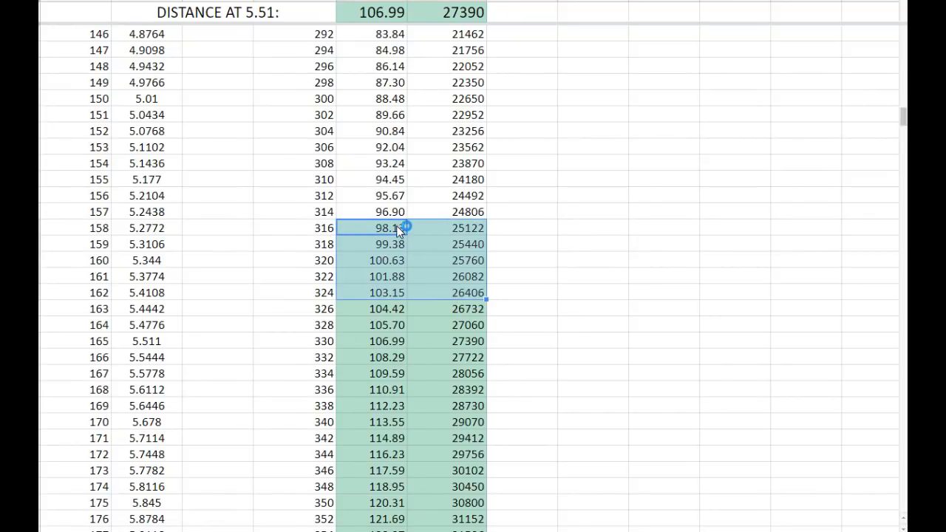
{"action": "left_click", "coordinate": [381, 228]}
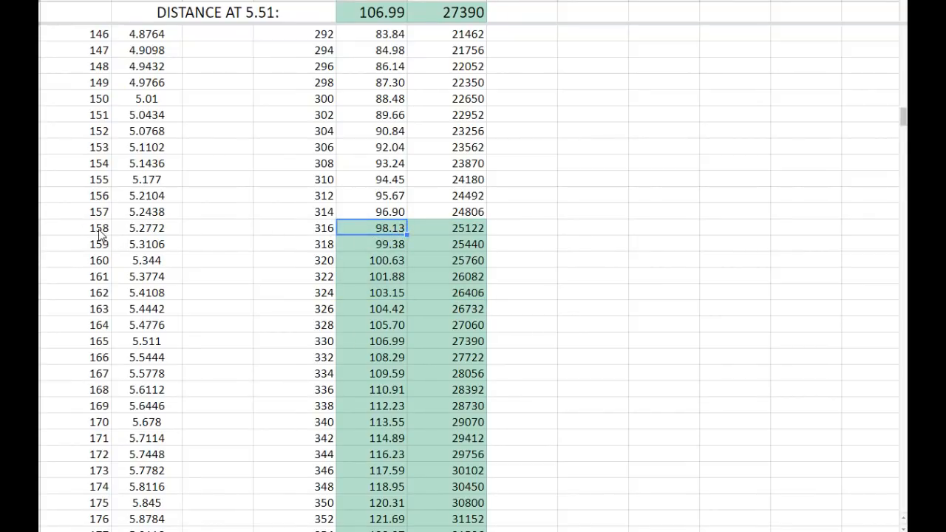
{"action": "left_click", "coordinate": [146, 227]}
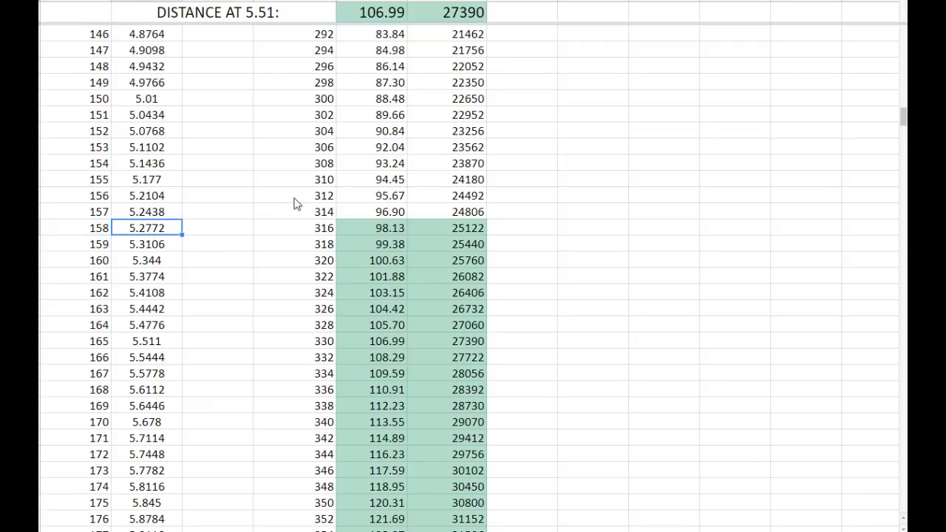
{"action": "mouse_move", "coordinate": [585, 208]}
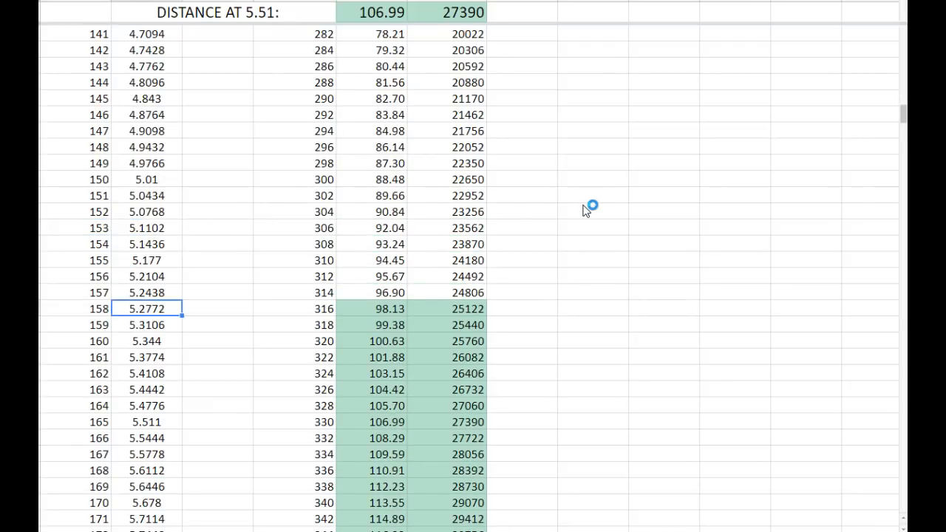
{"action": "mouse_move", "coordinate": [567, 214]}
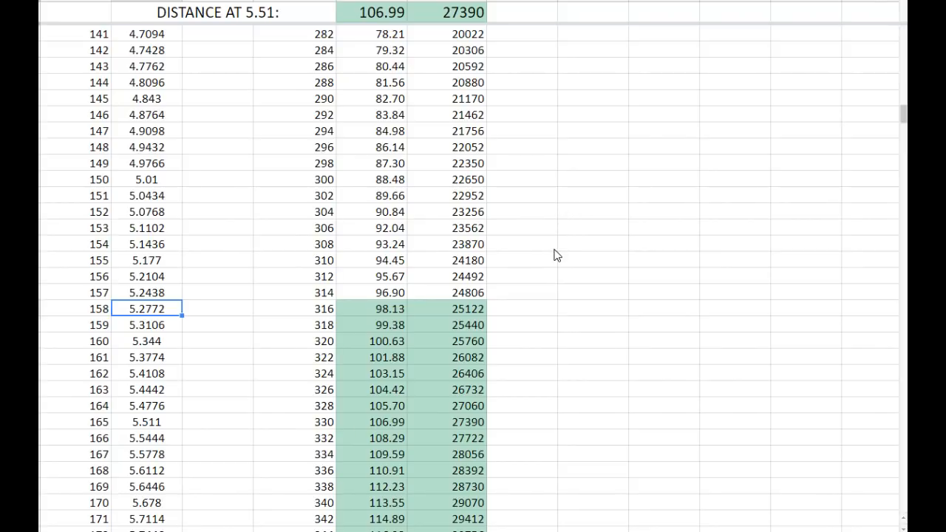
{"action": "scroll", "scroll_direction": "up", "scroll_amount": 3}
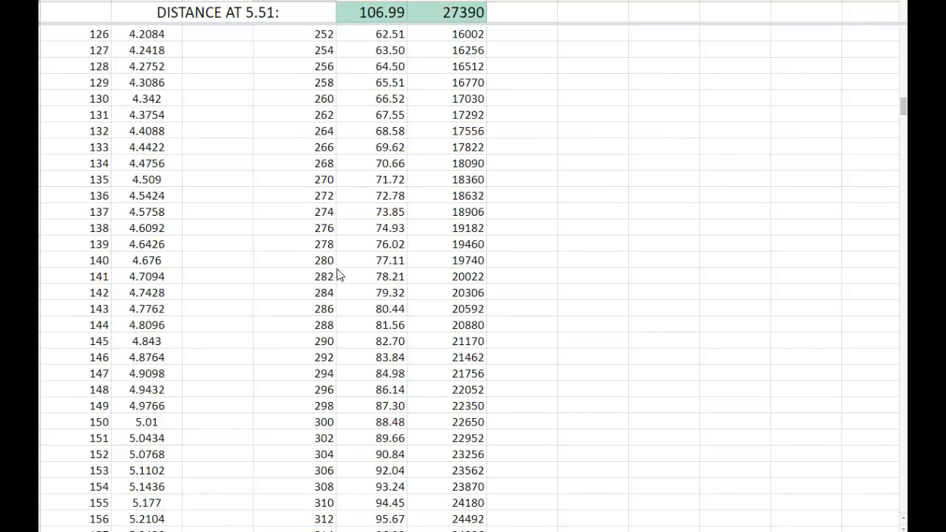
{"action": "mouse_move", "coordinate": [331, 272]}
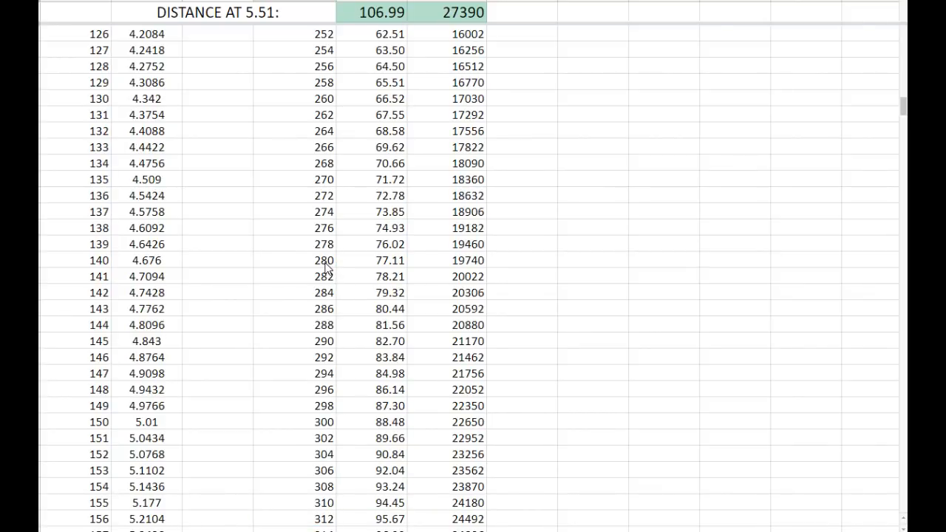
{"action": "scroll", "scroll_direction": "down", "scroll_amount": 3}
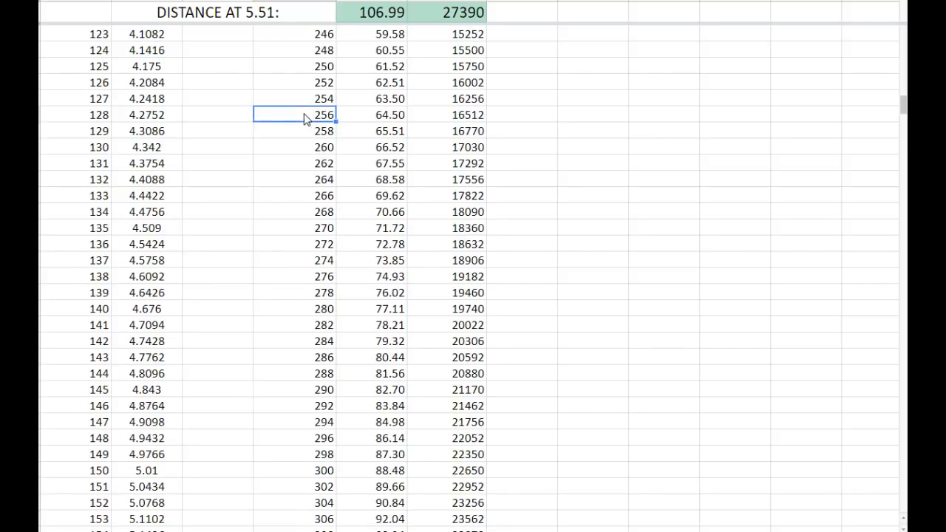
{"action": "mouse_move", "coordinate": [309, 123]}
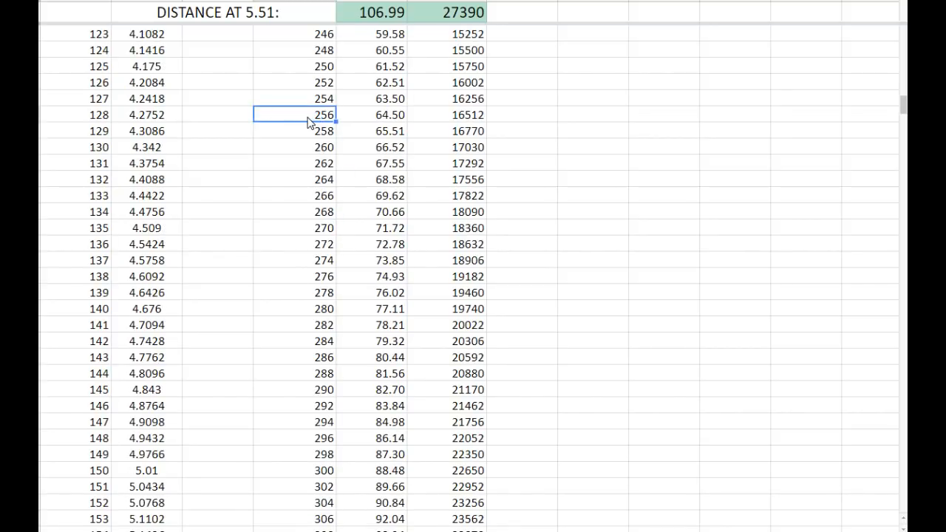
{"action": "scroll", "scroll_direction": "down", "scroll_amount": 3}
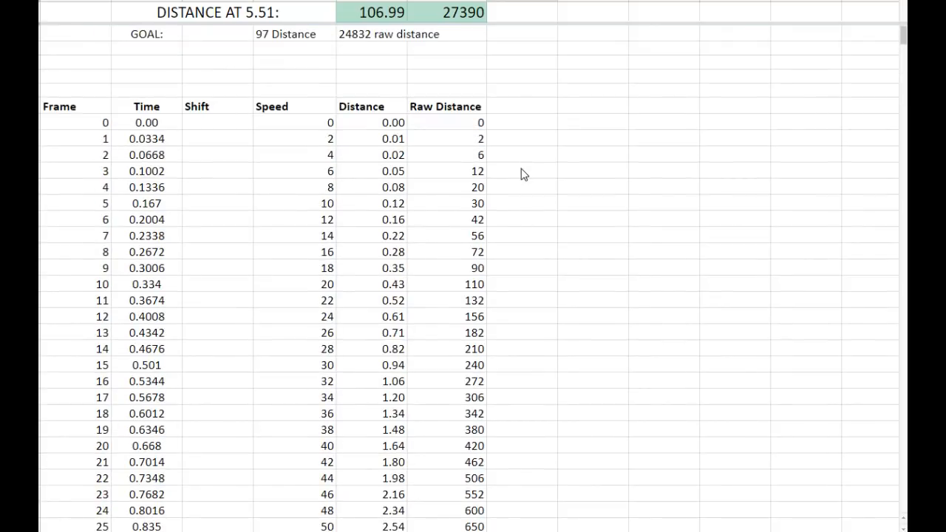
Label a SPEED CAPS block below GOAL and number gears 1 to 4.
{"action": "left_click", "coordinate": [147, 48]}
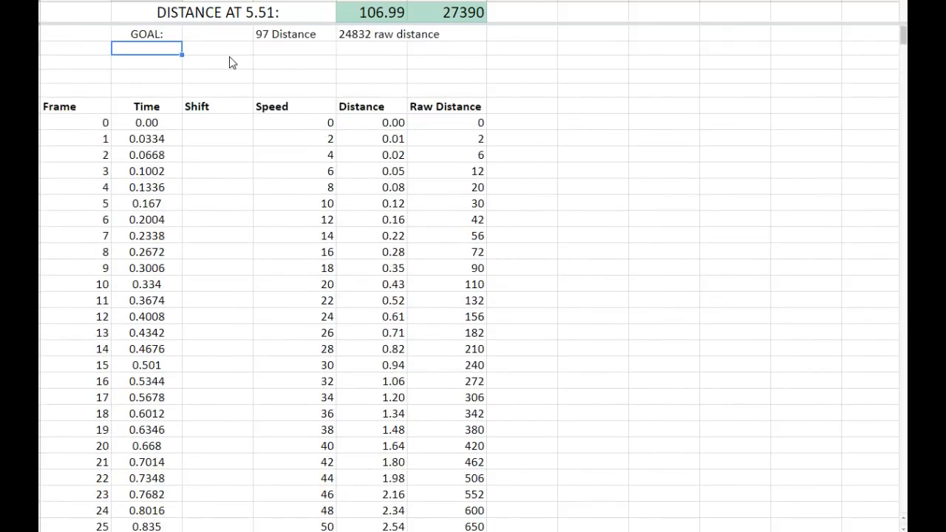
{"action": "type", "text": "C"}
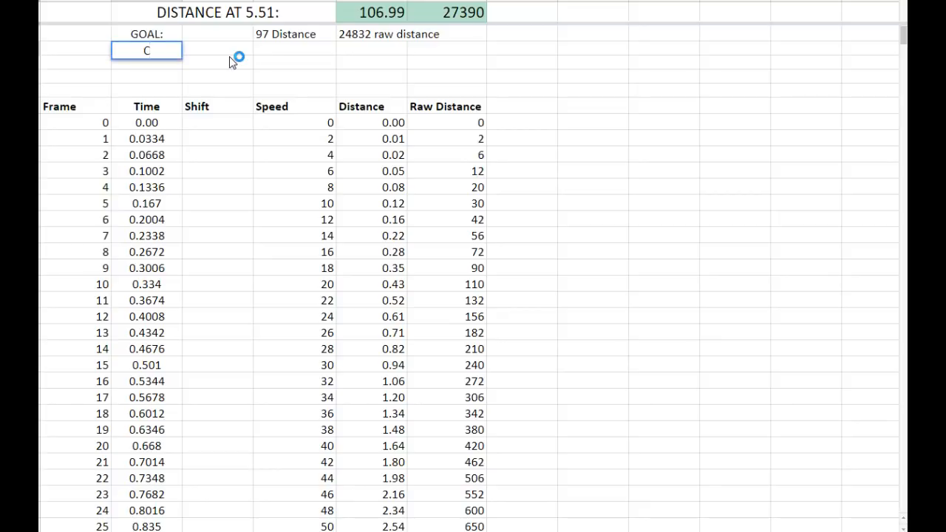
{"action": "type", "text": "SPEED CAPS:"}
{"action": "left_click", "coordinate": [217, 51]}
{"action": "type", "text": "1"}
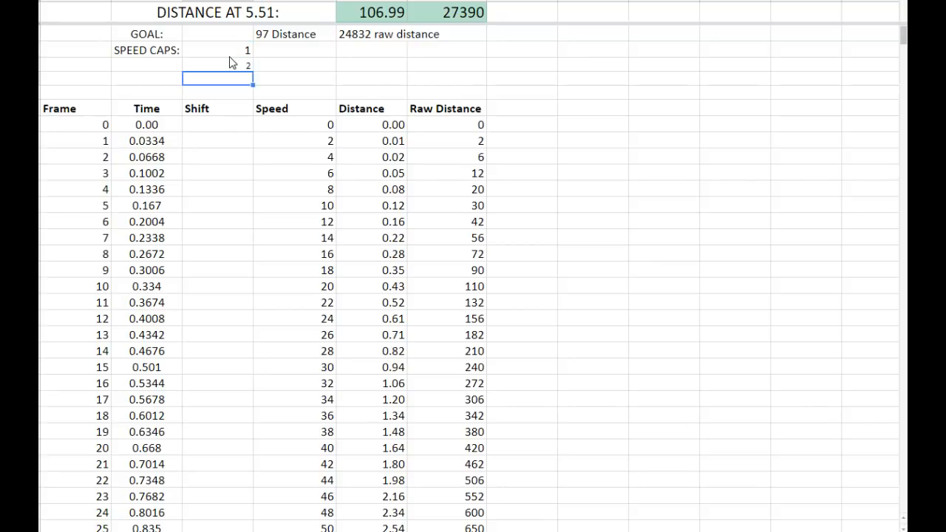
{"action": "type", "text": "3"}
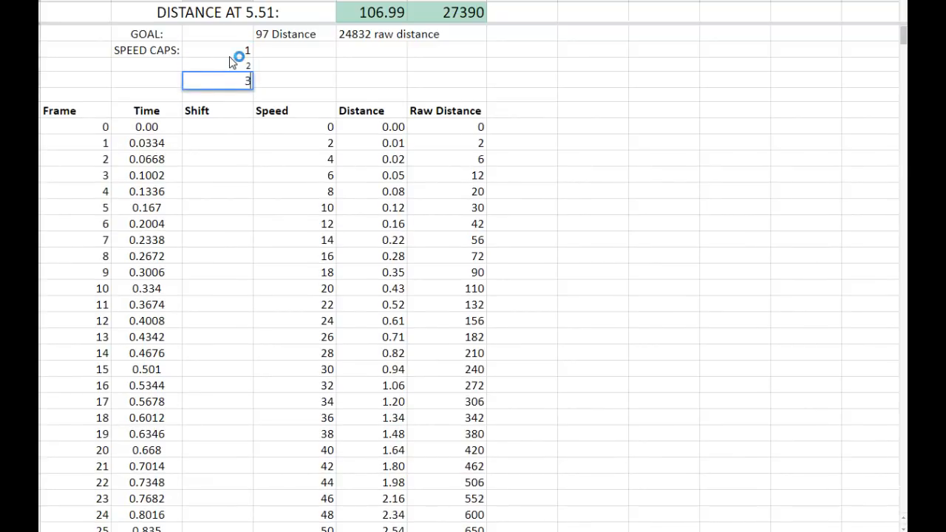
{"action": "type", "text": "3"}
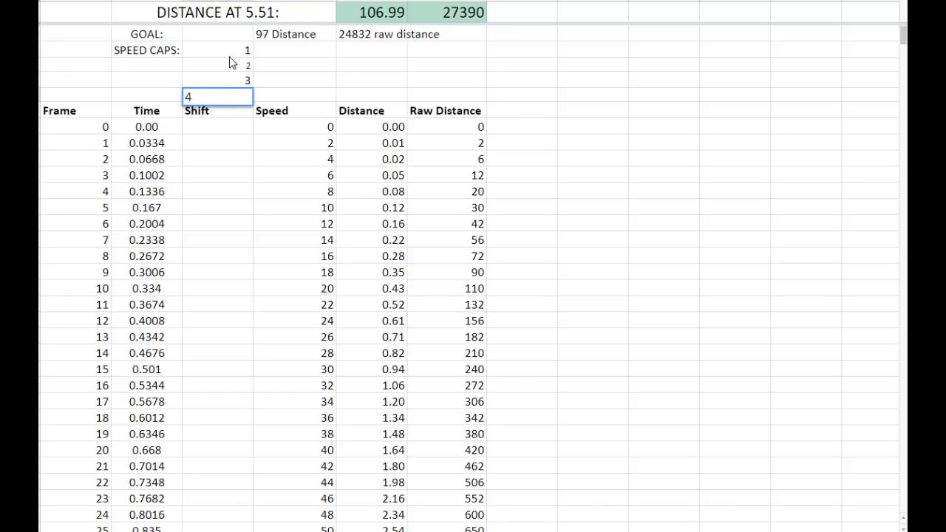
{"action": "key", "text": "Delete"}
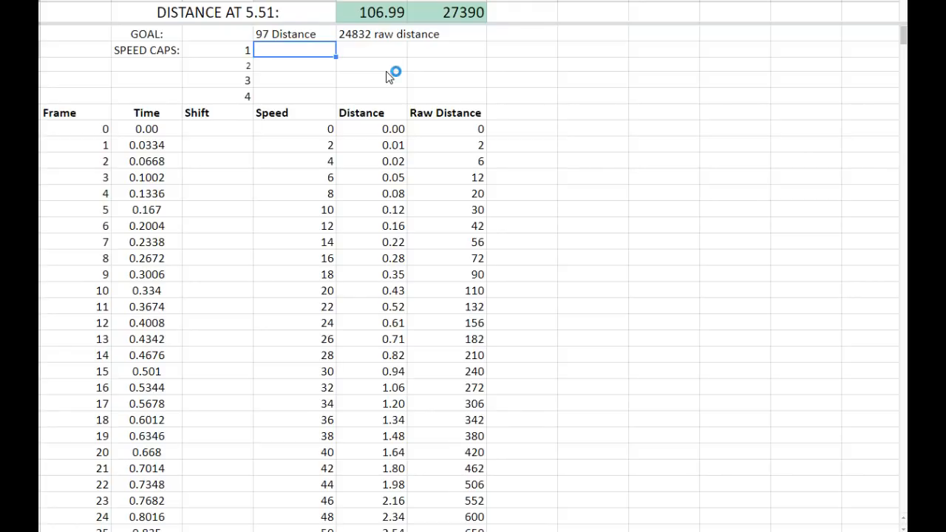
{"action": "mouse_move", "coordinate": [390, 78]}
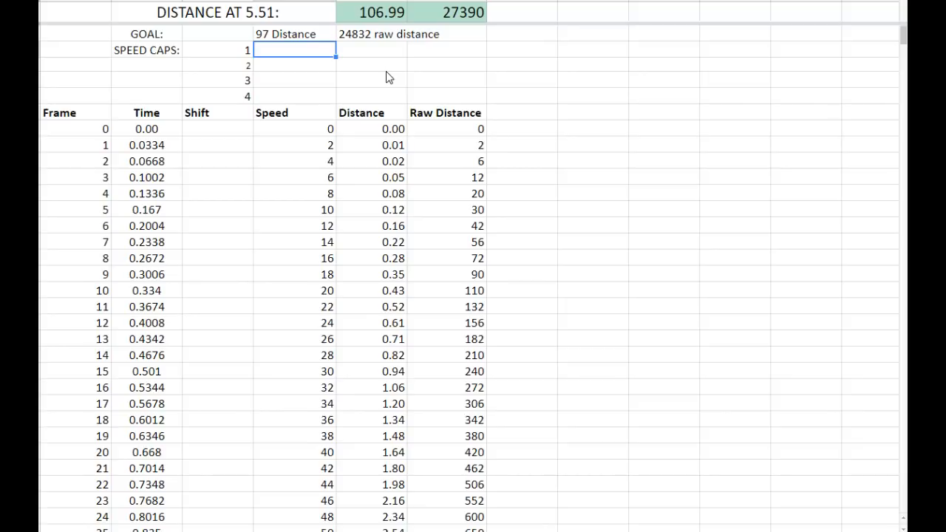
Enter speed caps 32, 64, 130 and 252 beside the gear numbers.
{"action": "type", "text": "32"}
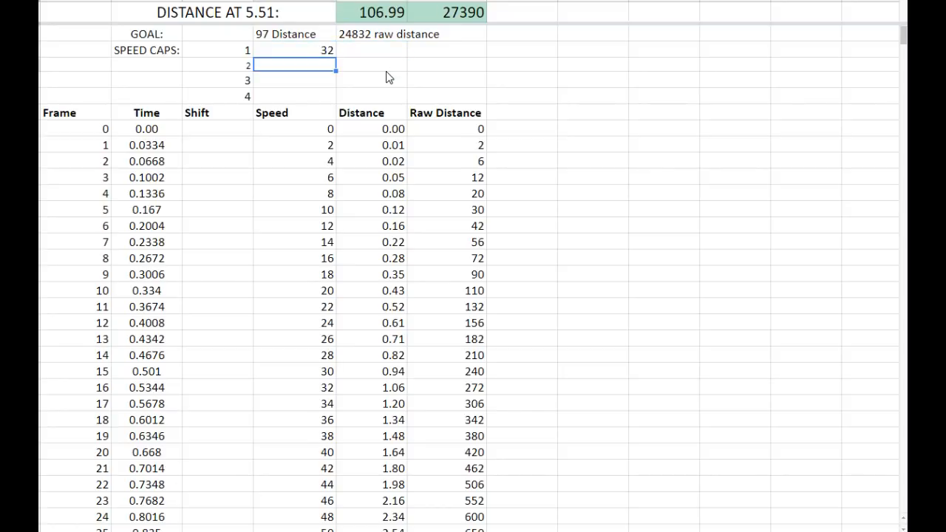
{"action": "type", "text": "64"}
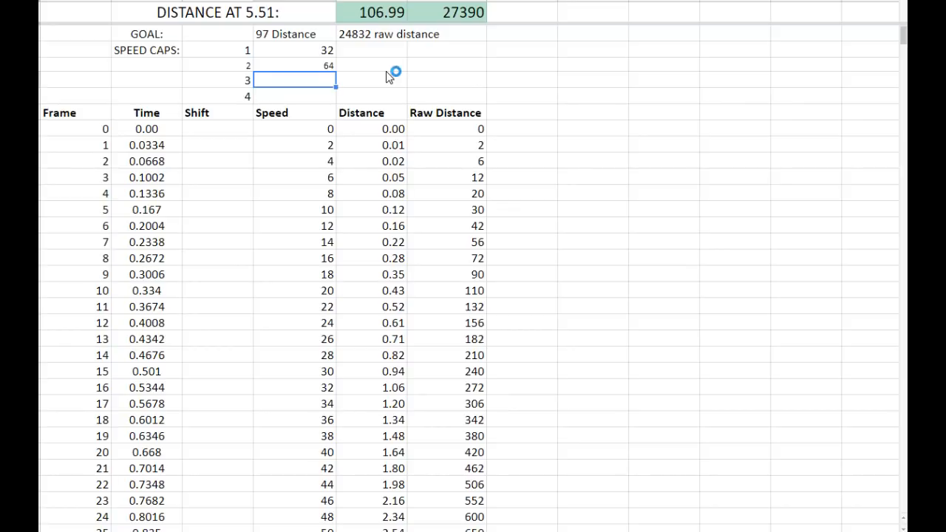
{"action": "type", "text": "130"}
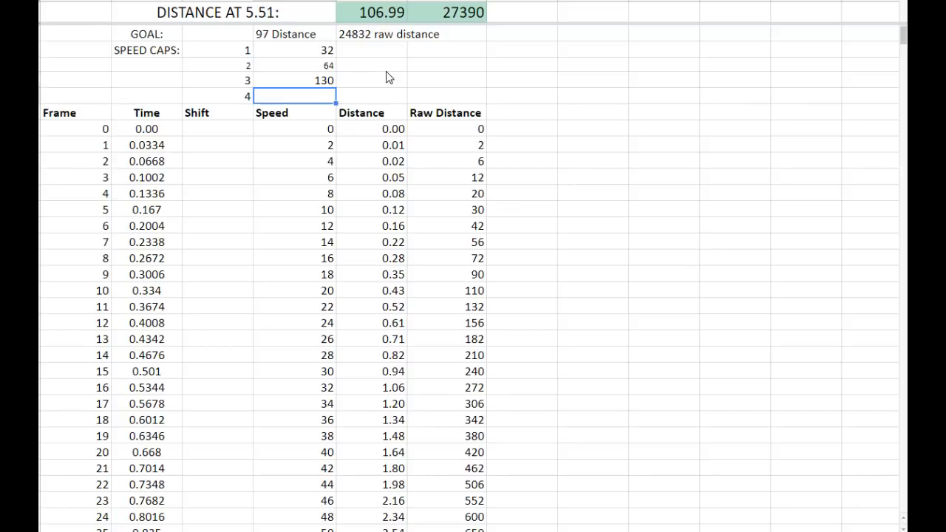
{"action": "left_click", "coordinate": [293, 80]}
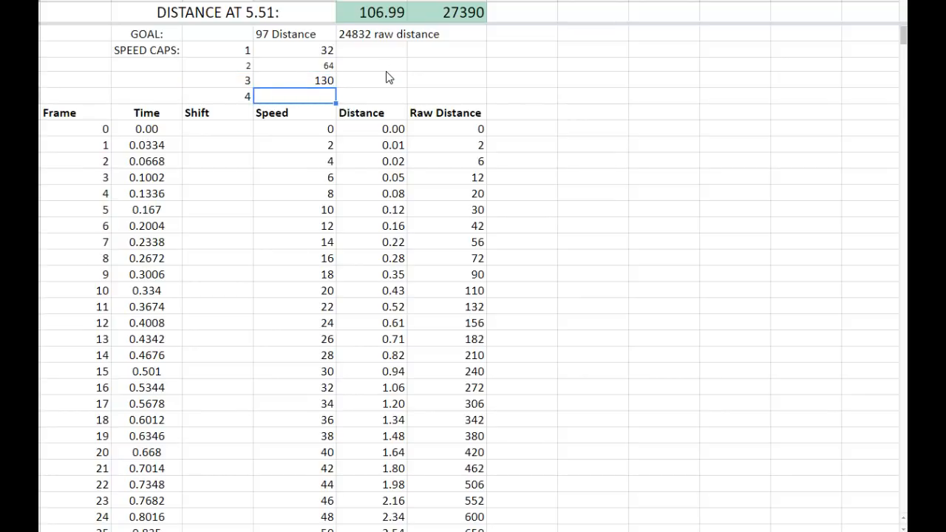
{"action": "type", "text": "252"}
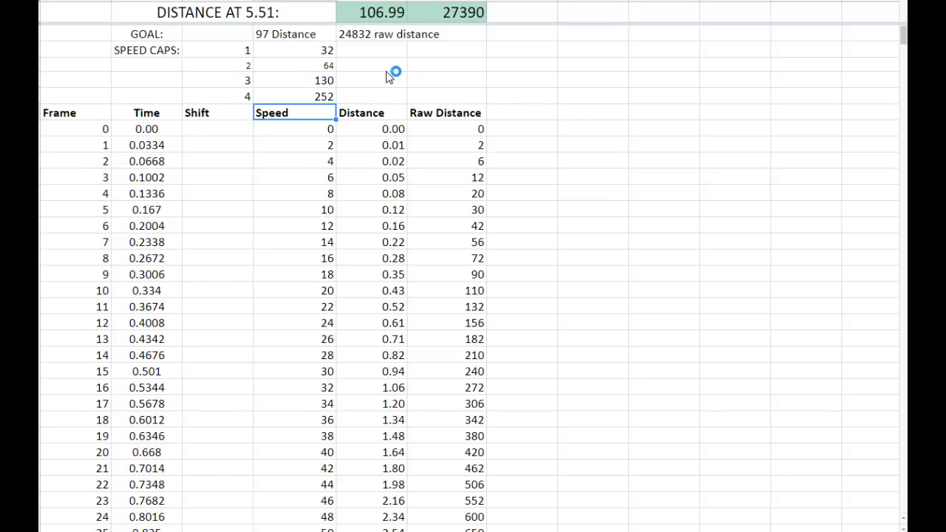
Wrap the frame 1 Speed formula in MIN to cap speed at 252.
{"action": "left_click", "coordinate": [371, 95]}
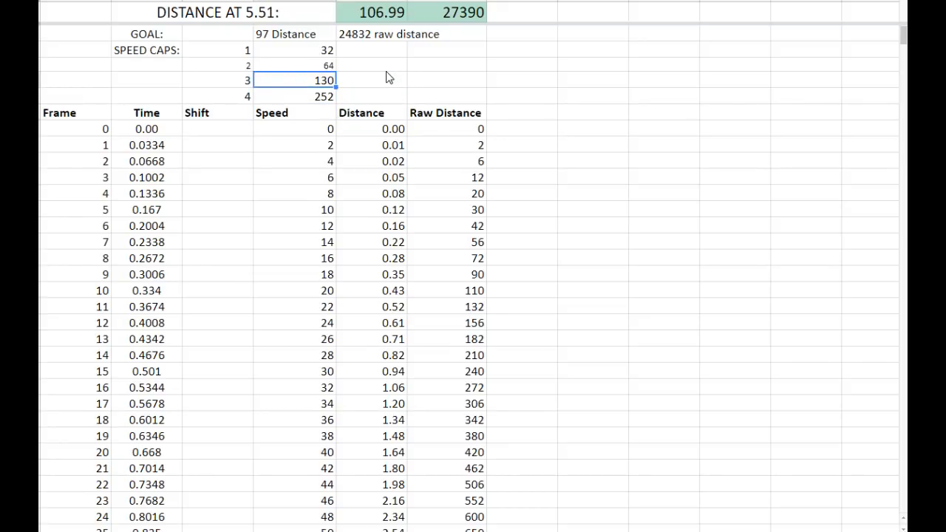
{"action": "left_click", "coordinate": [370, 80]}
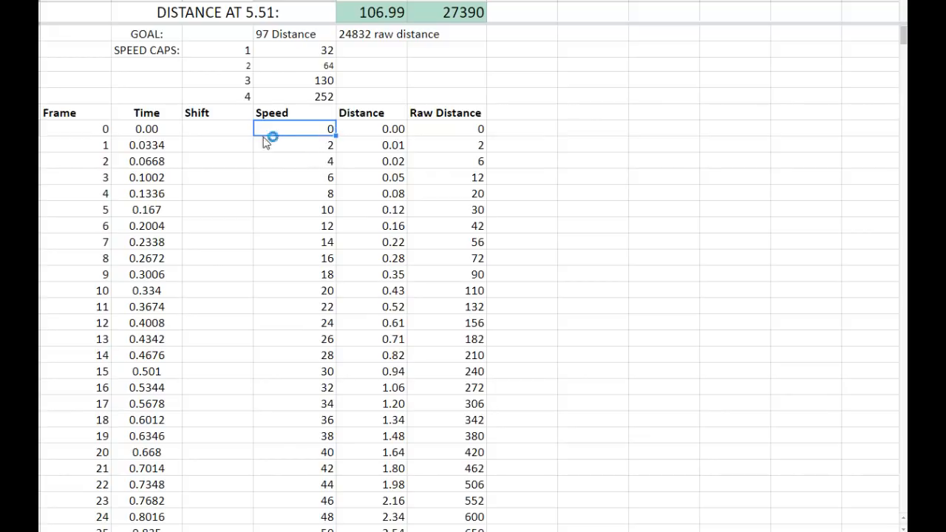
{"action": "left_click", "coordinate": [294, 145]}
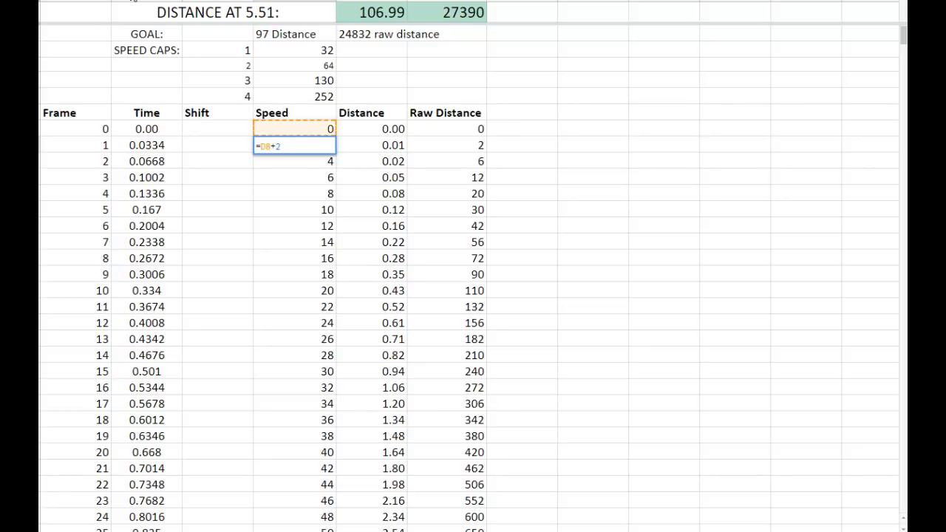
{"action": "type", "text": "MIN("}
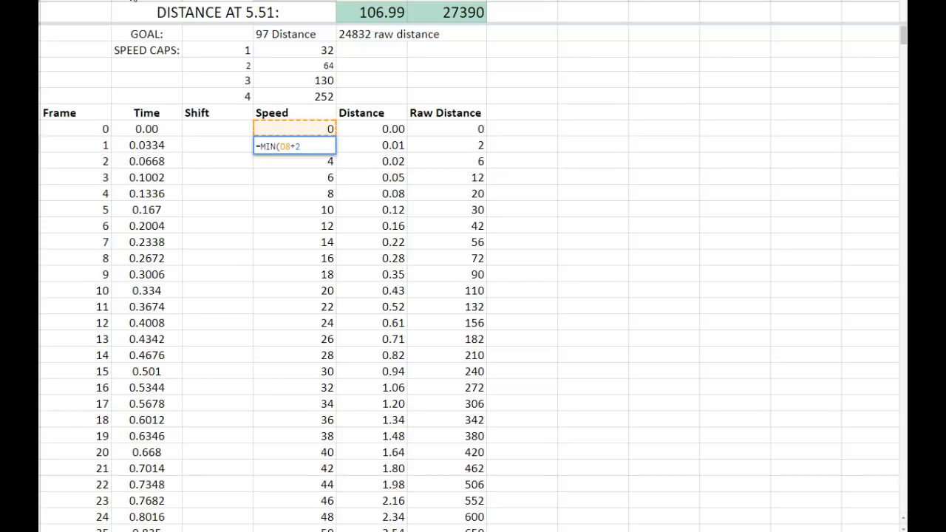
{"action": "type", "text": ","}
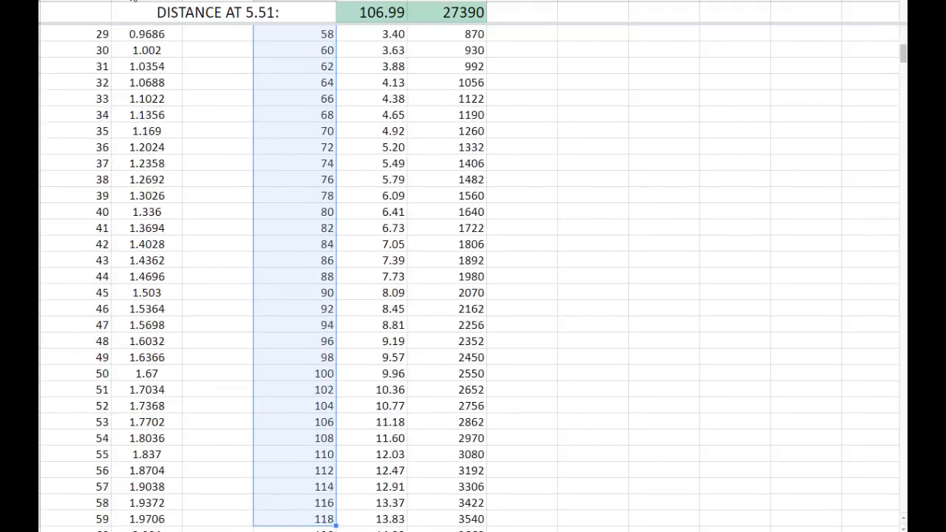
Scroll to row 165 to read distance at 5.51 s: 100.90 (raw 25830).
{"action": "scroll", "scroll_direction": "down", "scroll_amount": 3}
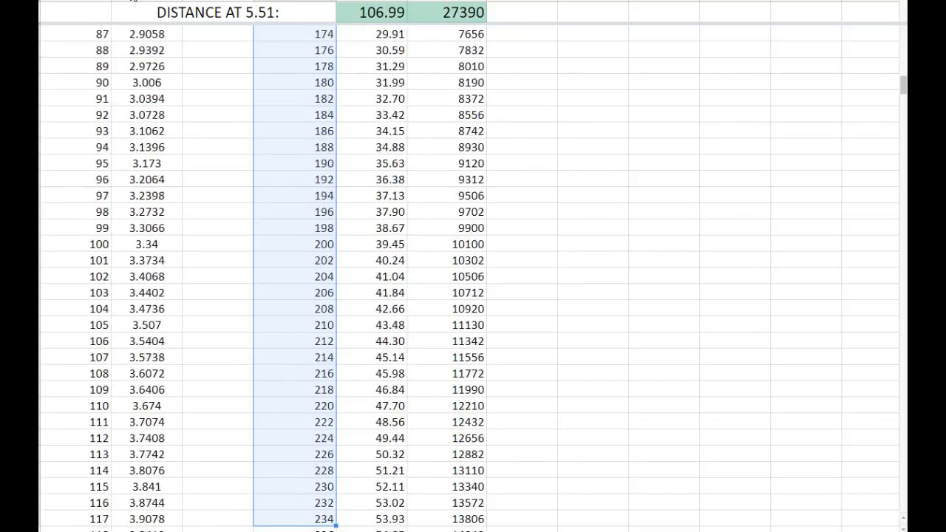
{"action": "scroll", "scroll_direction": "down", "scroll_amount": 3}
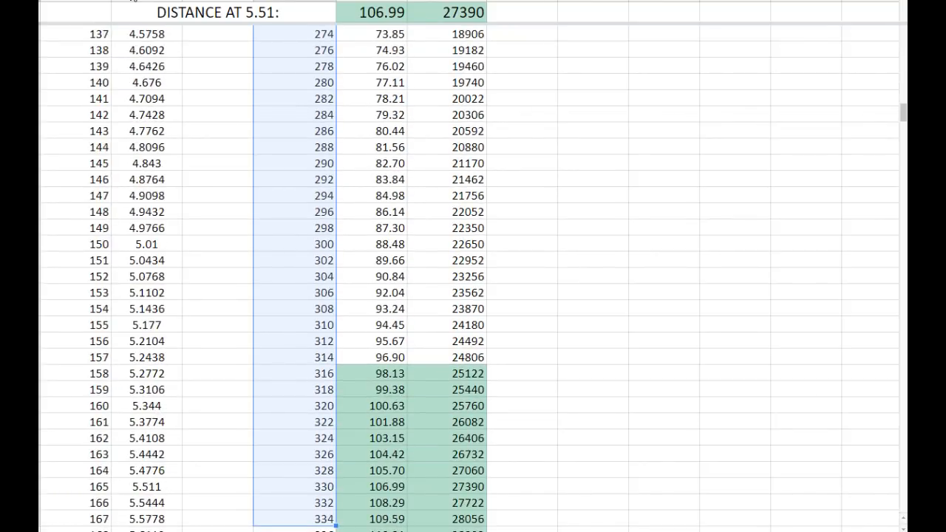
{"action": "scroll", "scroll_direction": "down", "scroll_amount": 3}
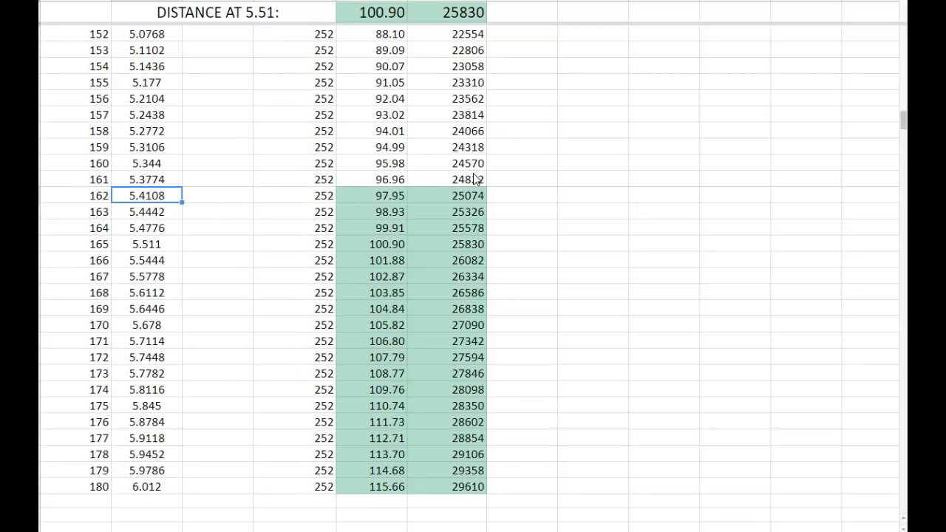
{"action": "left_click", "coordinate": [146, 131]}
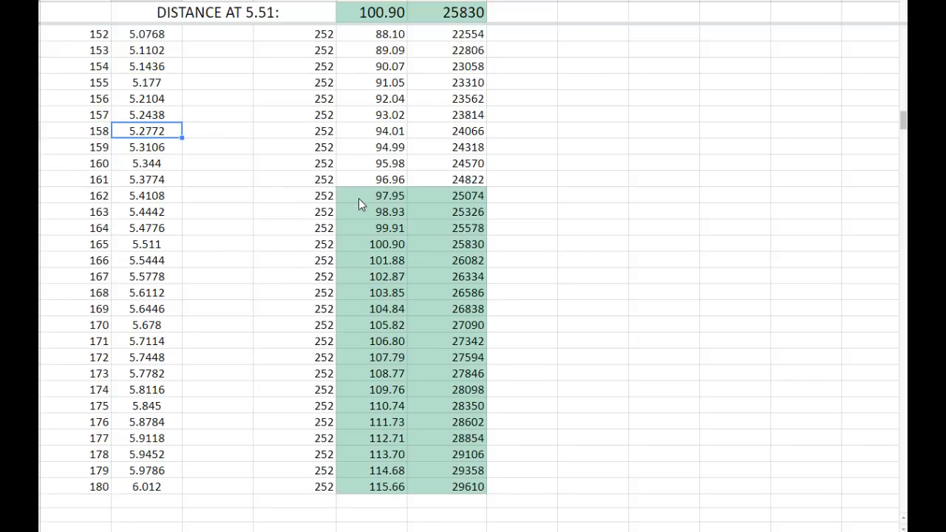
{"action": "scroll", "scroll_direction": "up", "scroll_amount": 3}
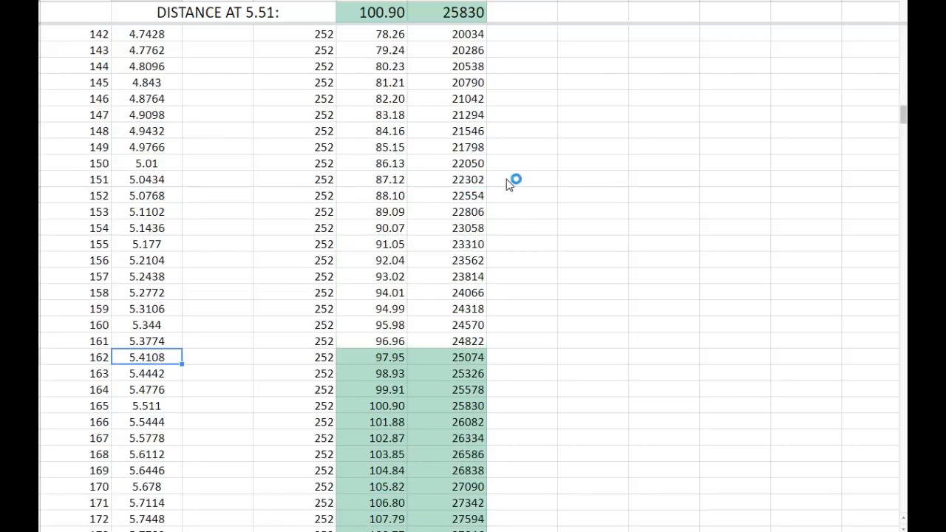
{"action": "scroll", "scroll_direction": "up", "scroll_amount": 3}
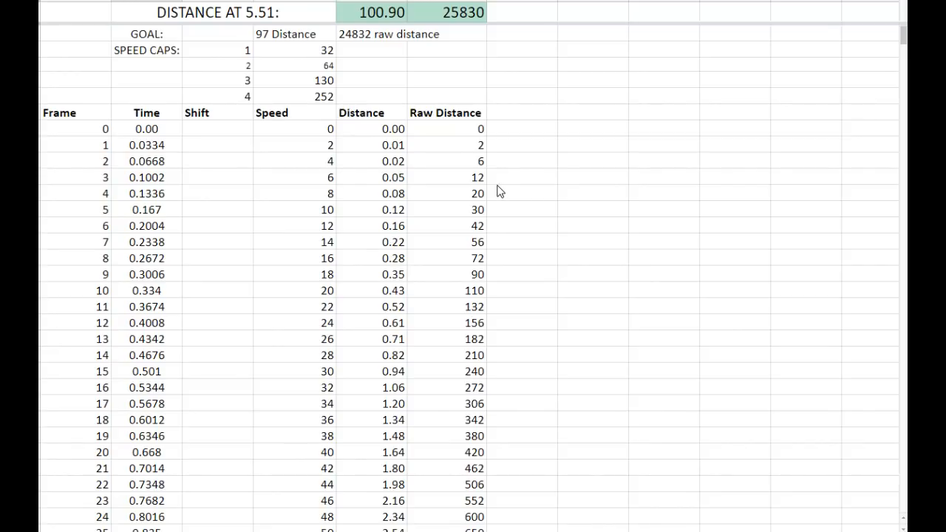
{"action": "mouse_move", "coordinate": [493, 192]}
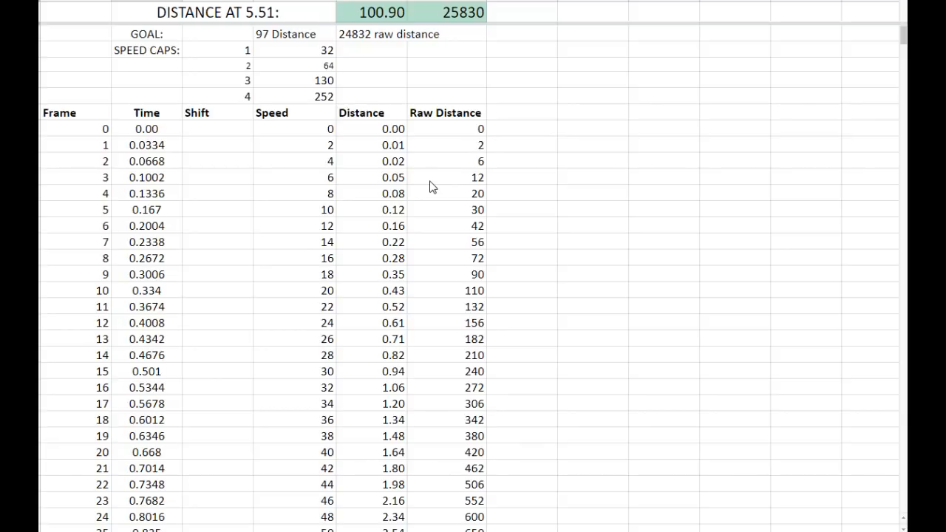
{"action": "mouse_move", "coordinate": [226, 140]}
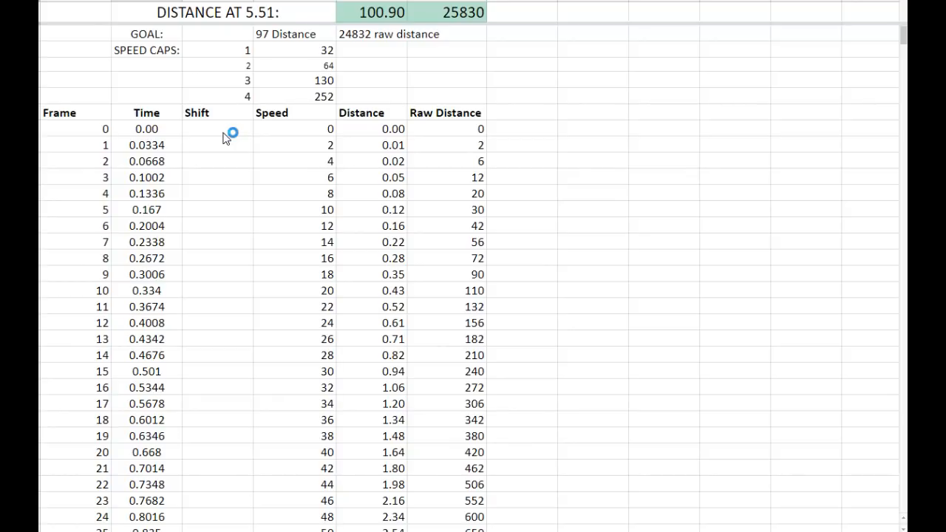
{"action": "left_click", "coordinate": [217, 129]}
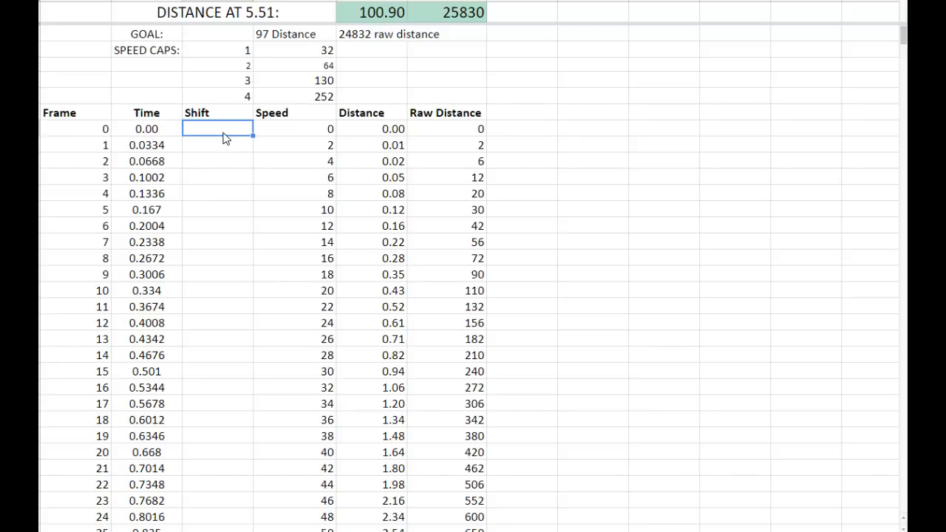
{"action": "mouse_move", "coordinate": [254, 156]}
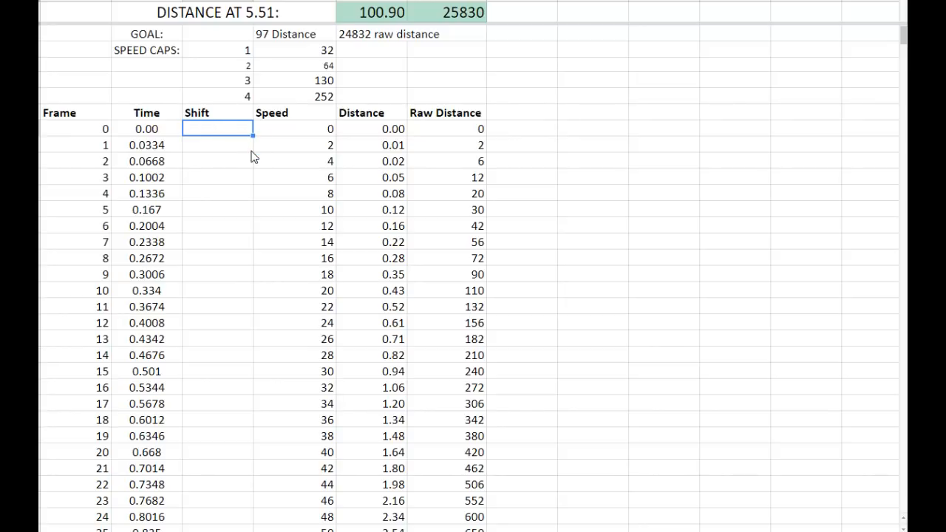
{"action": "mouse_move", "coordinate": [263, 158]}
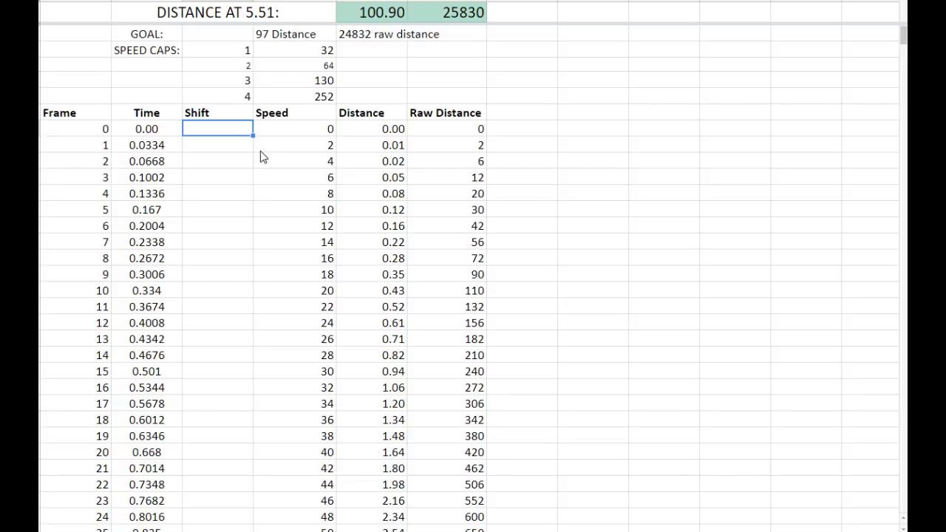
{"action": "left_click", "coordinate": [293, 145]}
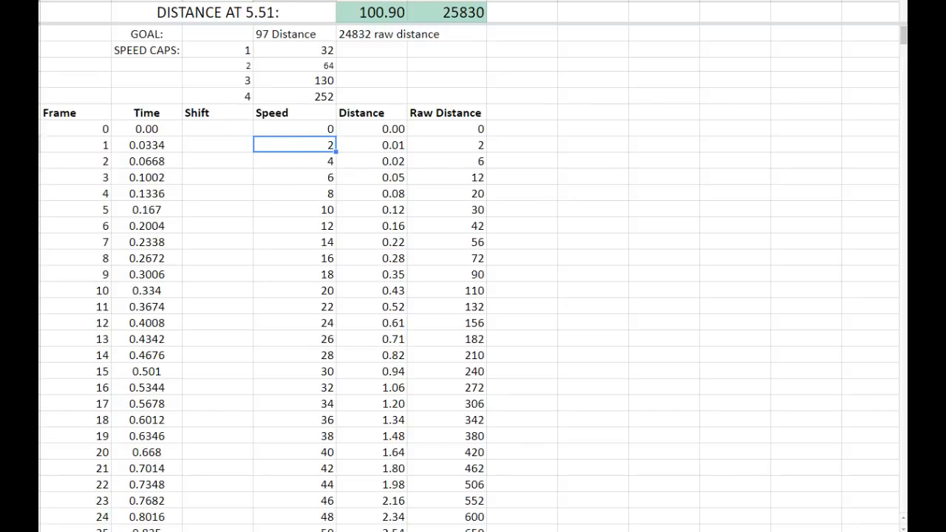
{"action": "double_click", "coordinate": [293, 145]}
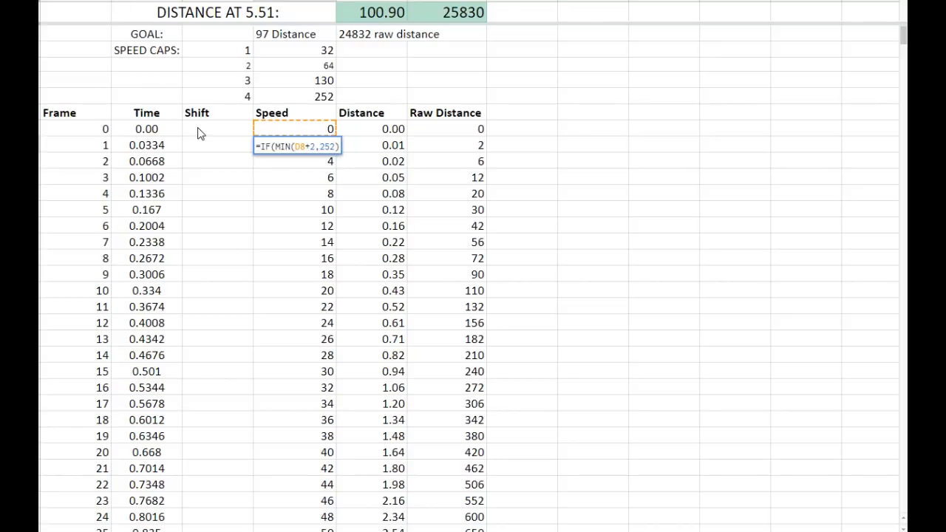
{"action": "left_click", "coordinate": [217, 129]}
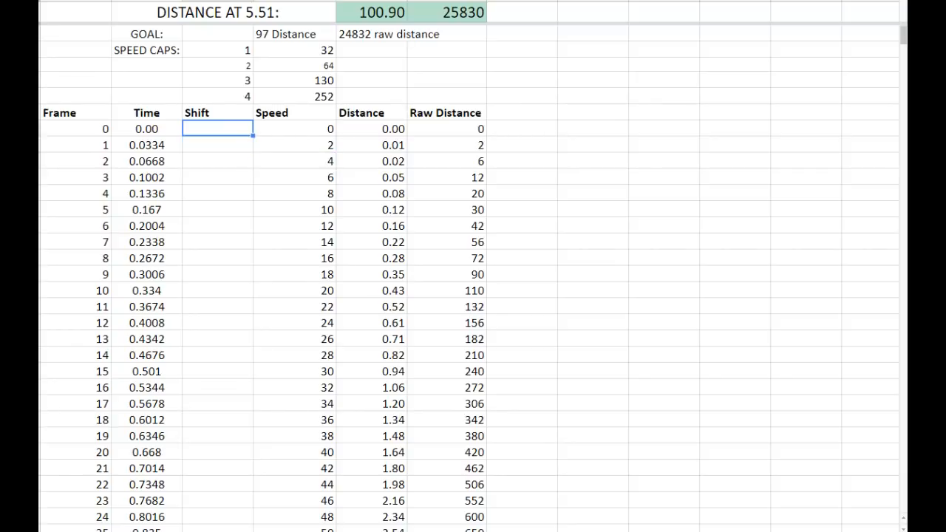
{"action": "type", "text": "1"}
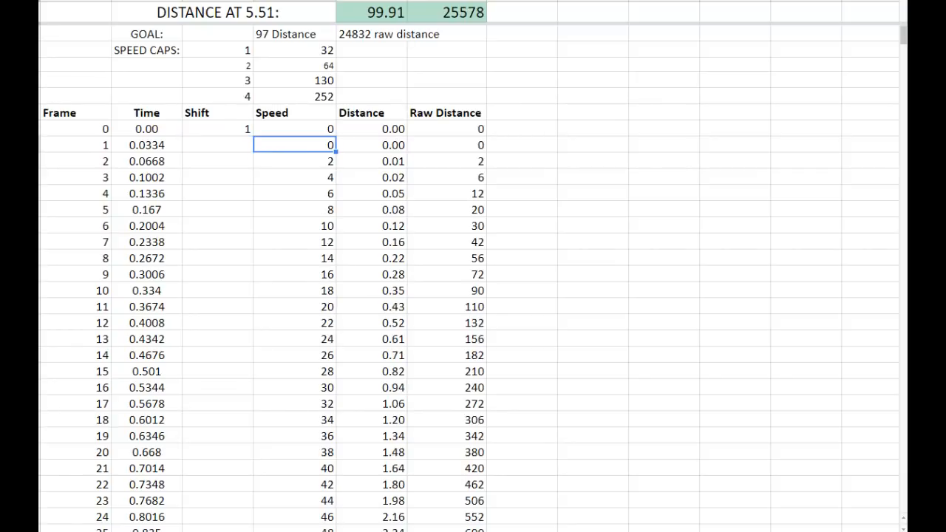
{"action": "left_click", "coordinate": [292, 178]}
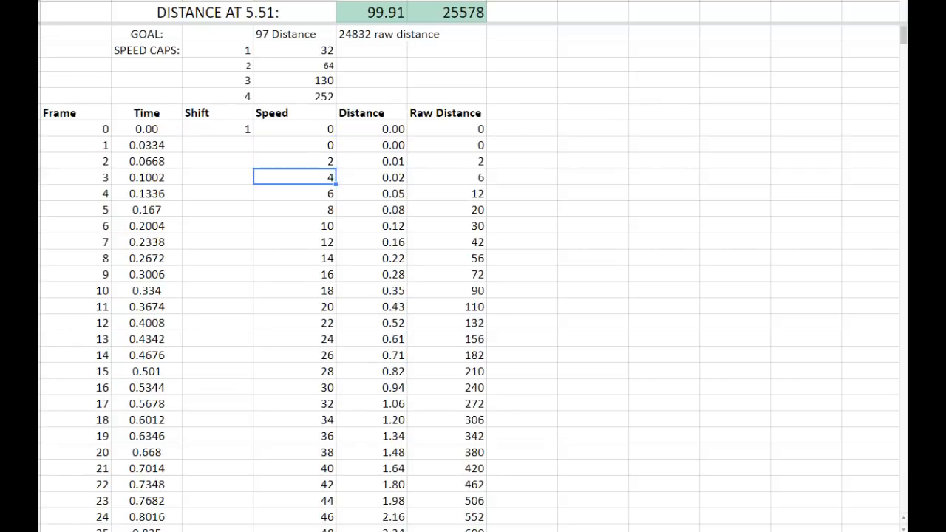
{"action": "left_click", "coordinate": [217, 128]}
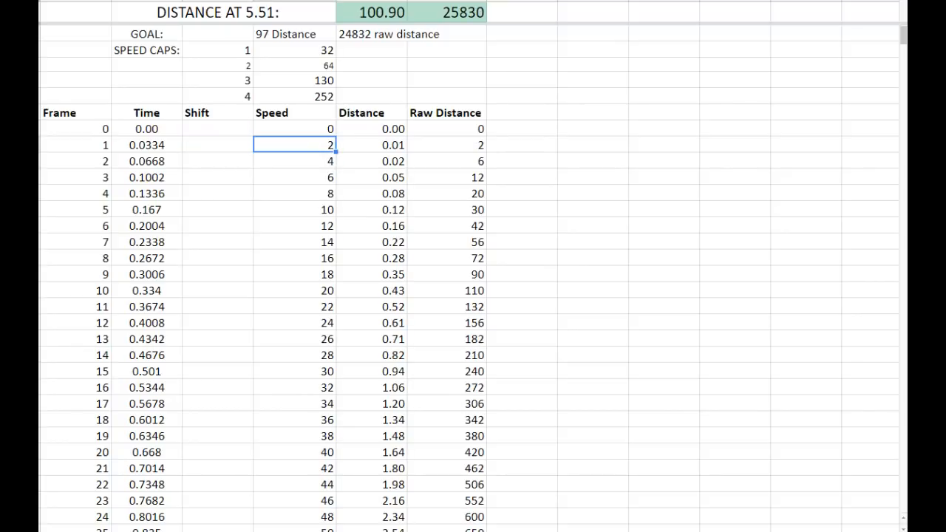
{"action": "left_click", "coordinate": [293, 161]}
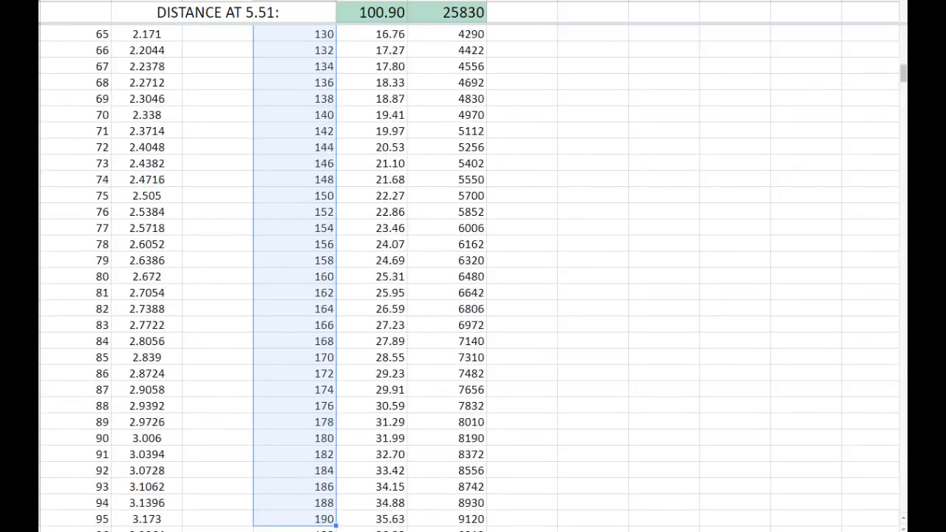
{"action": "scroll", "scroll_direction": "down", "scroll_amount": 3}
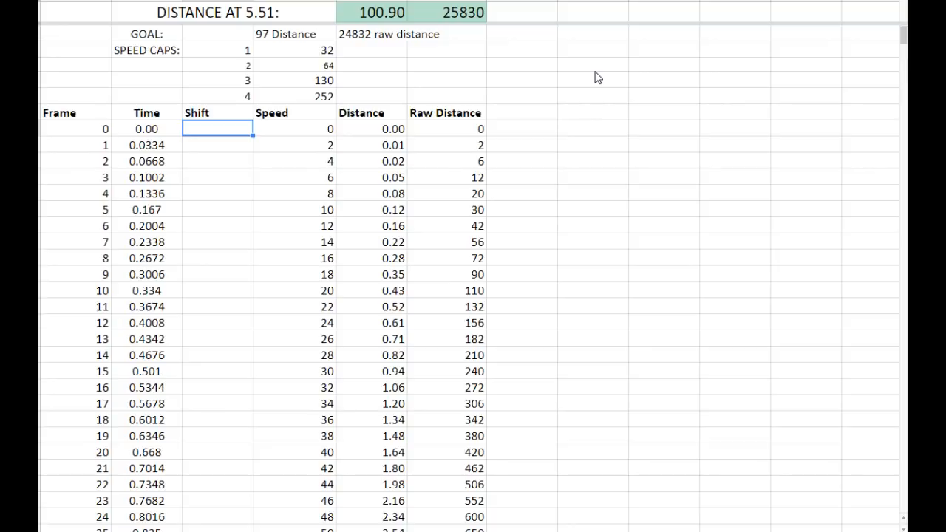
{"action": "type", "text": "1"}
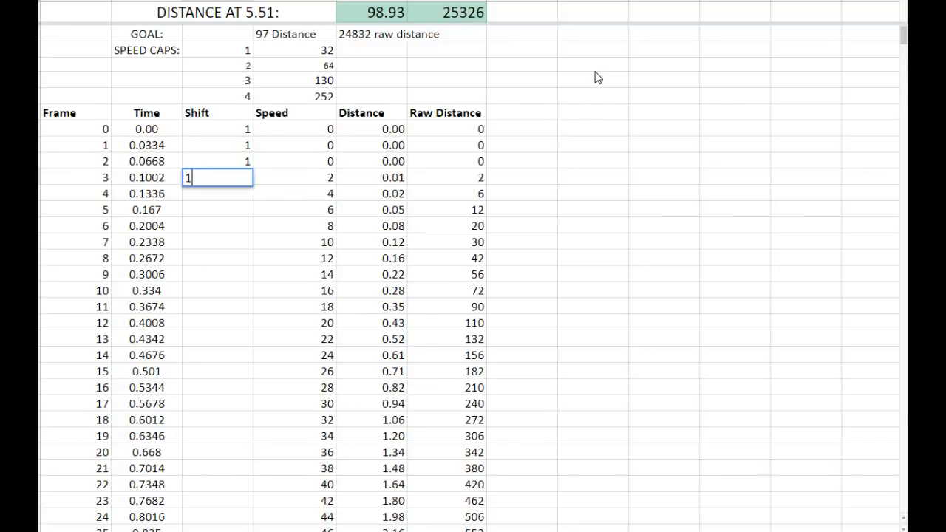
Finish Shift entries of 1 in frames 0–3 and check distance drops to 96.96.
{"action": "key", "text": "enter"}
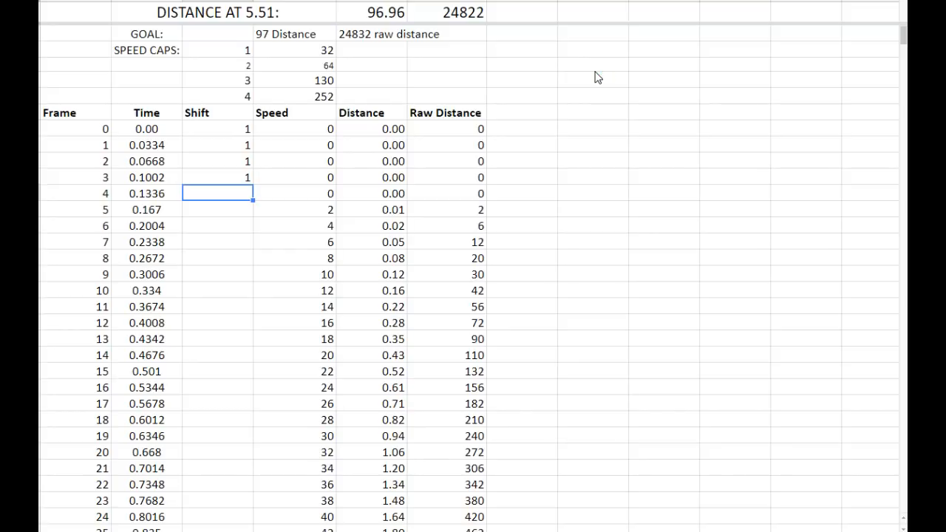
{"action": "mouse_move", "coordinate": [413, 80]}
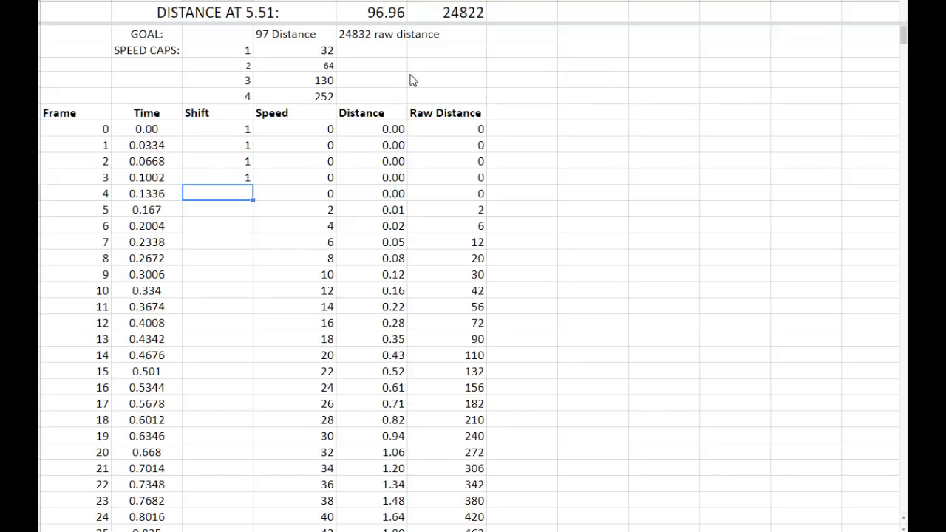
{"action": "scroll", "scroll_direction": "down", "scroll_amount": 3}
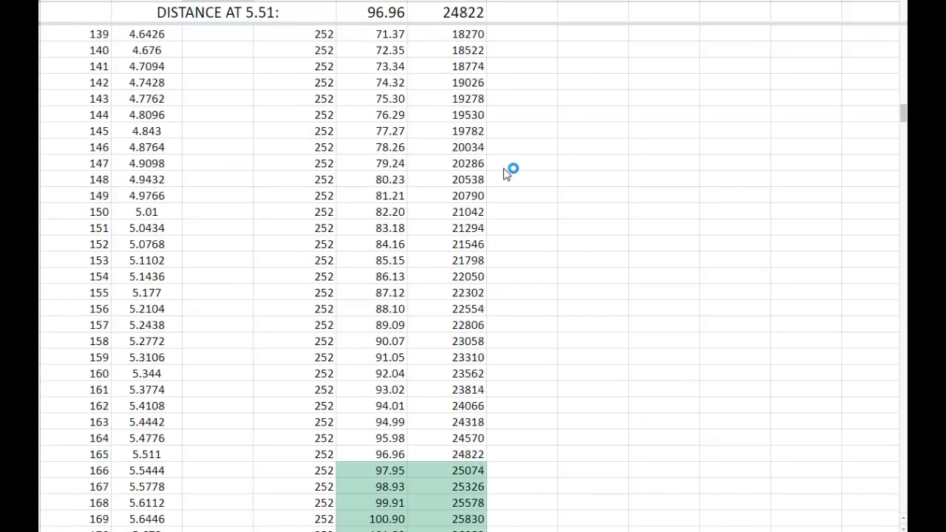
{"action": "scroll", "scroll_direction": "down", "scroll_amount": 3}
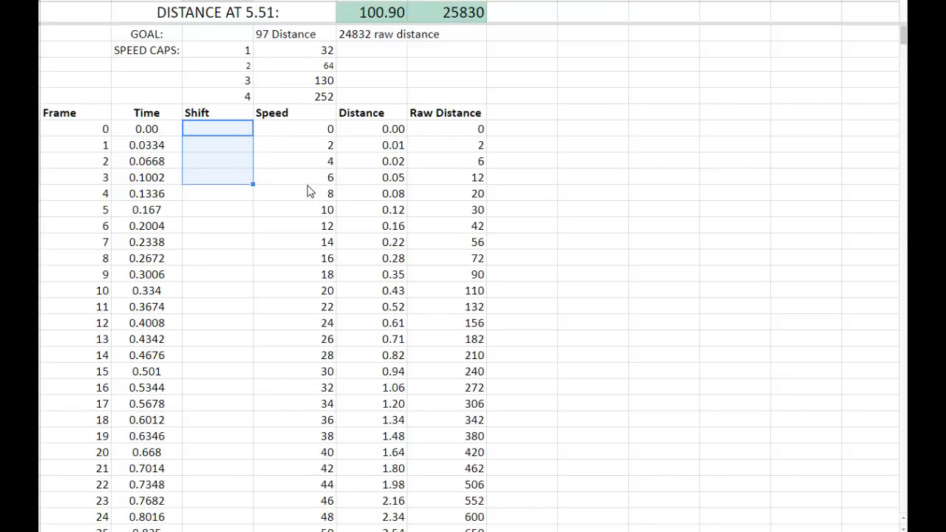
Clear the trial shifts and enter 1 only in frame 0's Shift cell.
{"action": "type", "text": "1"}
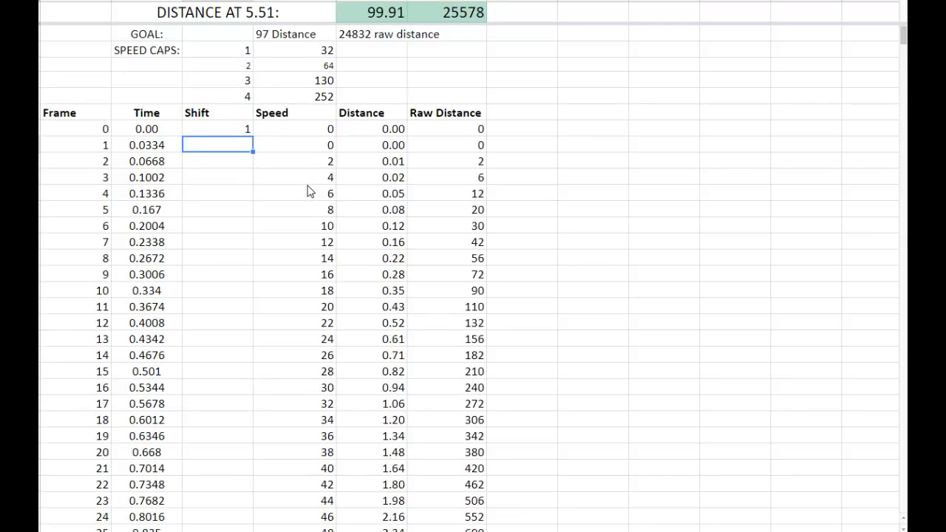
{"action": "left_click", "coordinate": [293, 161]}
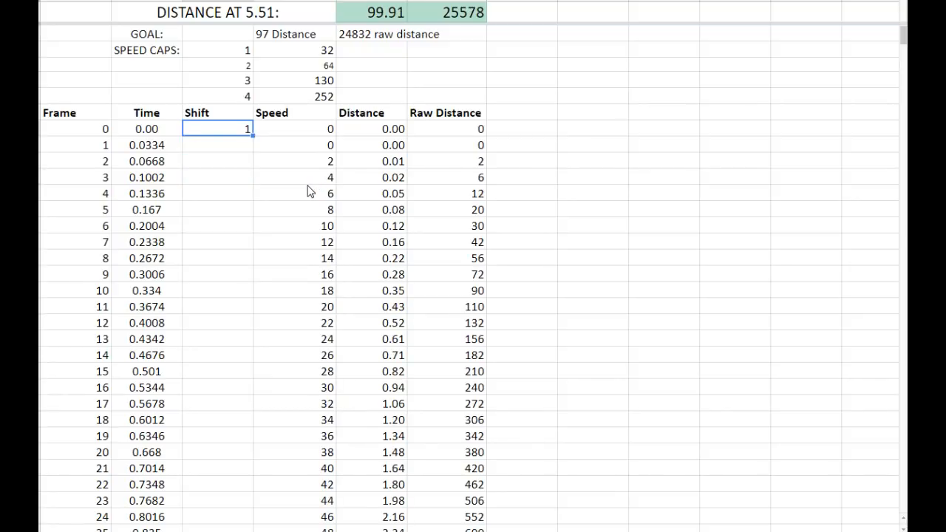
{"action": "key", "text": "Delete"}
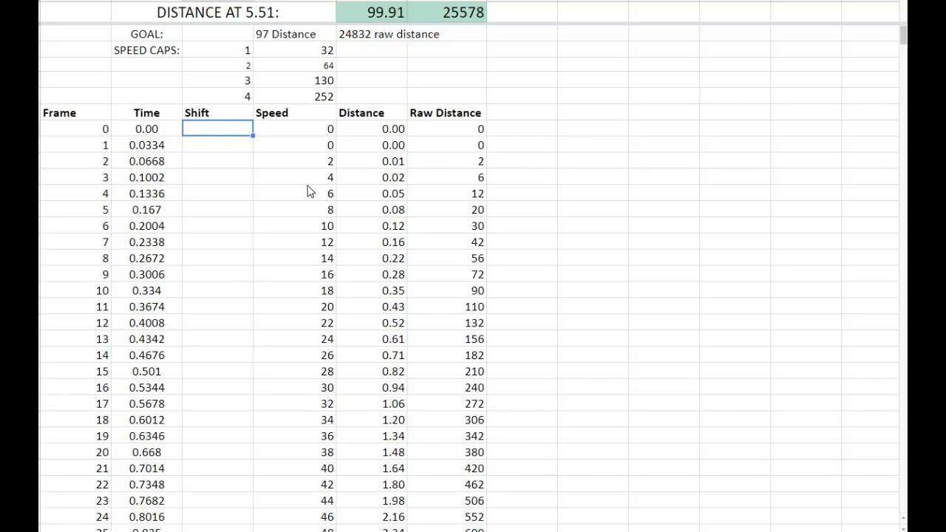
{"action": "type", "text": "1"}
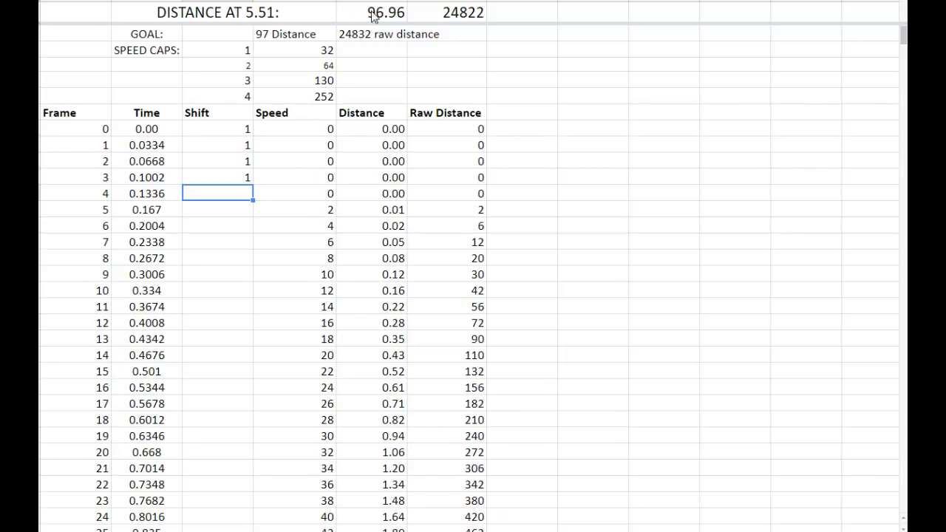
{"action": "left_click", "coordinate": [372, 11]}
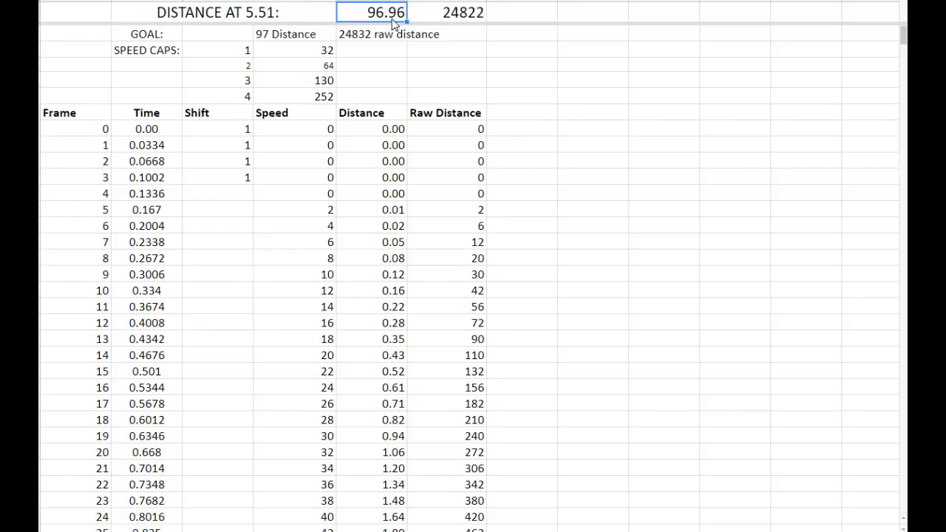
{"action": "left_click", "coordinate": [218, 129]}
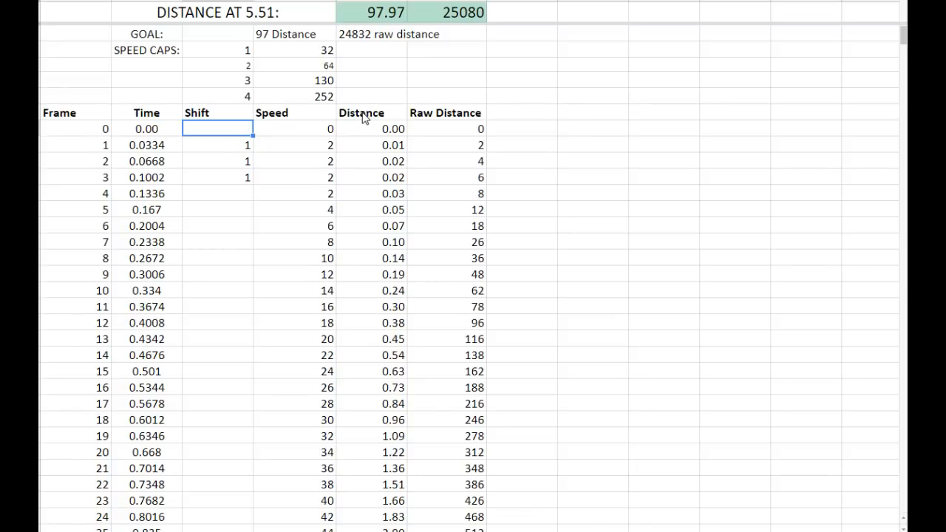
{"action": "left_click", "coordinate": [217, 145]}
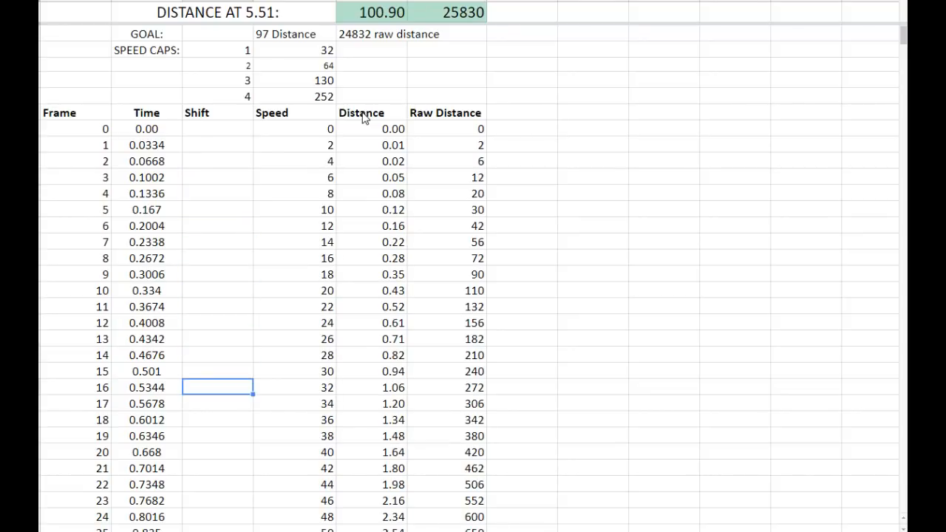
{"action": "type", "text": "1"}
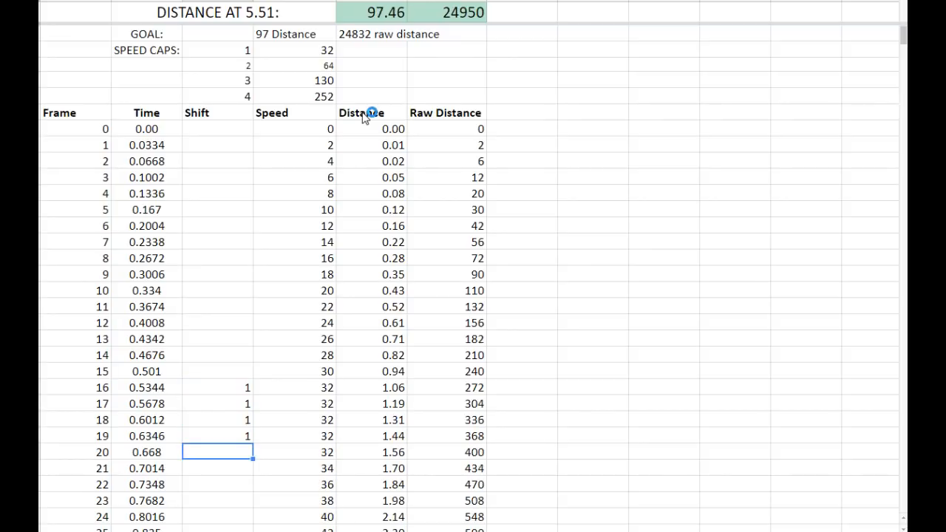
{"action": "mouse_move", "coordinate": [397, 22]}
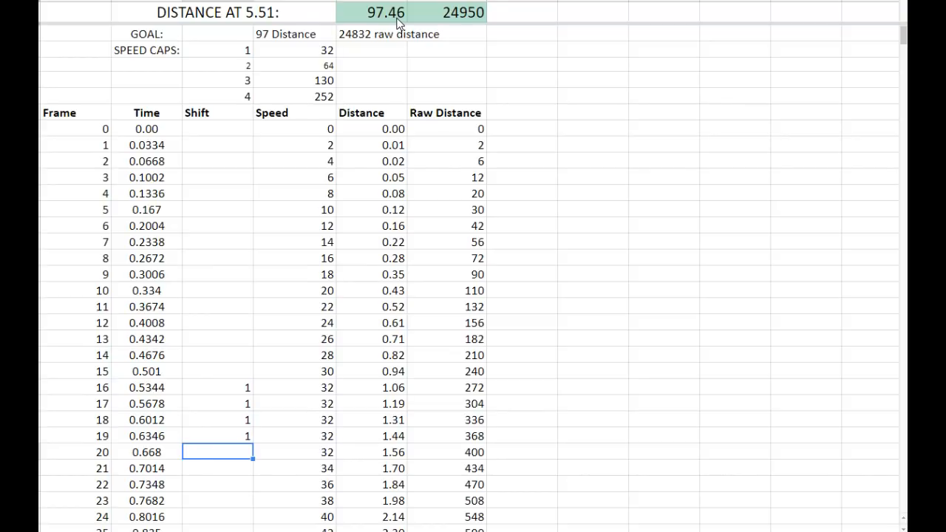
{"action": "mouse_move", "coordinate": [301, 198]}
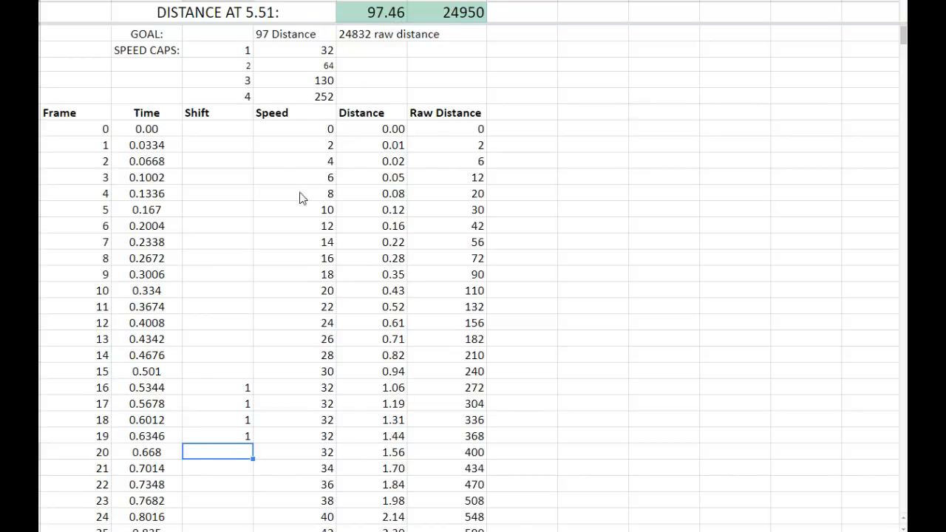
{"action": "left_click", "coordinate": [217, 387]}
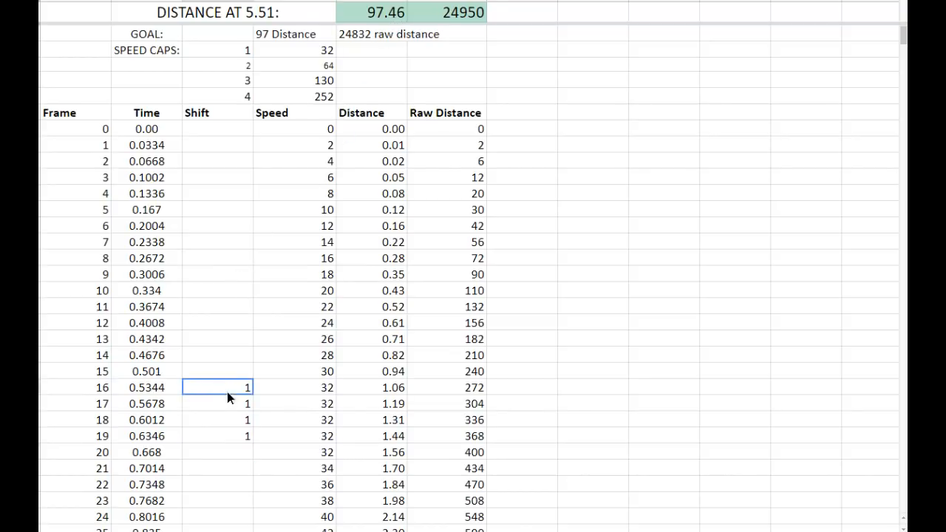
{"action": "left_click_drag", "start_coordinate": [217, 388], "coordinate": [217, 436]}
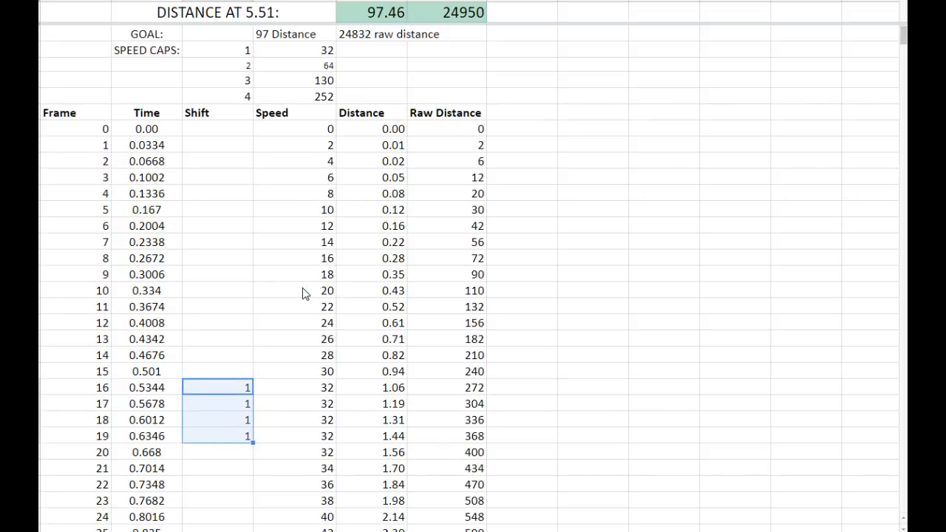
{"action": "key", "text": "Delete"}
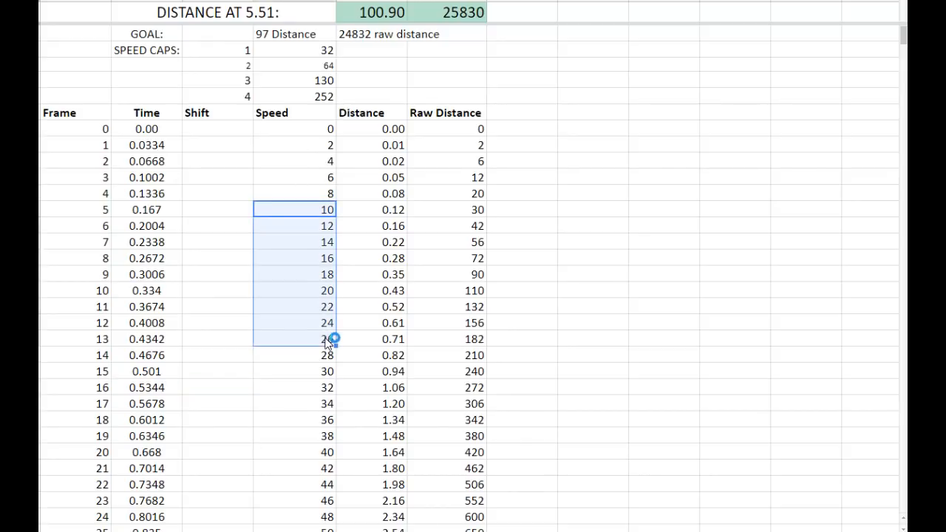
Enter 1 in frame 0's Shift cell and scroll down to check distance.
{"action": "left_click", "coordinate": [217, 129]}
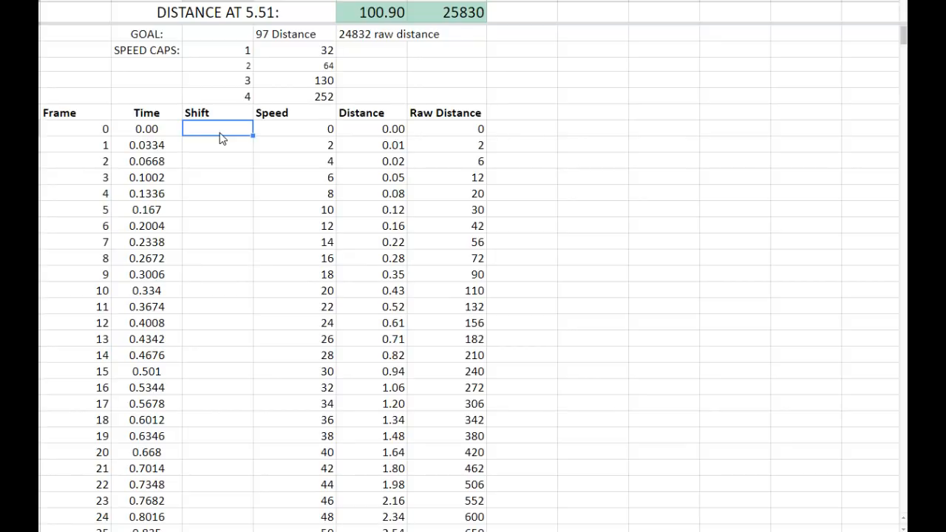
{"action": "type", "text": "1"}
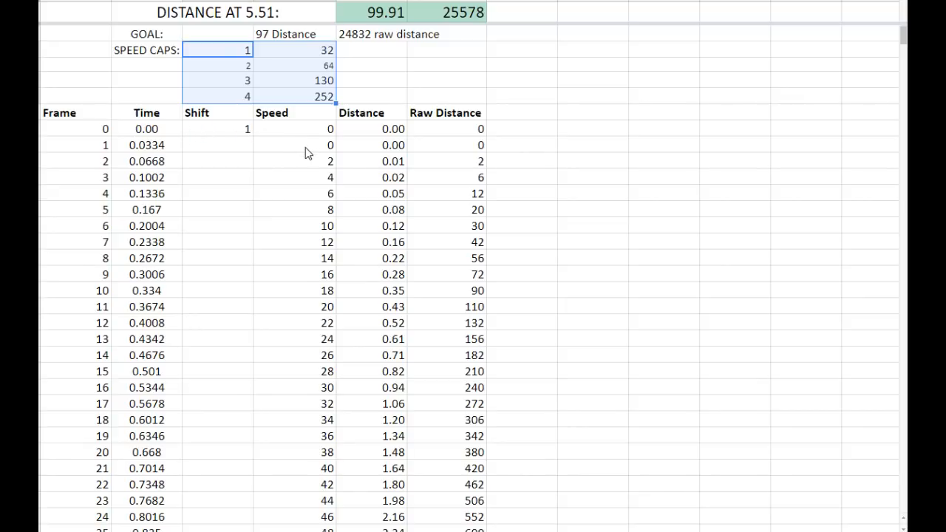
{"action": "mouse_move", "coordinate": [202, 133]}
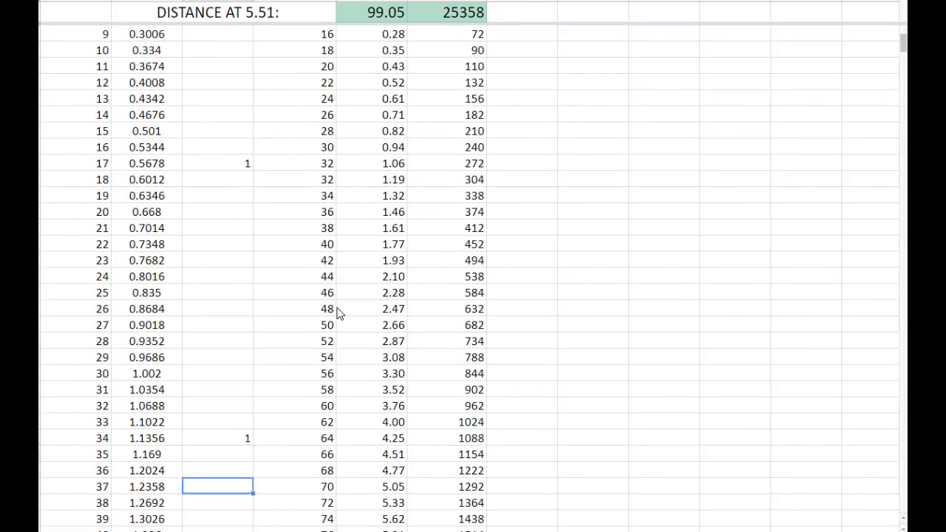
{"action": "scroll", "scroll_direction": "down", "scroll_amount": 3}
{"action": "type", "text": "1"}
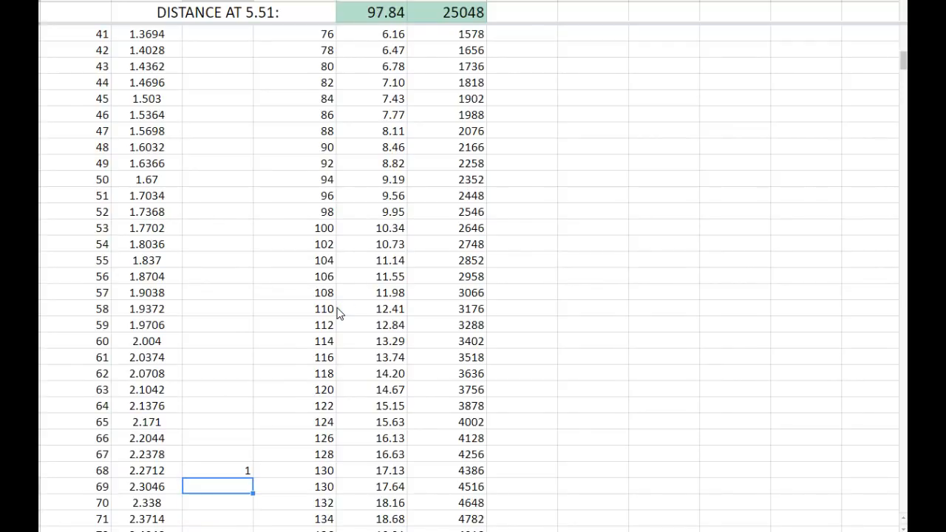
{"action": "mouse_move", "coordinate": [360, 320]}
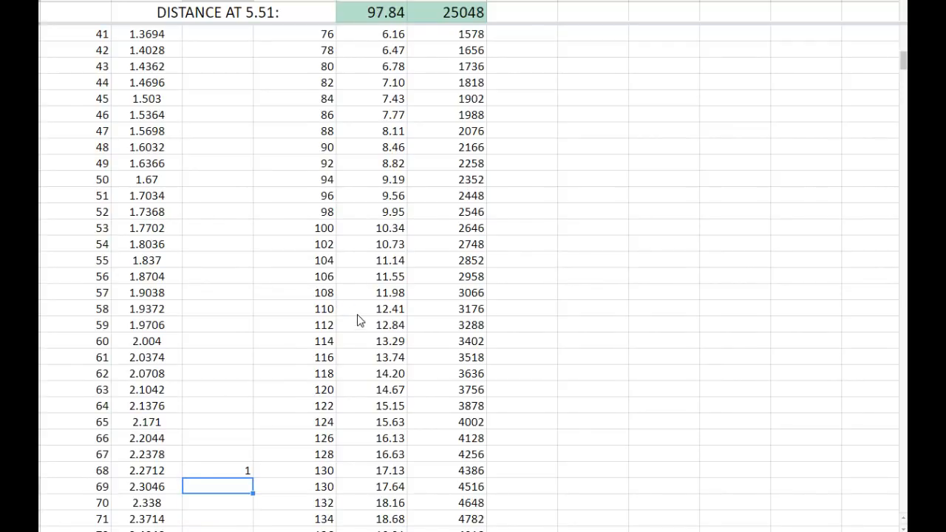
{"action": "scroll", "scroll_direction": "down", "scroll_amount": 3}
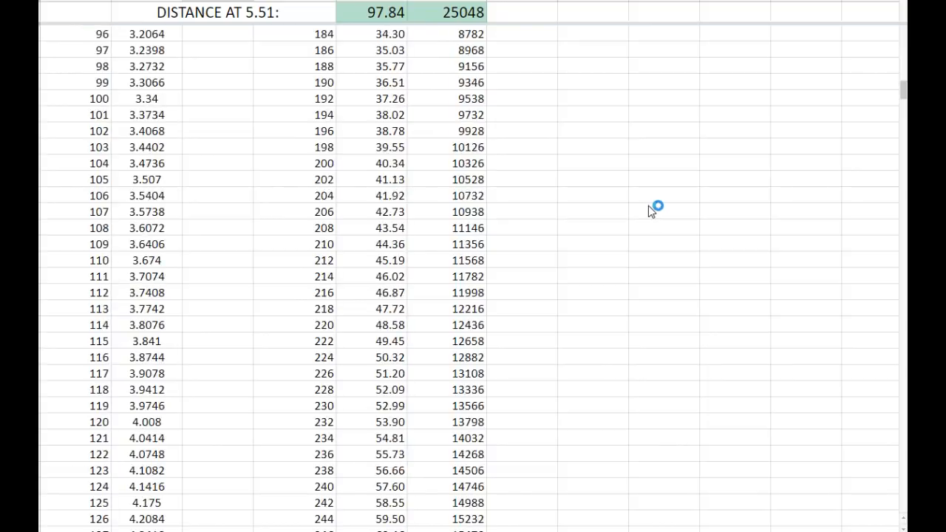
{"action": "scroll", "scroll_direction": "up", "scroll_amount": 3}
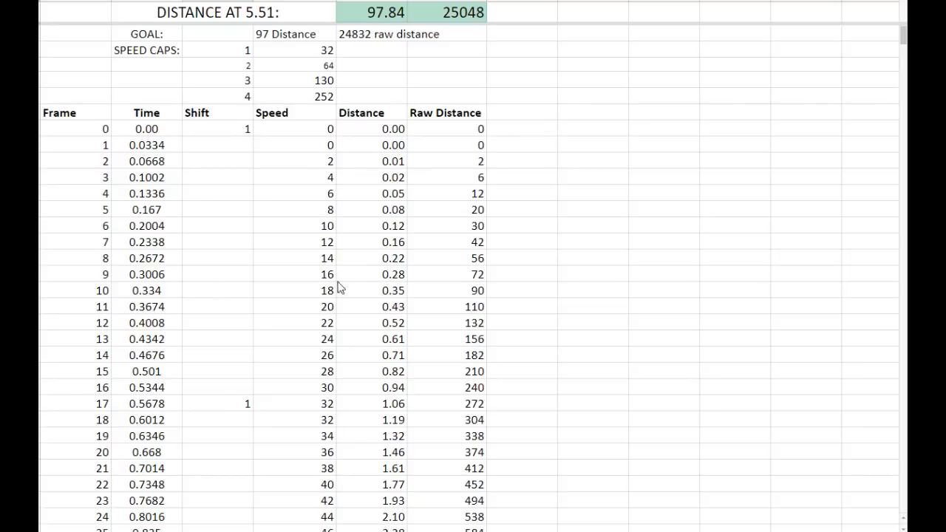
{"action": "scroll", "scroll_direction": "down", "scroll_amount": 3}
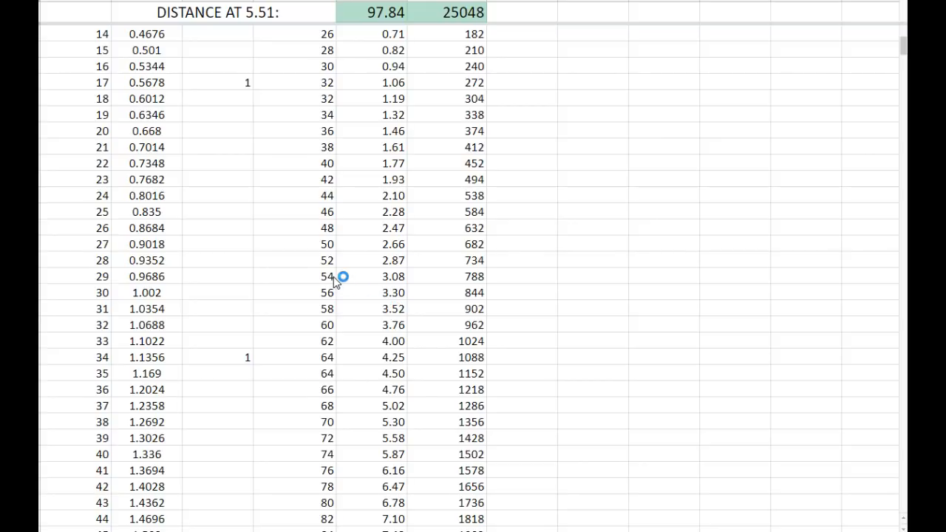
{"action": "mouse_move", "coordinate": [335, 280]}
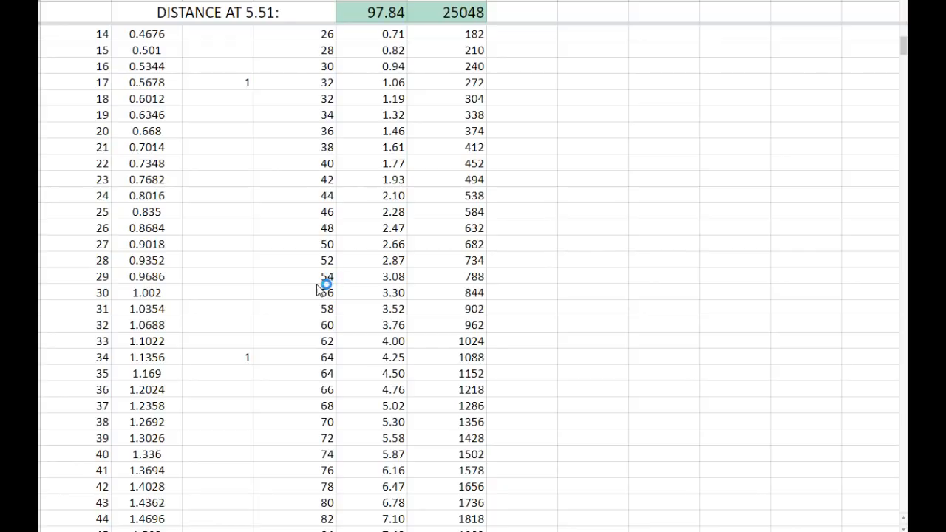
{"action": "scroll", "scroll_direction": "down", "scroll_amount": 3}
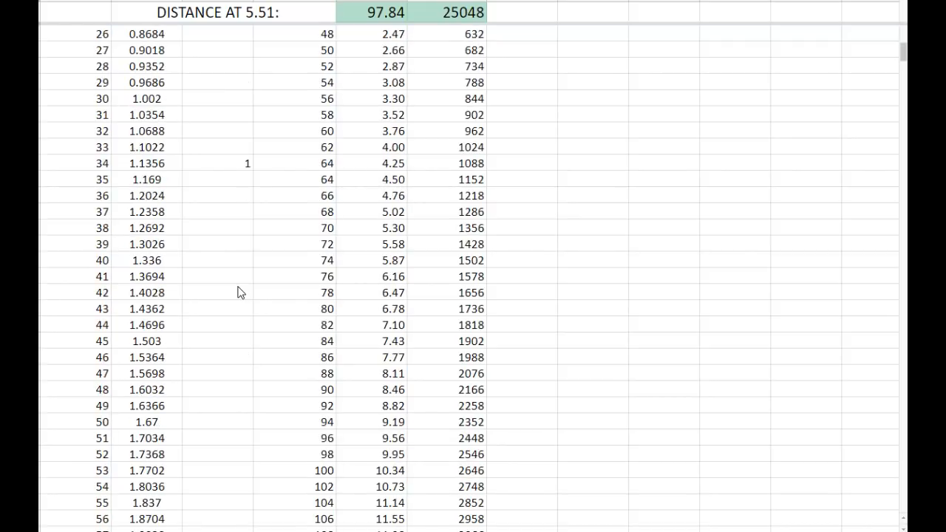
{"action": "scroll", "scroll_direction": "down", "scroll_amount": 3}
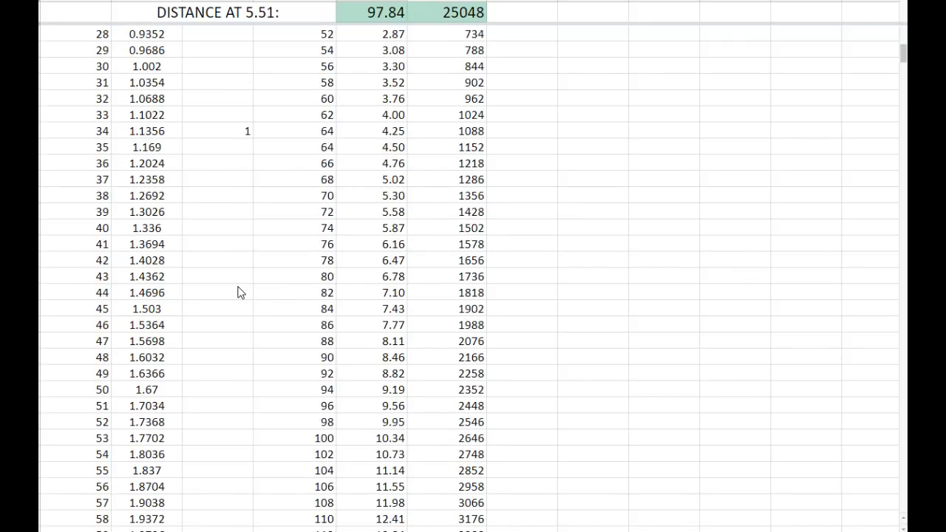
{"action": "scroll", "scroll_direction": "down", "scroll_amount": 3}
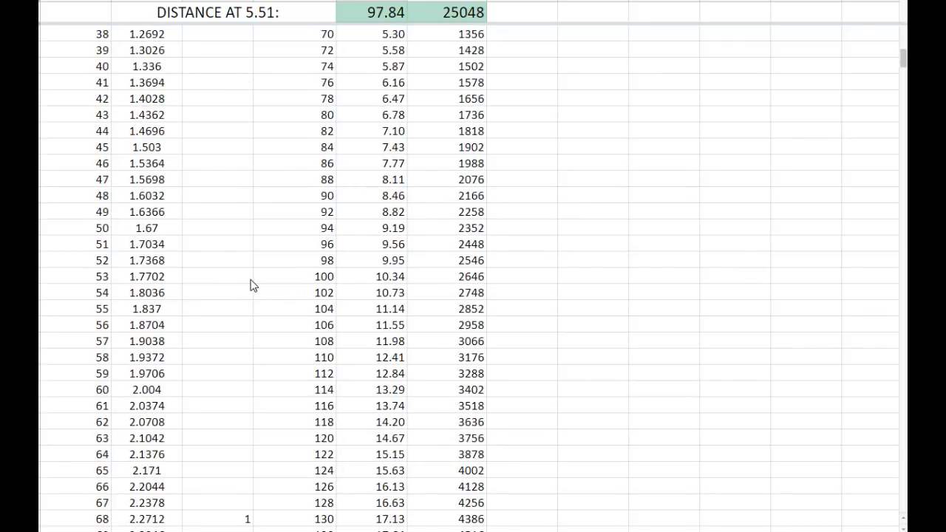
{"action": "scroll", "scroll_direction": "down", "scroll_amount": 3}
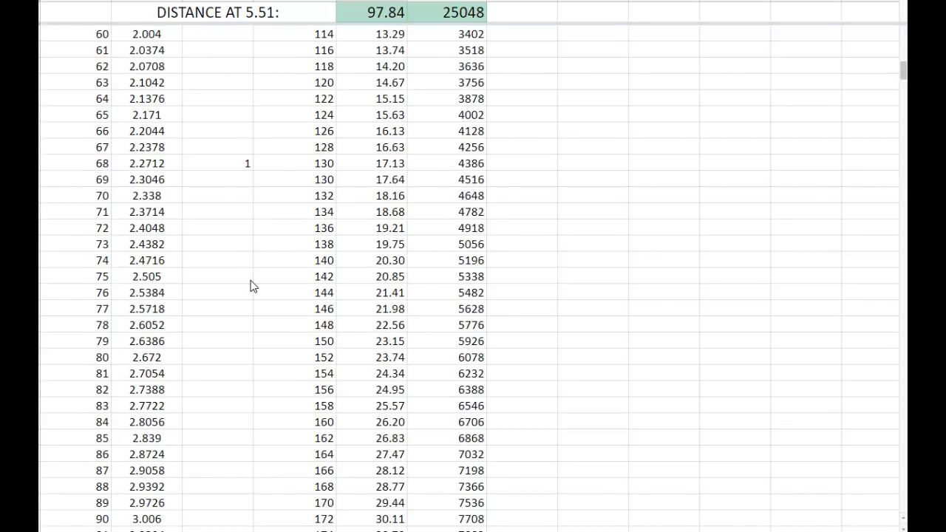
{"action": "mouse_move", "coordinate": [248, 288]}
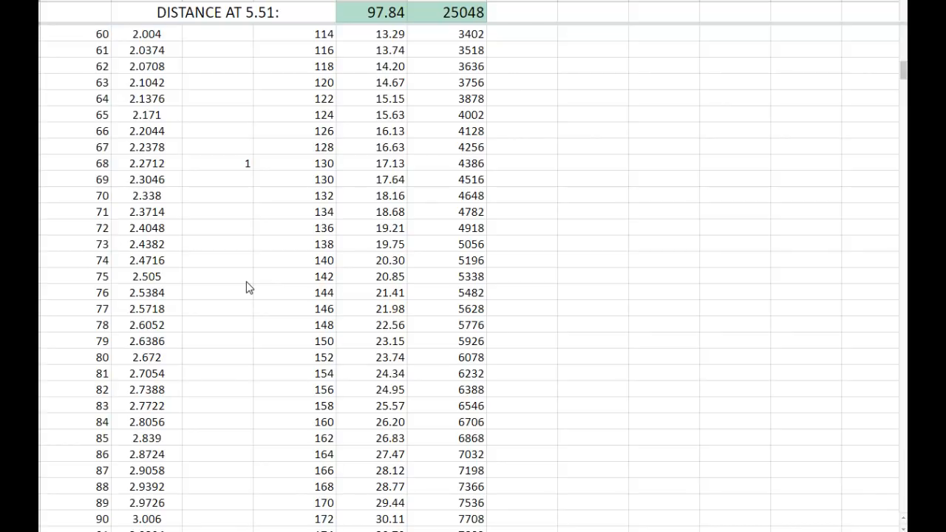
{"action": "scroll", "scroll_direction": "down", "scroll_amount": 3}
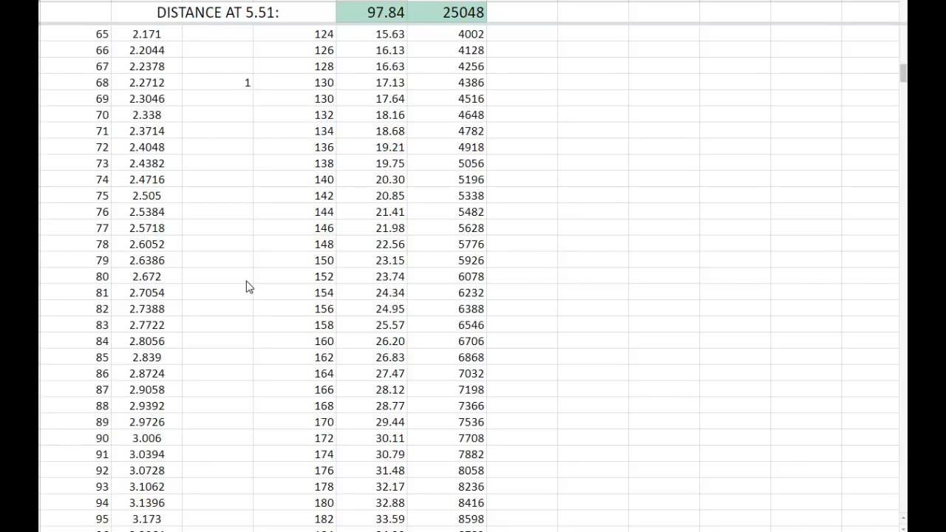
{"action": "left_click", "coordinate": [255, 280]}
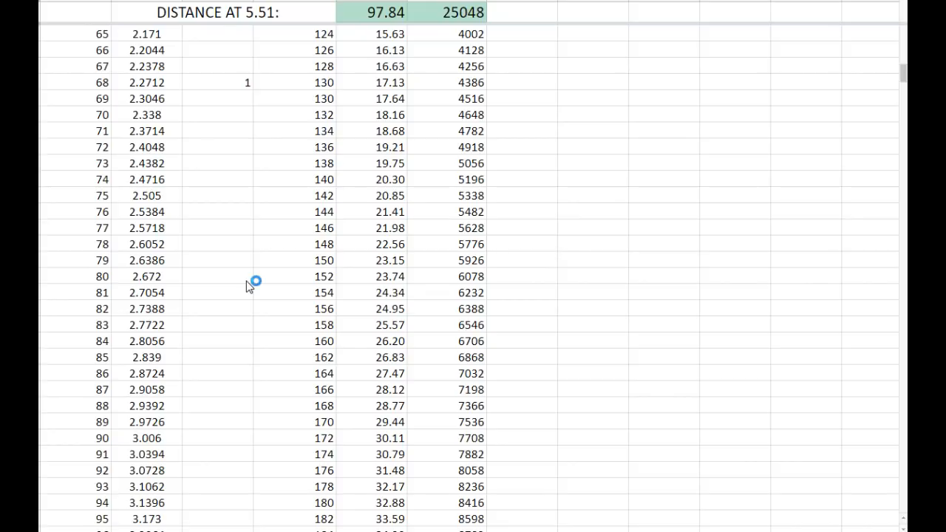
{"action": "mouse_move", "coordinate": [250, 286]}
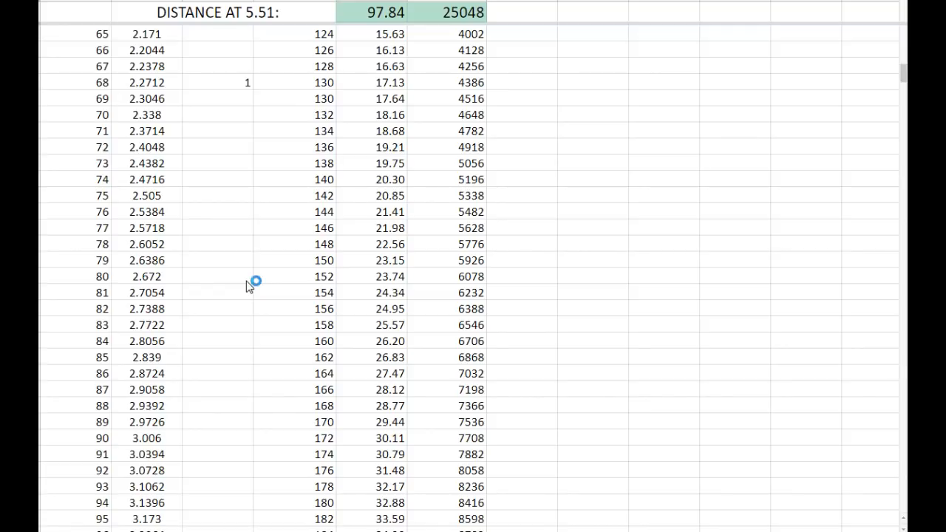
{"action": "mouse_move", "coordinate": [249, 287]}
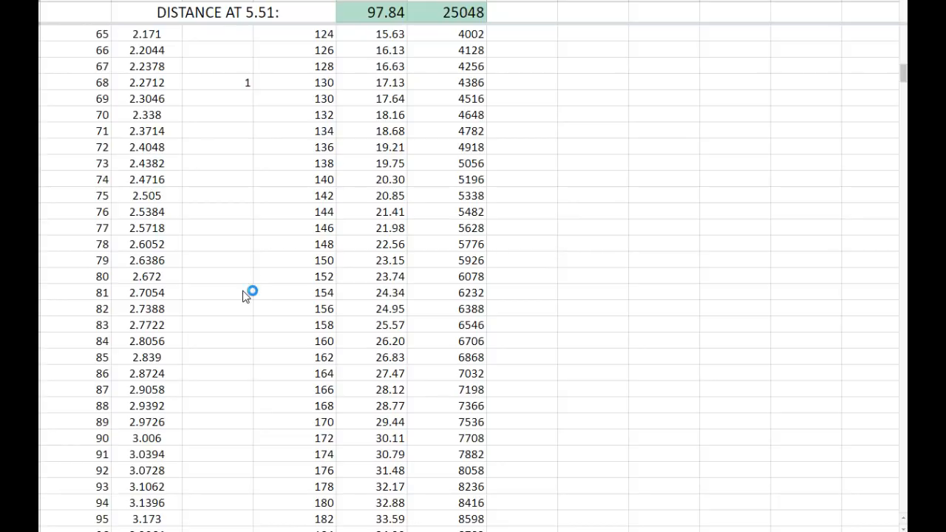
{"action": "mouse_move", "coordinate": [259, 305]}
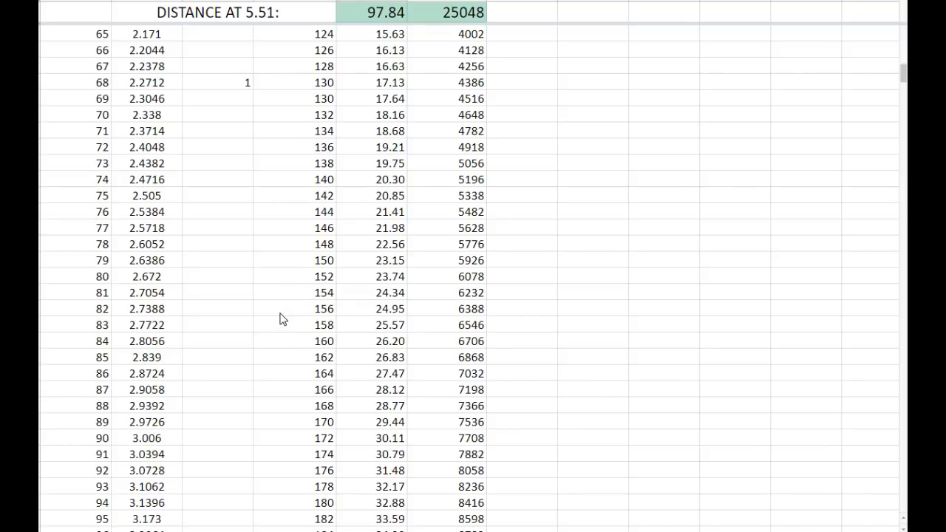
{"action": "scroll", "scroll_direction": "down", "scroll_amount": 3}
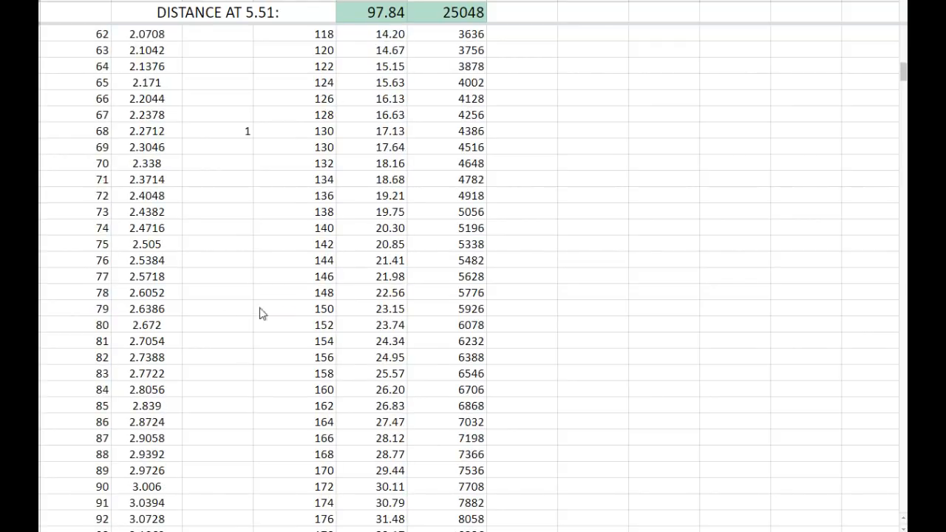
{"action": "left_click", "coordinate": [74, 130]}
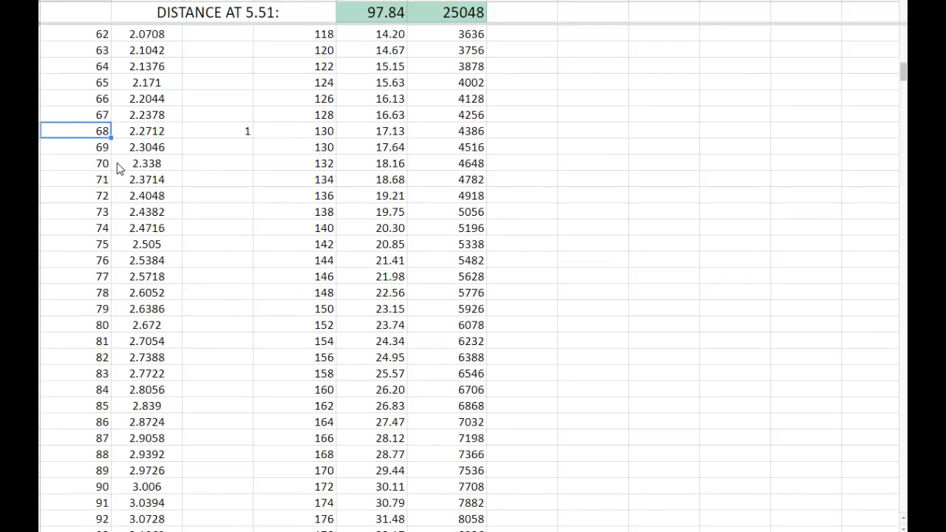
{"action": "left_click", "coordinate": [74, 163]}
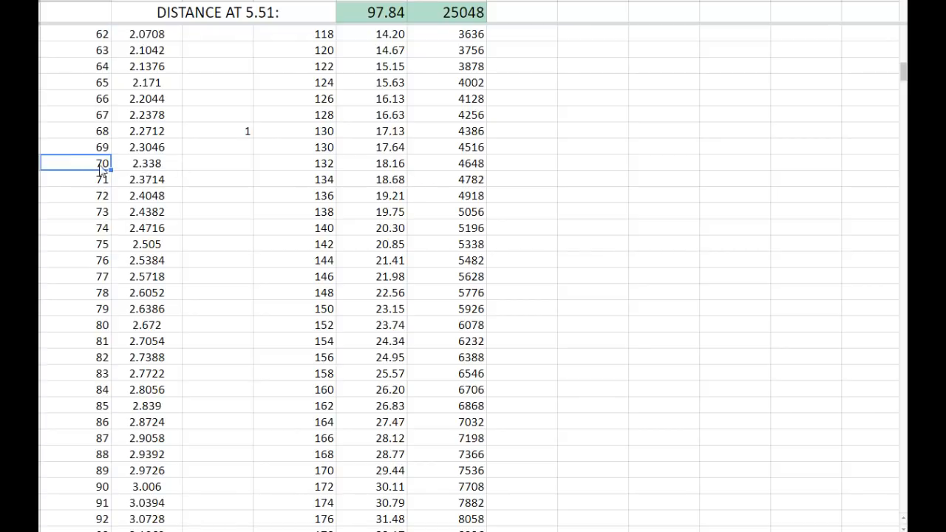
{"action": "scroll", "scroll_direction": "down", "scroll_amount": 3}
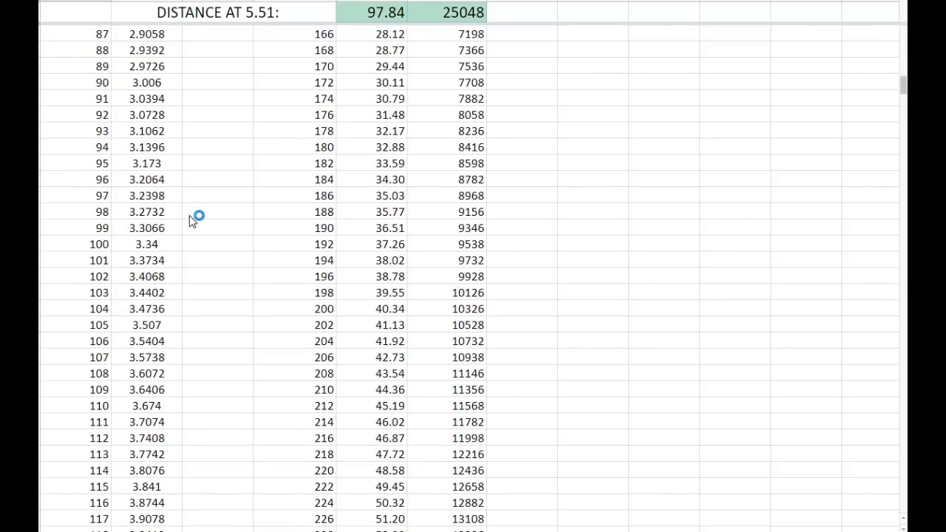
{"action": "scroll", "scroll_direction": "down", "scroll_amount": 3}
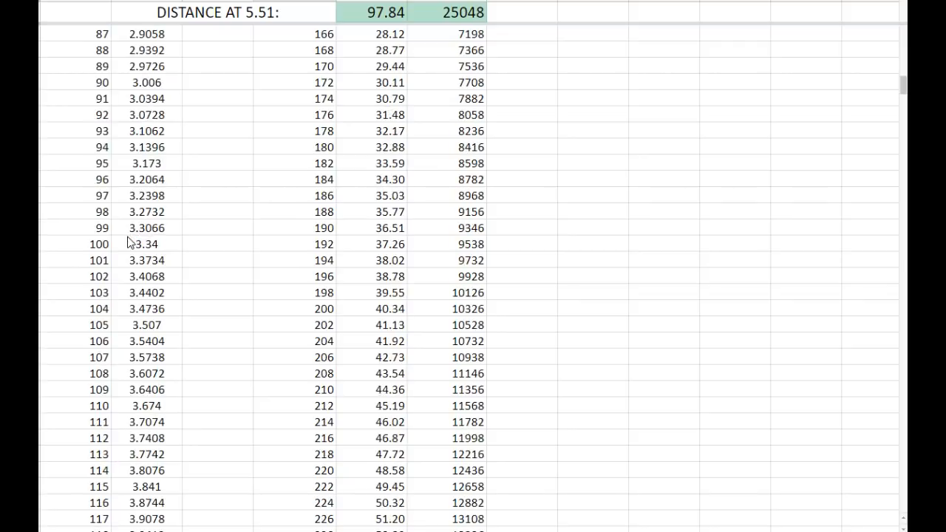
{"action": "scroll", "scroll_direction": "up", "scroll_amount": 3}
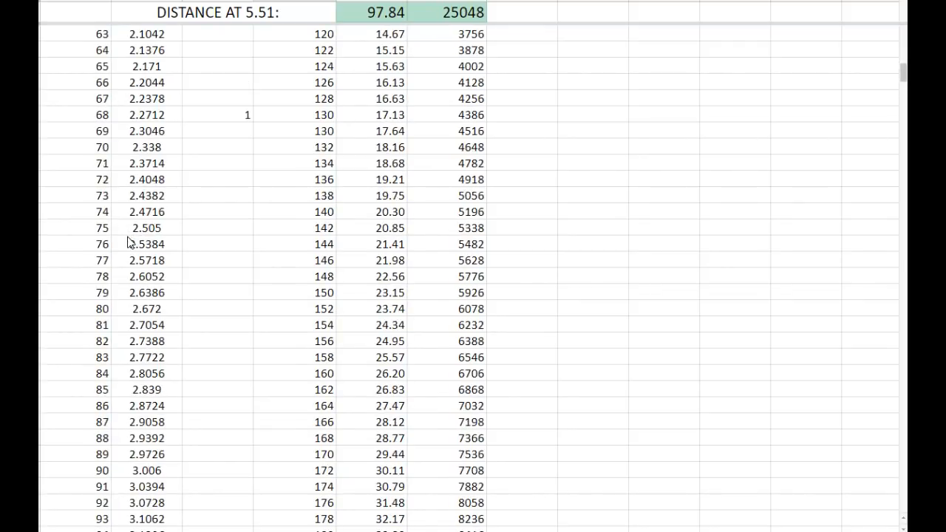
{"action": "scroll", "scroll_direction": "down", "scroll_amount": 3}
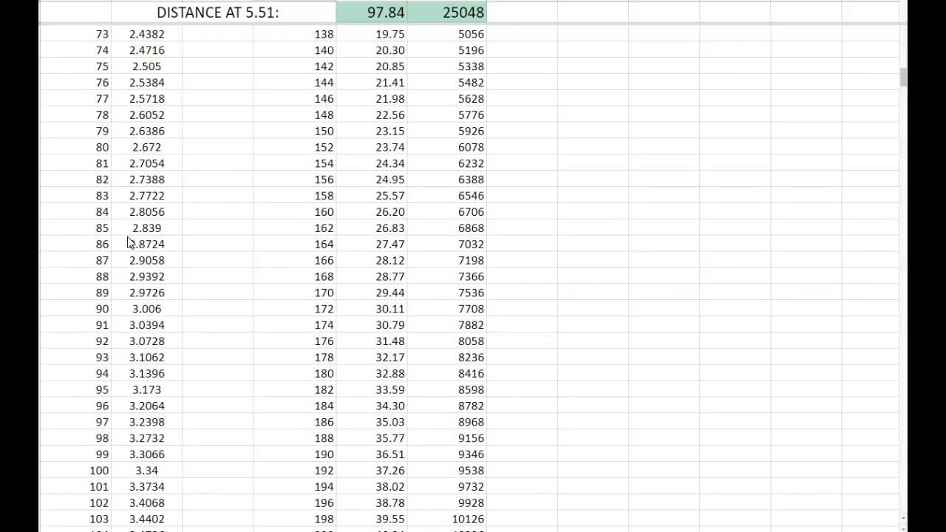
{"action": "scroll", "scroll_direction": "down", "scroll_amount": 3}
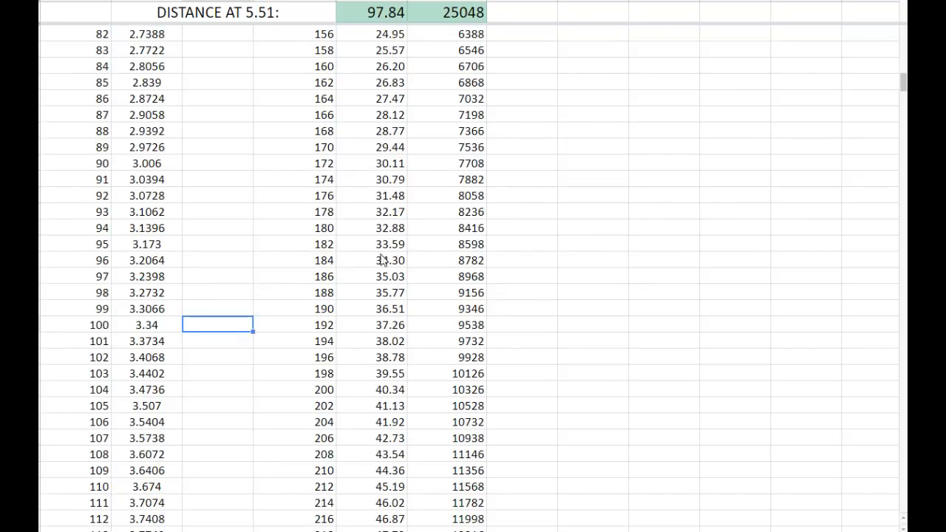
{"action": "type", "text": "1"}
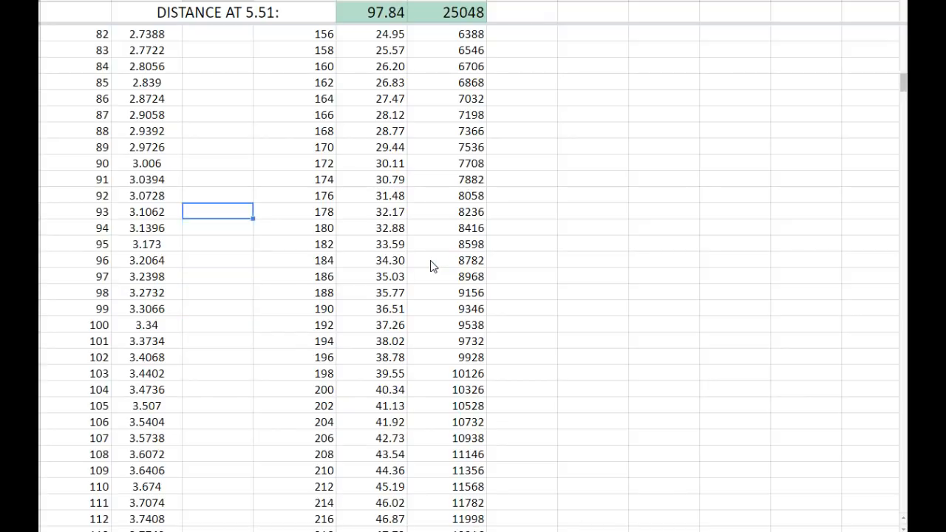
{"action": "type", "text": "1"}
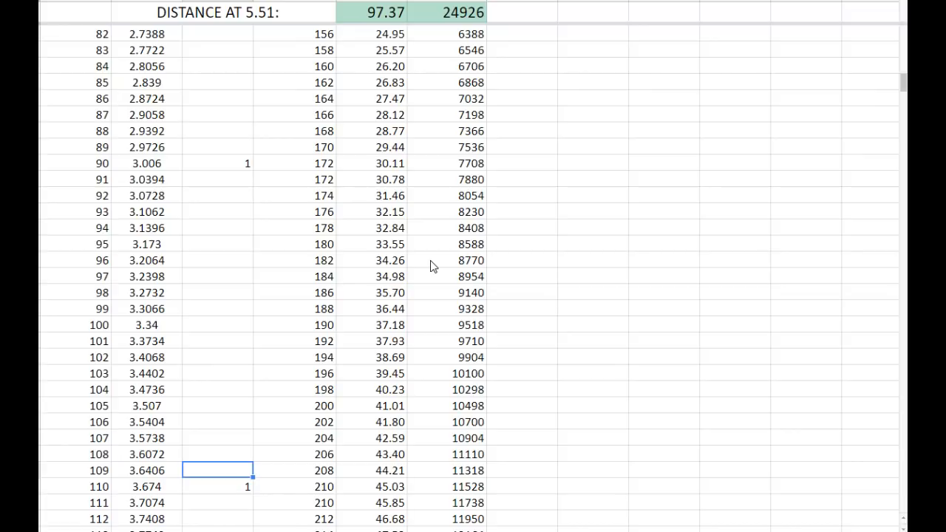
{"action": "left_click", "coordinate": [218, 486]}
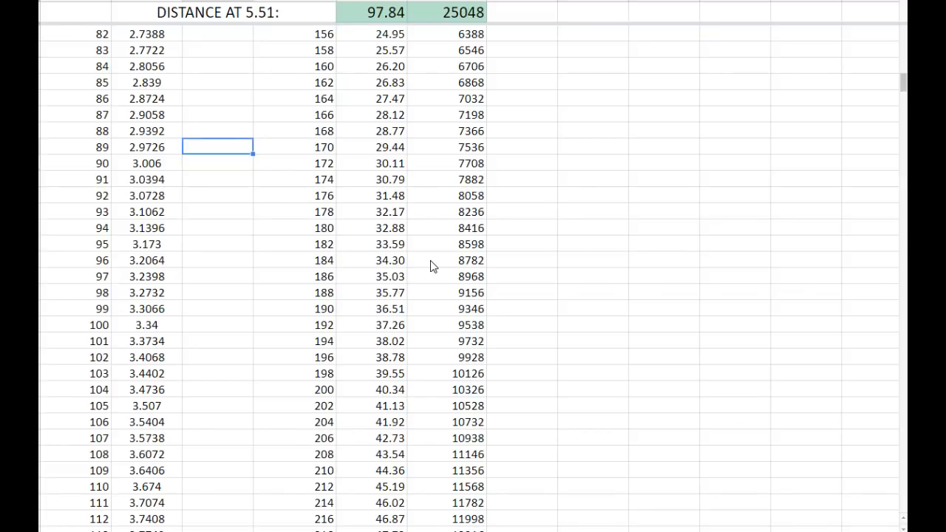
Flag an extra shift with 1 at row 85 and scroll down to review distance.
{"action": "left_click", "coordinate": [218, 82]}
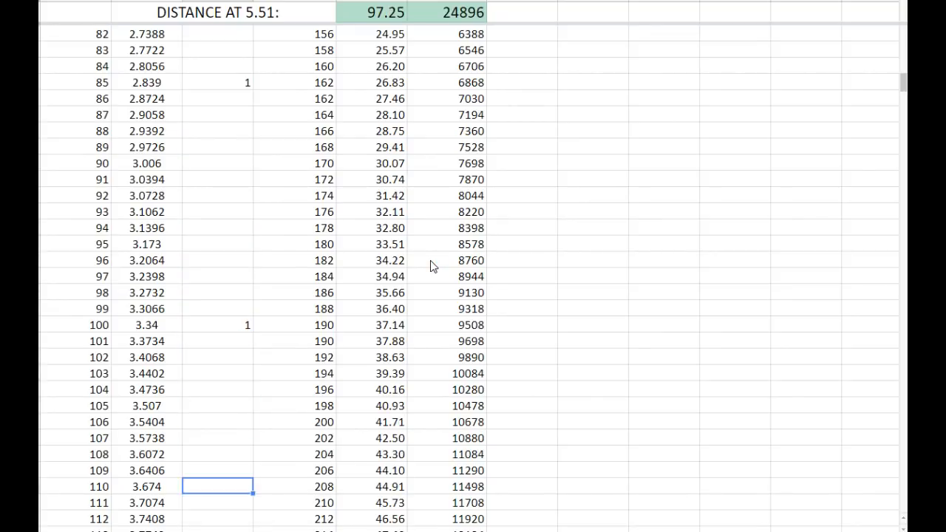
{"action": "type", "text": "1"}
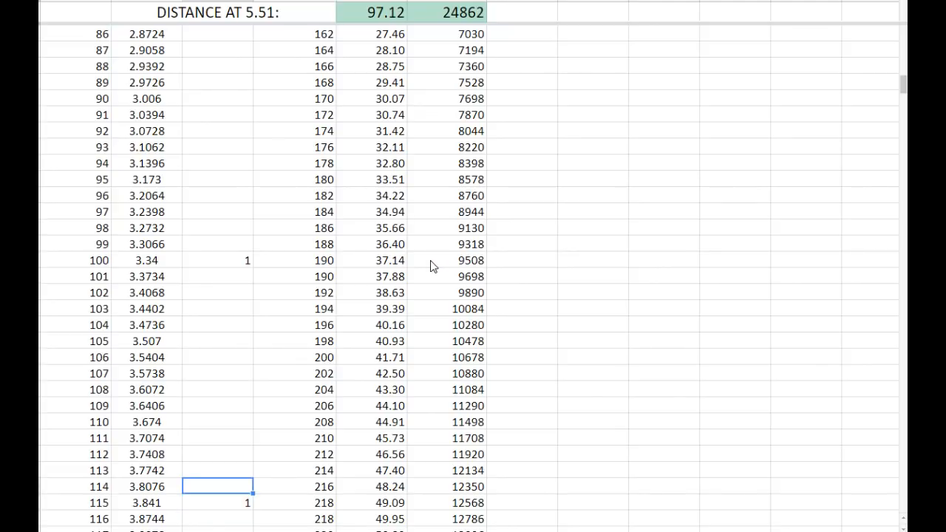
{"action": "mouse_move", "coordinate": [291, 264]}
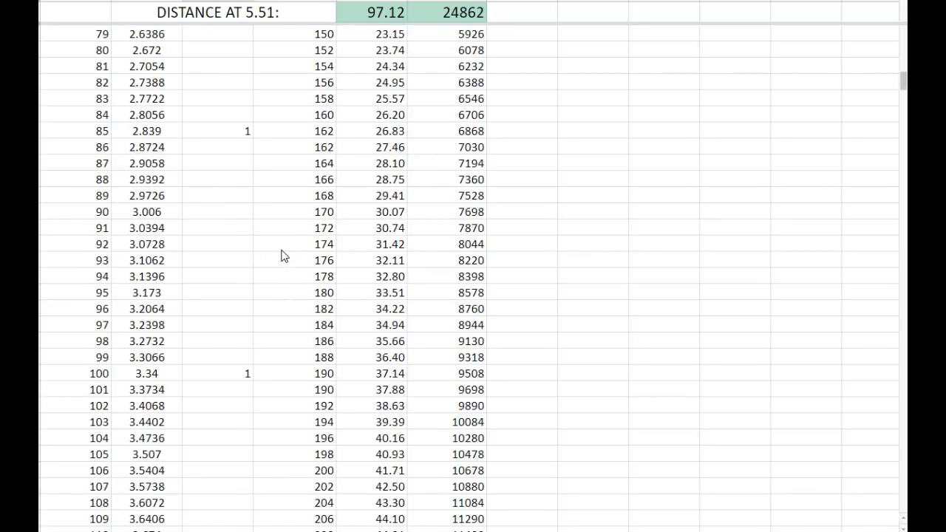
{"action": "scroll", "scroll_direction": "down", "scroll_amount": 3}
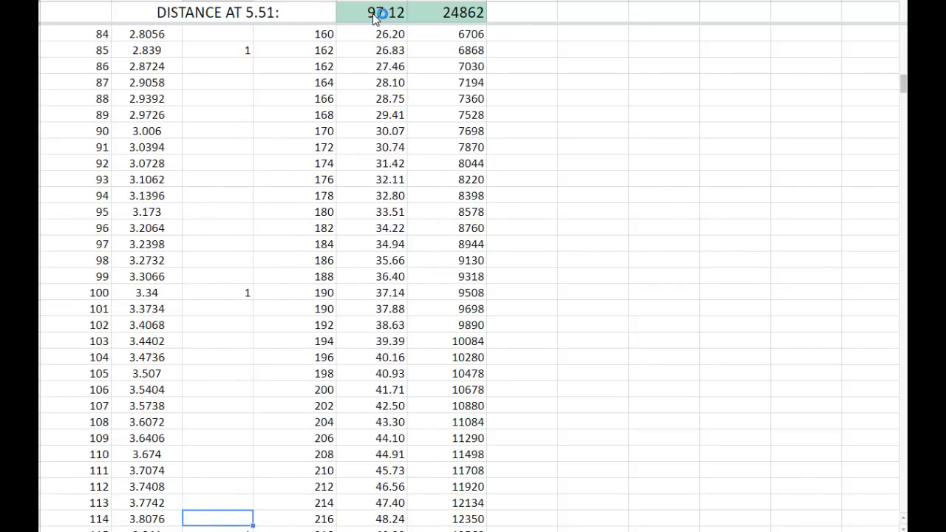
{"action": "mouse_move", "coordinate": [273, 156]}
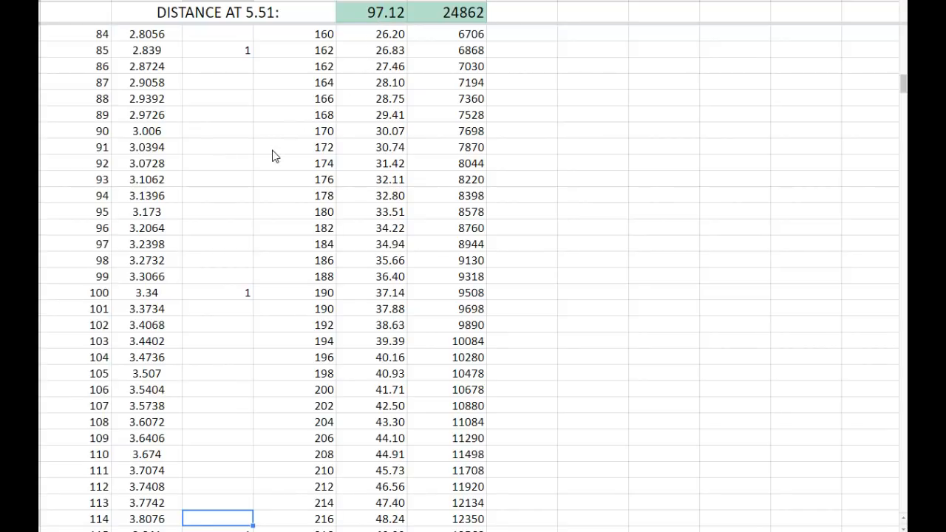
{"action": "scroll", "scroll_direction": "down", "scroll_amount": 3}
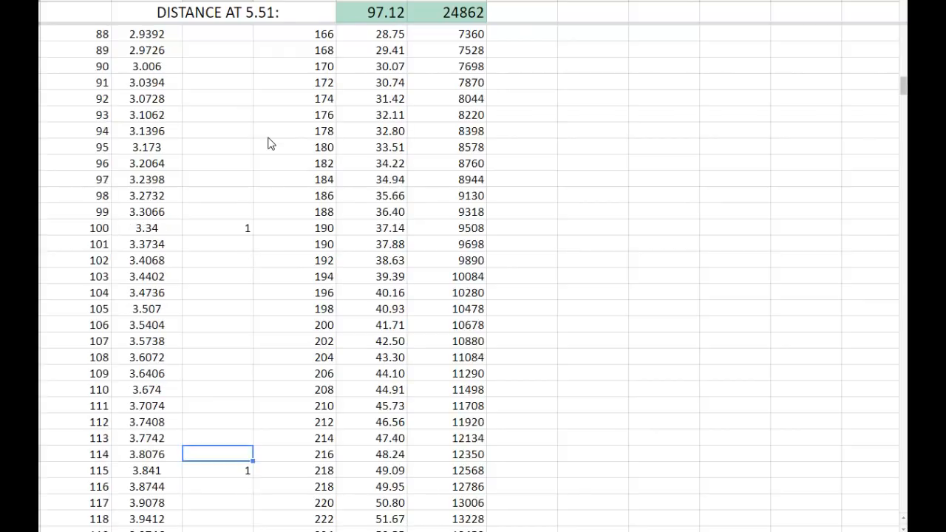
{"action": "scroll", "scroll_direction": "down", "scroll_amount": 3}
{"action": "type", "text": "1"}
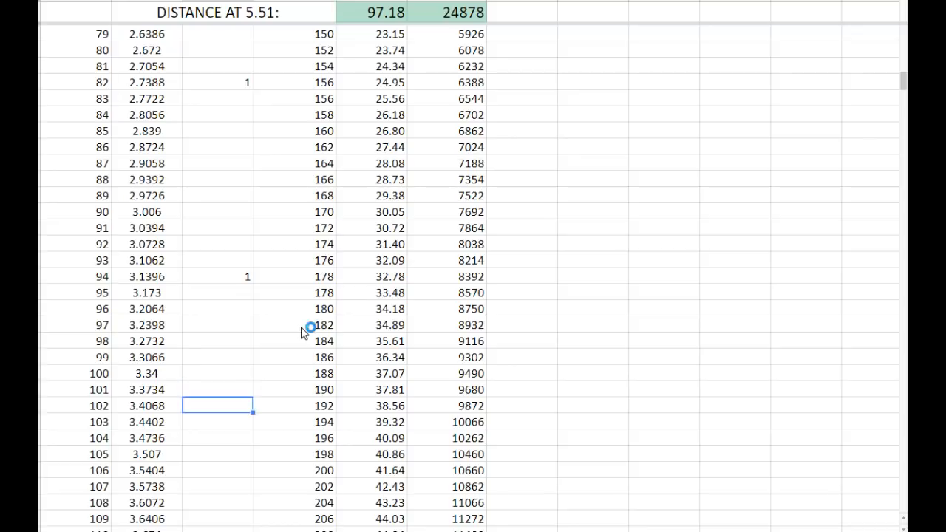
Try trial shift flags lower down, check row 165, then clear them back to 97.84.
{"action": "scroll", "scroll_direction": "down", "scroll_amount": 3}
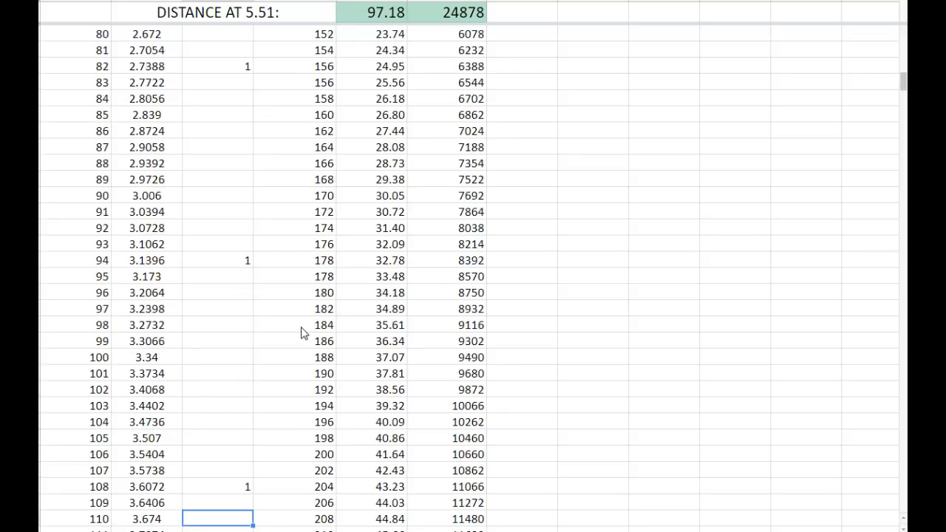
{"action": "scroll", "scroll_direction": "down", "scroll_amount": 3}
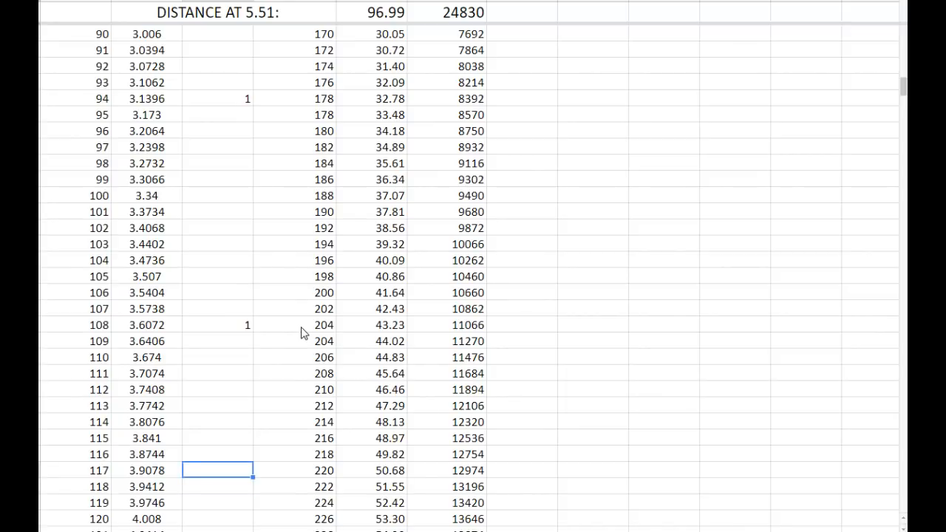
{"action": "left_click", "coordinate": [217, 308]}
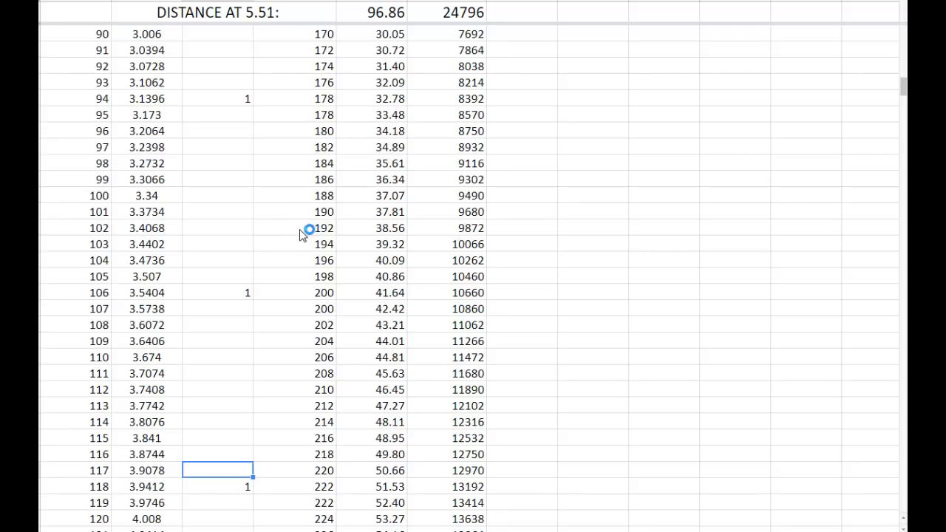
{"action": "scroll", "scroll_direction": "down", "scroll_amount": 3}
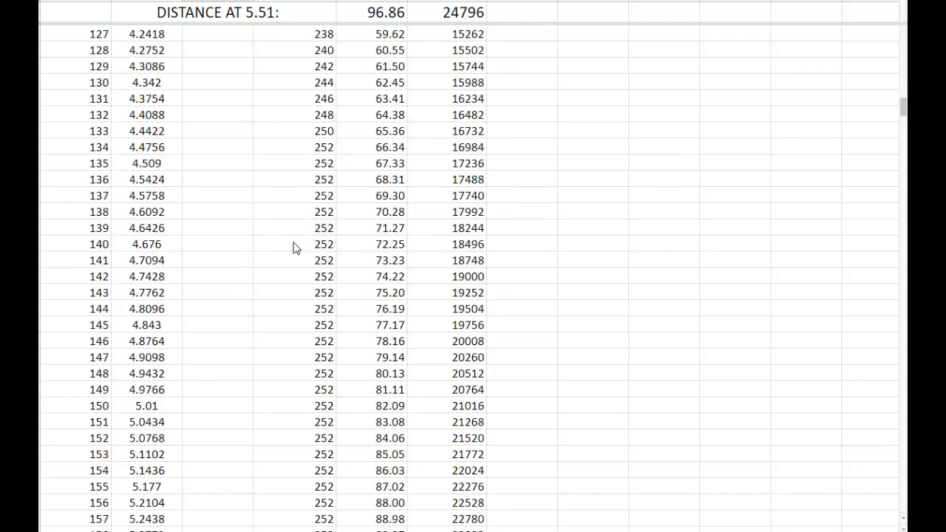
{"action": "scroll", "scroll_direction": "down", "scroll_amount": 3}
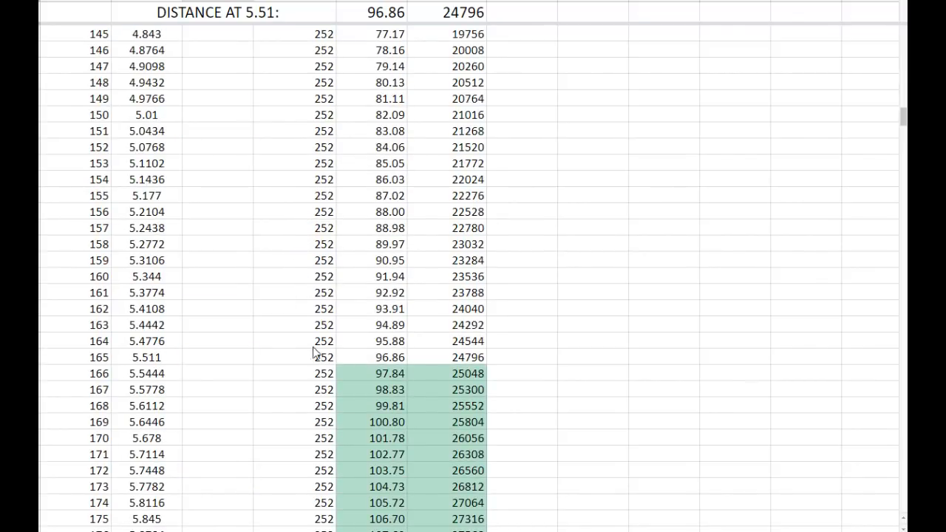
{"action": "mouse_move", "coordinate": [301, 380]}
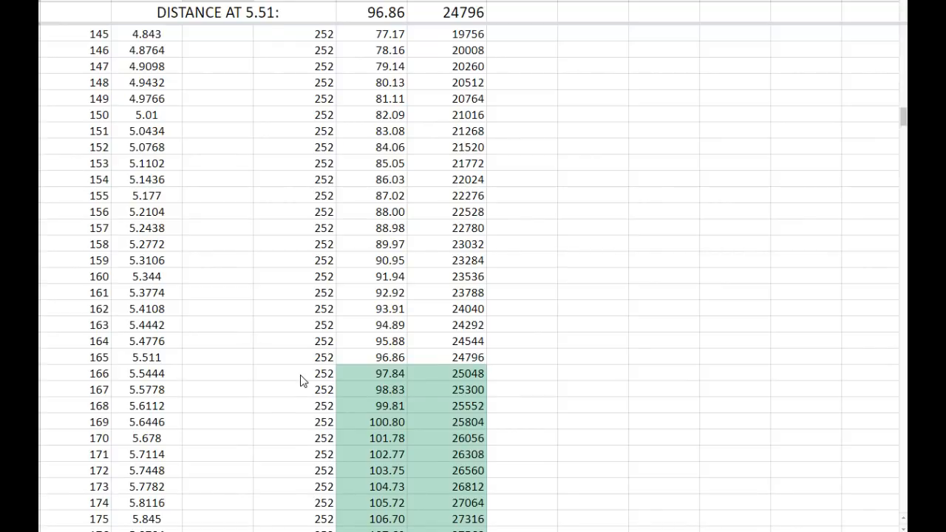
{"action": "left_click", "coordinate": [146, 373]}
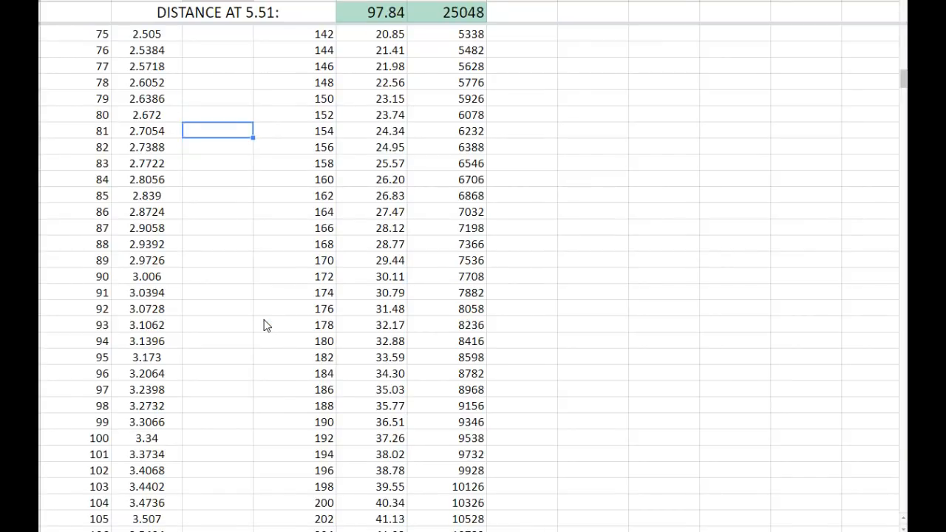
Enter shift flags of 1 at rows 80, 90 onward, then scroll to the 5.51 s row.
{"action": "type", "text": "1"}
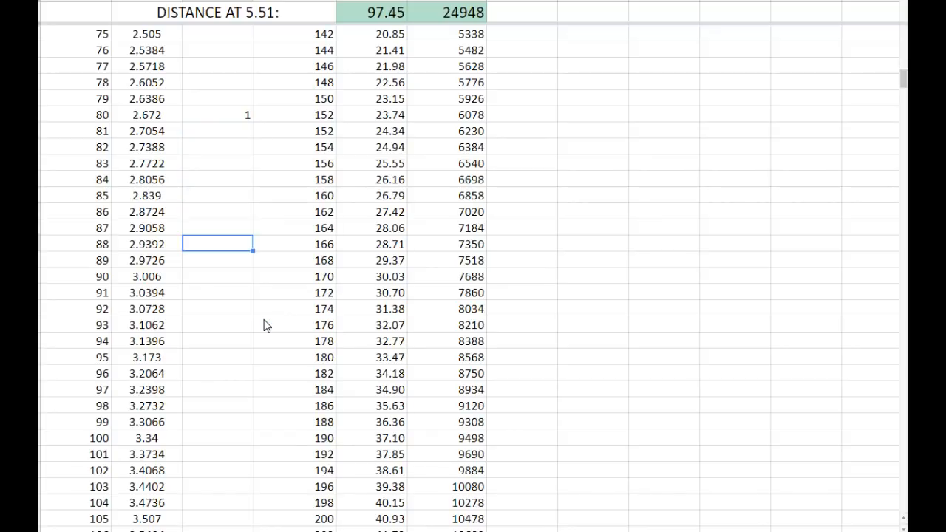
{"action": "left_click", "coordinate": [218, 292]}
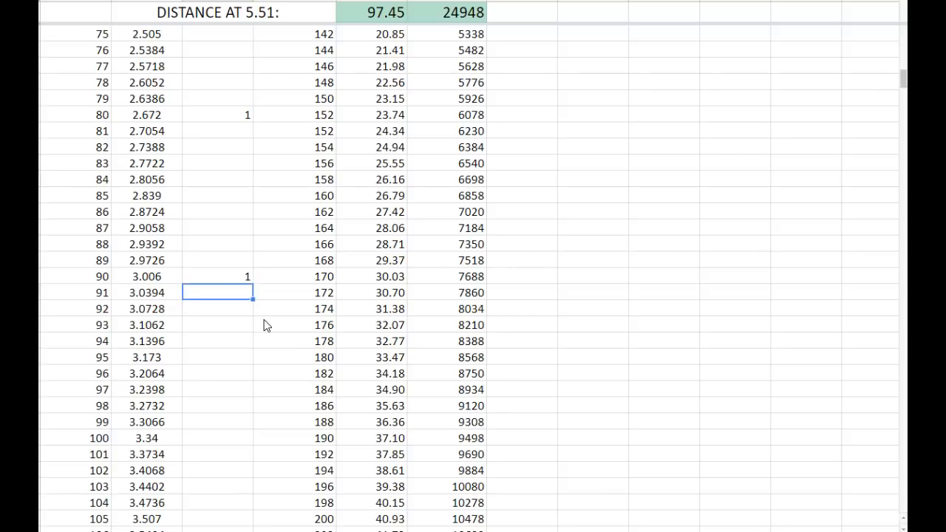
{"action": "type", "text": "1"}
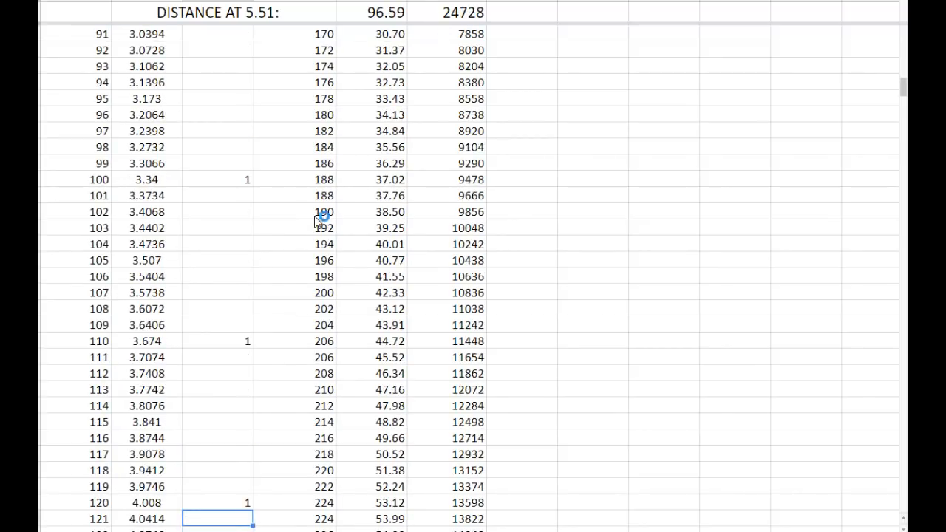
{"action": "scroll", "scroll_direction": "down", "scroll_amount": 3}
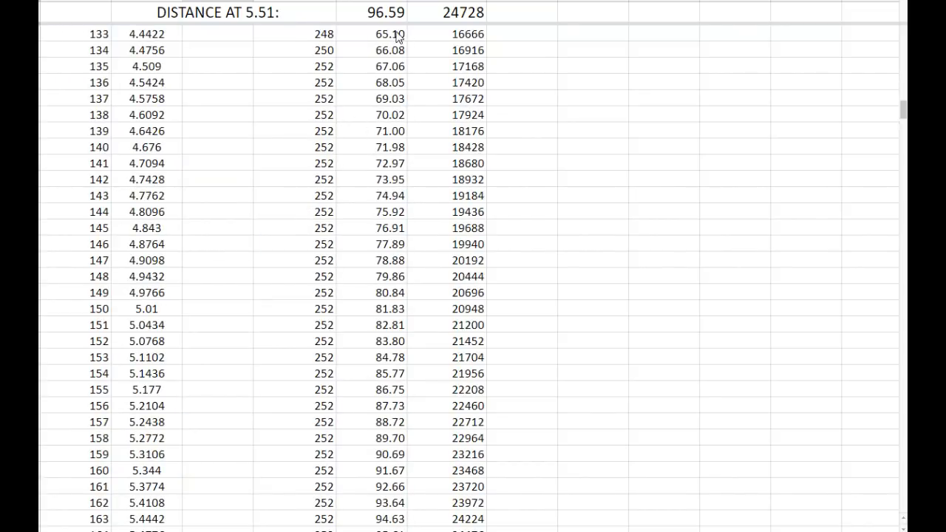
{"action": "scroll", "scroll_direction": "down", "scroll_amount": 3}
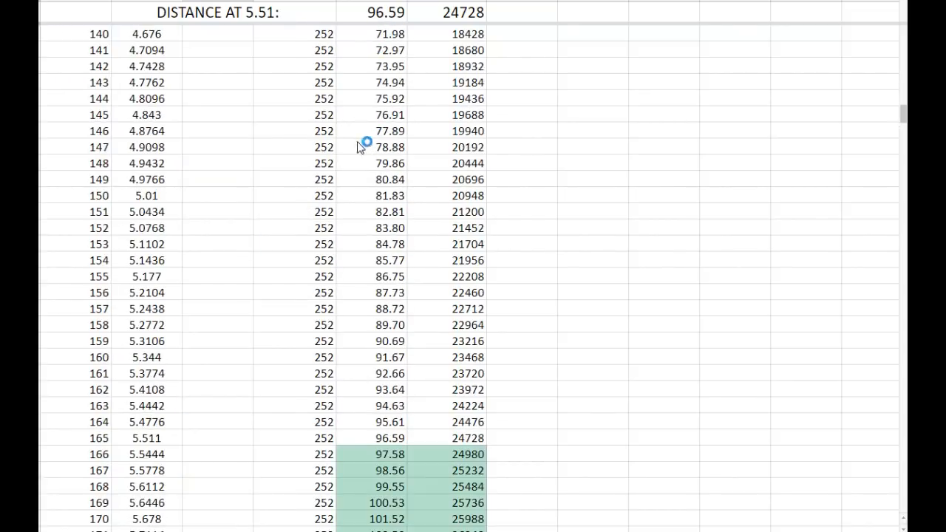
{"action": "scroll", "scroll_direction": "down", "scroll_amount": 3}
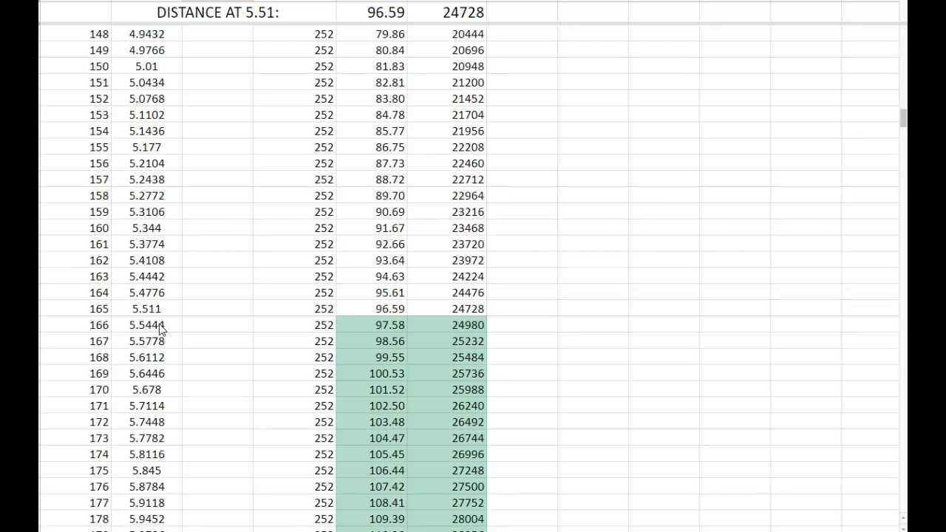
{"action": "mouse_move", "coordinate": [127, 330]}
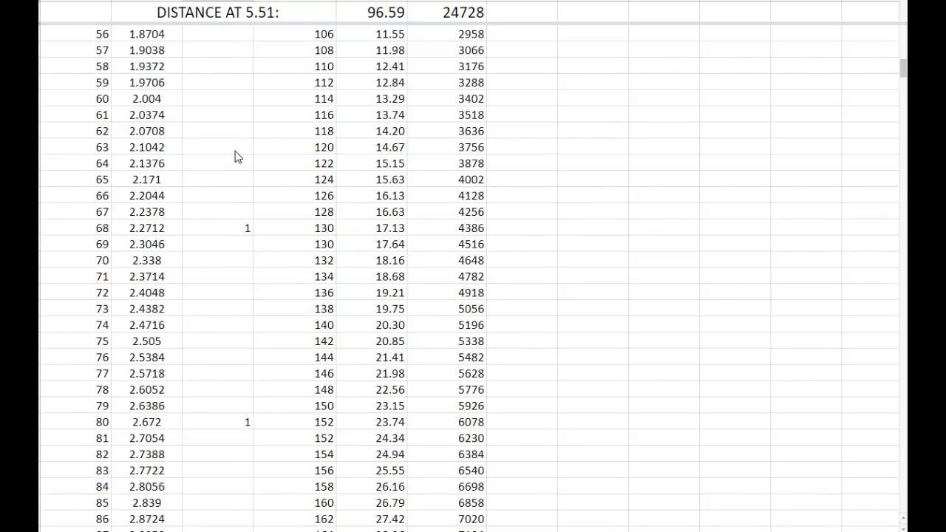
{"action": "scroll", "scroll_direction": "down", "scroll_amount": 3}
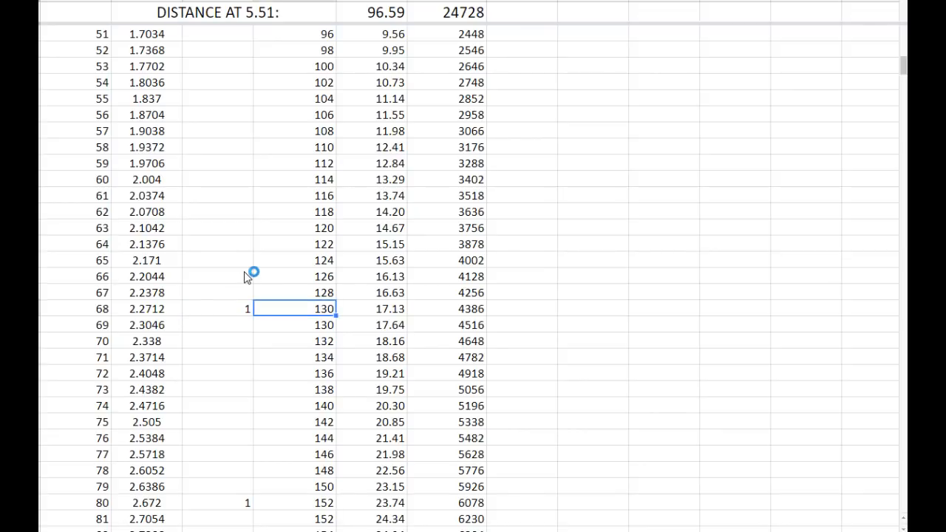
{"action": "left_click", "coordinate": [295, 293]}
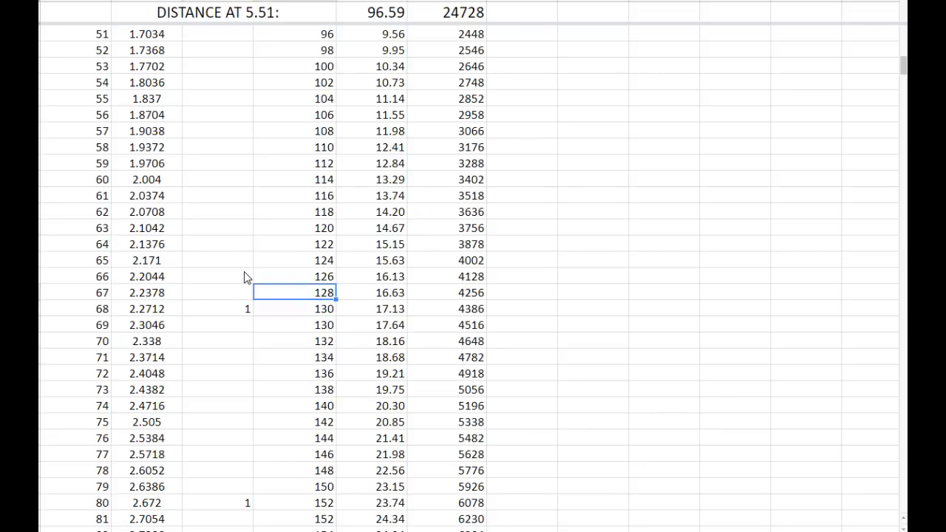
{"action": "scroll", "scroll_direction": "up", "scroll_amount": 3}
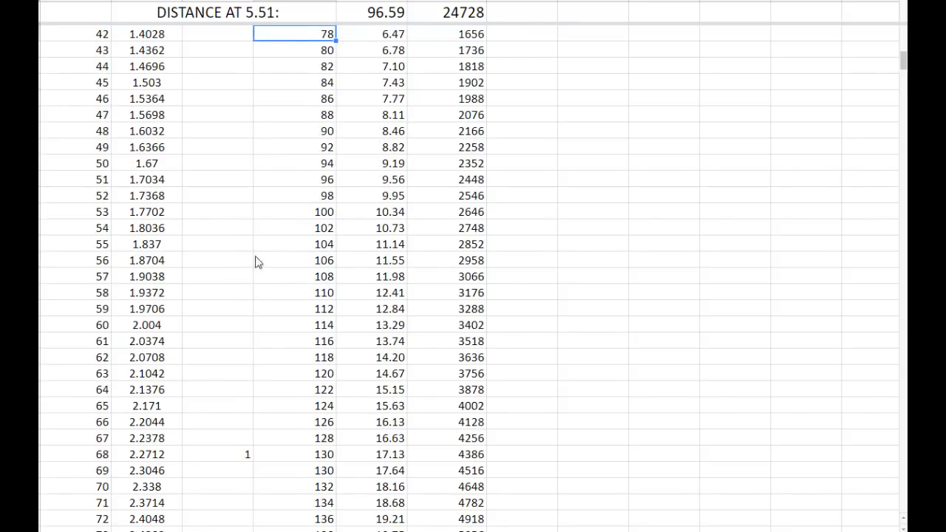
{"action": "scroll", "scroll_direction": "down", "scroll_amount": 3}
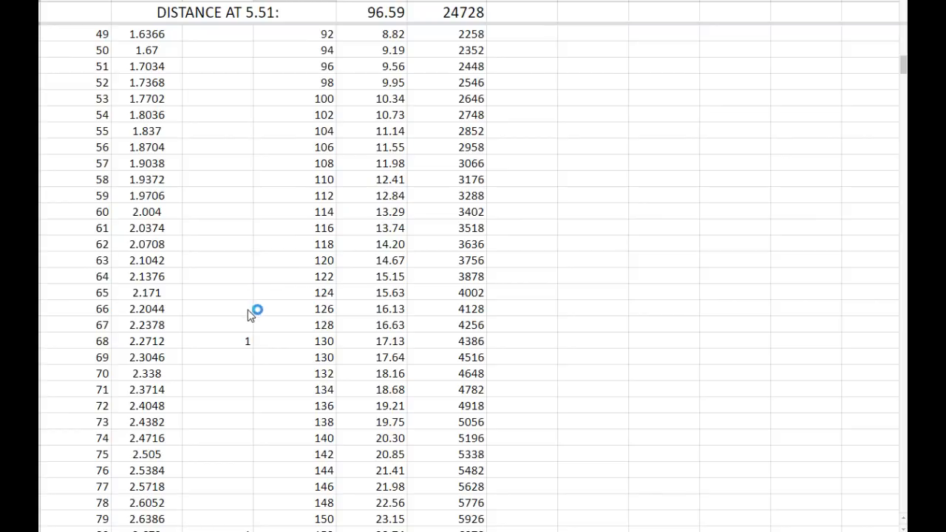
{"action": "mouse_move", "coordinate": [242, 341]}
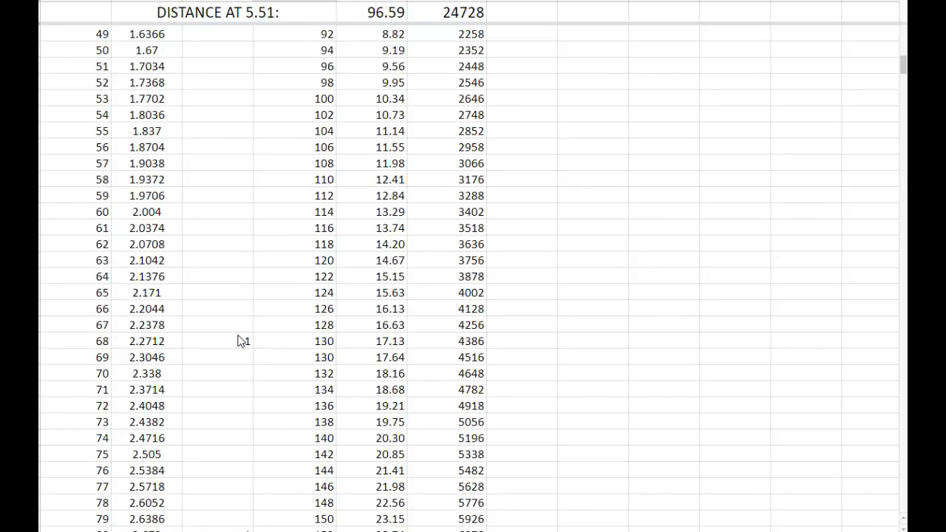
{"action": "mouse_move", "coordinate": [236, 347]}
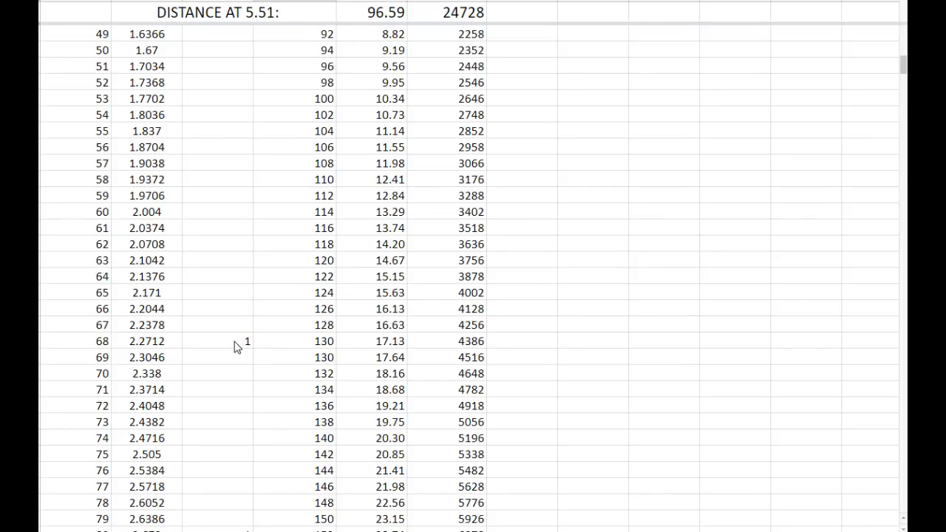
{"action": "left_click", "coordinate": [217, 341]}
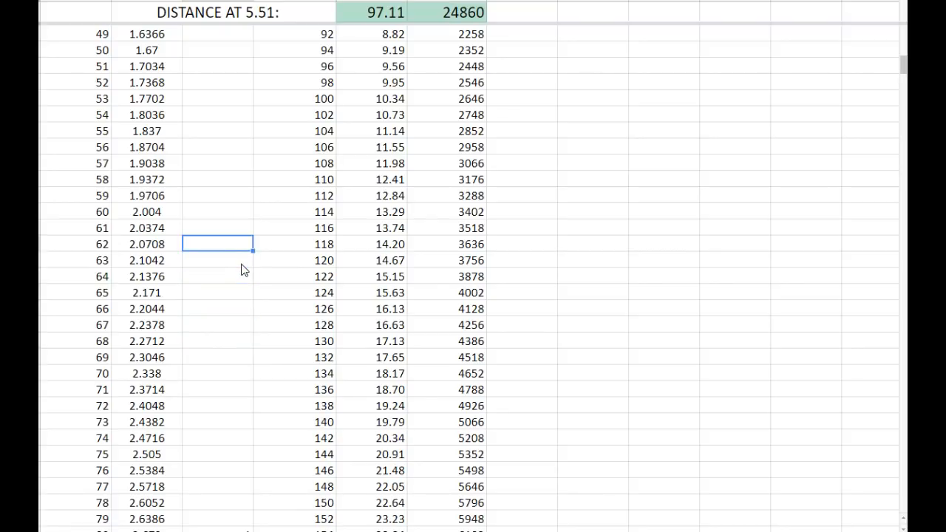
{"action": "left_click", "coordinate": [217, 146]}
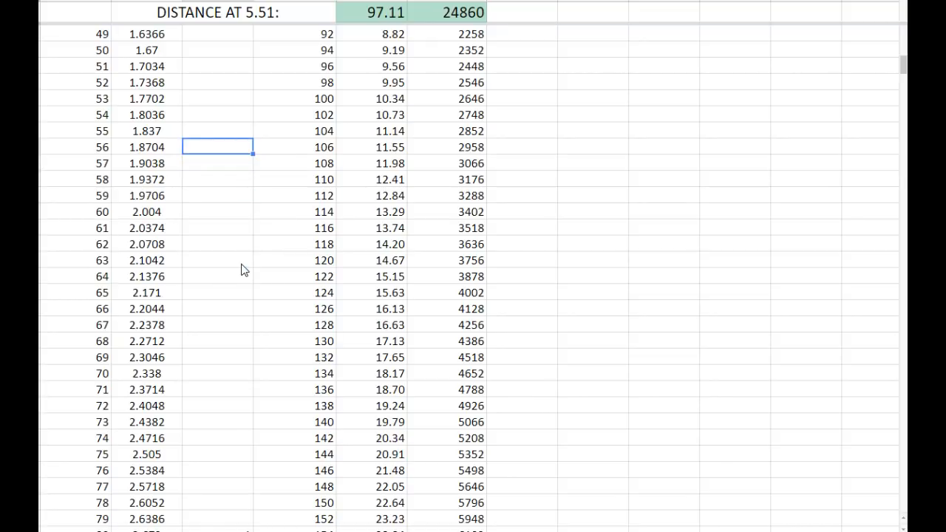
{"action": "type", "text": "1"}
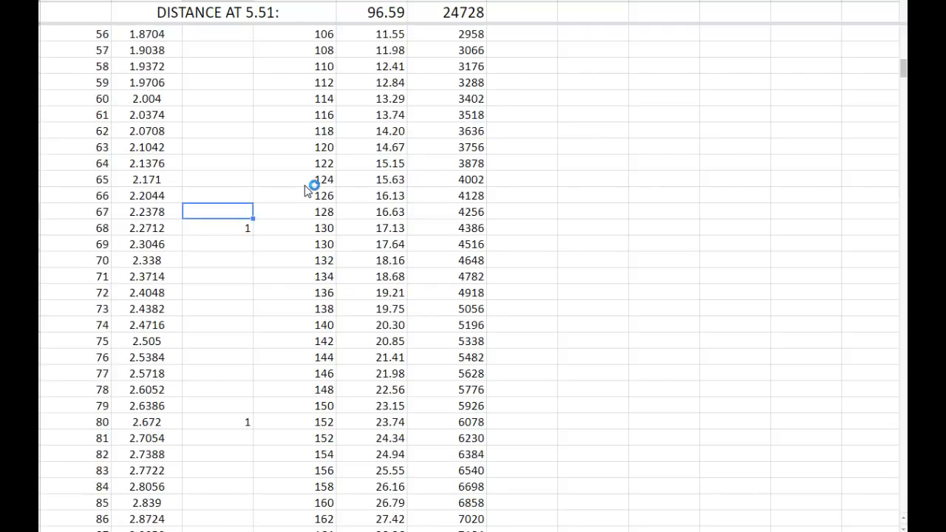
{"action": "scroll", "scroll_direction": "up", "scroll_amount": 3}
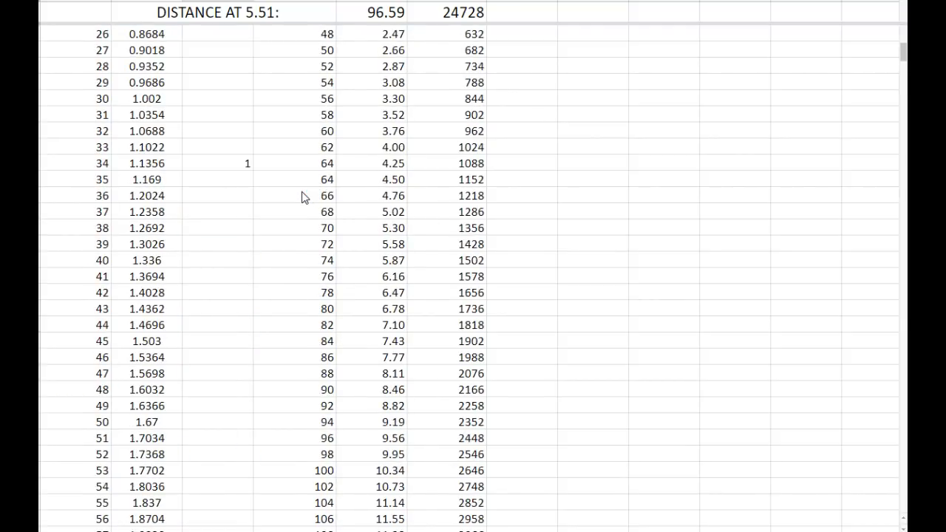
{"action": "scroll", "scroll_direction": "up", "scroll_amount": 3}
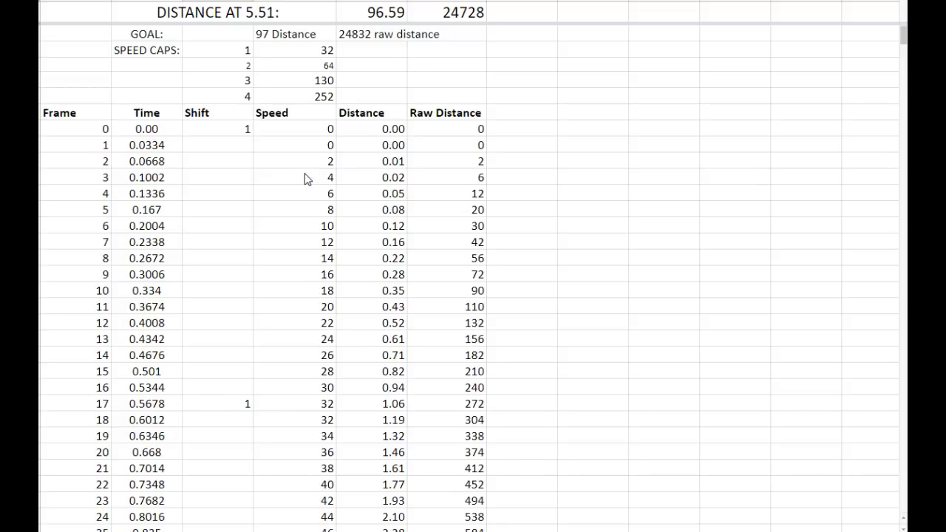
{"action": "scroll", "scroll_direction": "down", "scroll_amount": 3}
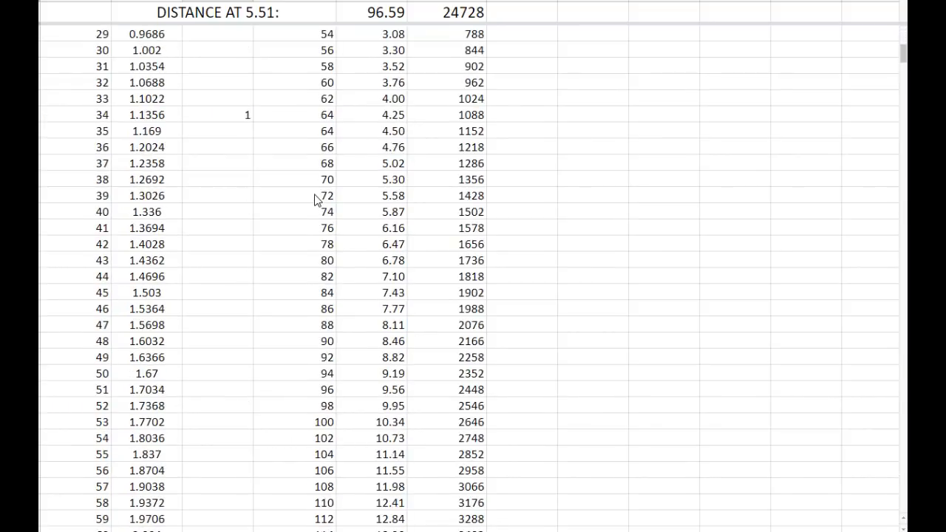
{"action": "scroll", "scroll_direction": "down", "scroll_amount": 3}
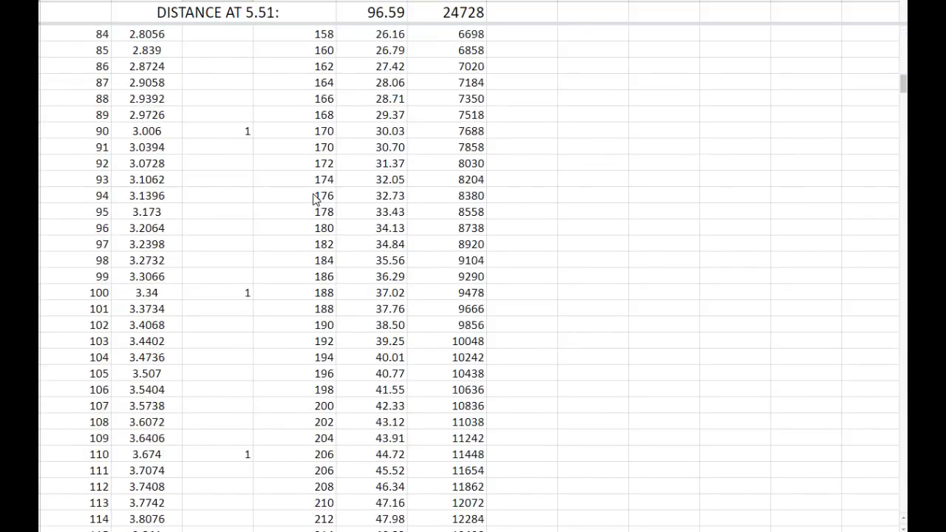
{"action": "scroll", "scroll_direction": "down", "scroll_amount": 3}
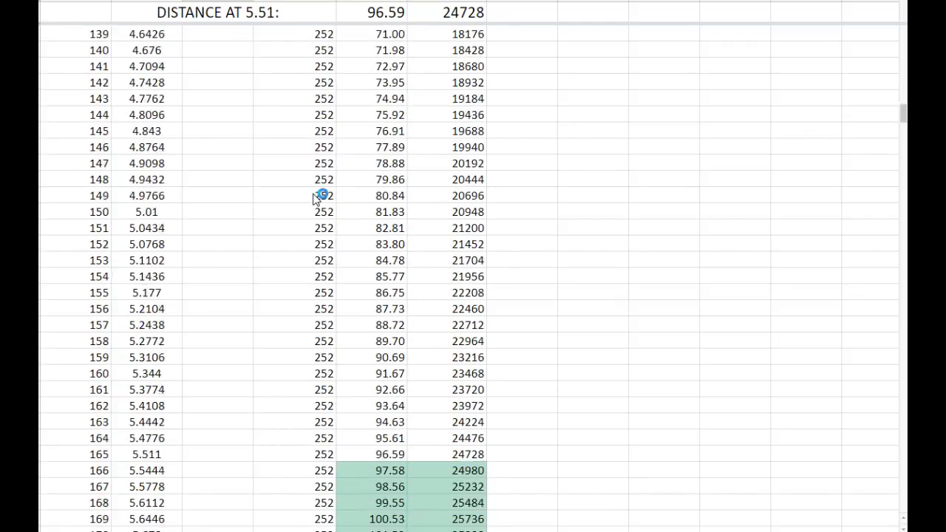
{"action": "scroll", "scroll_direction": "down", "scroll_amount": 3}
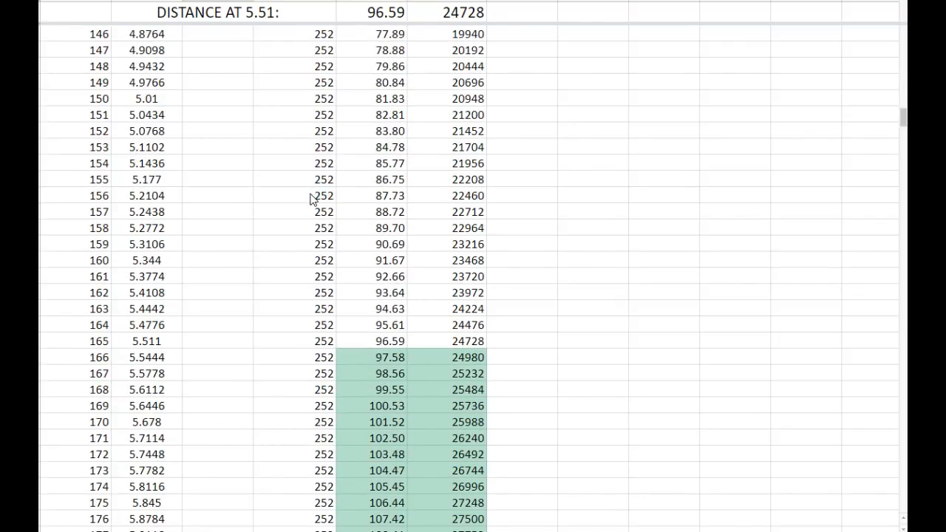
{"action": "scroll", "scroll_direction": "down", "scroll_amount": 3}
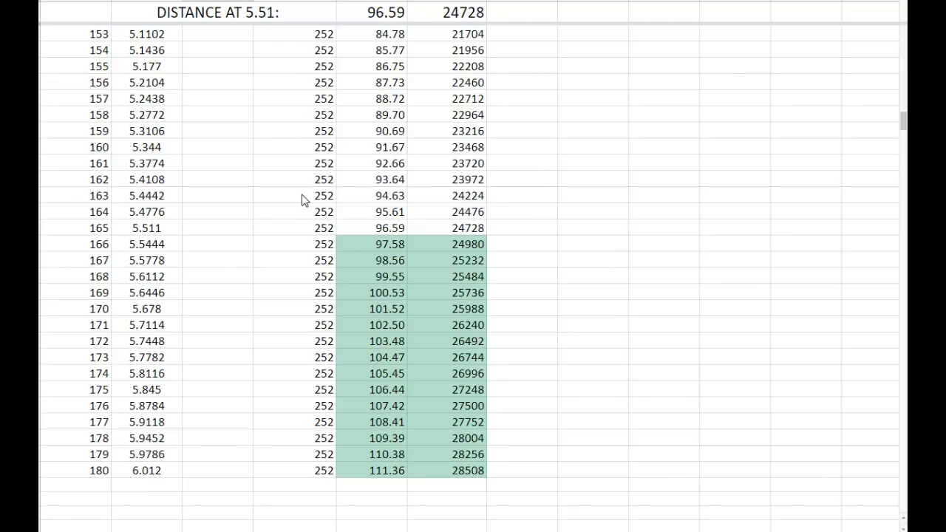
{"action": "mouse_move", "coordinate": [299, 211]}
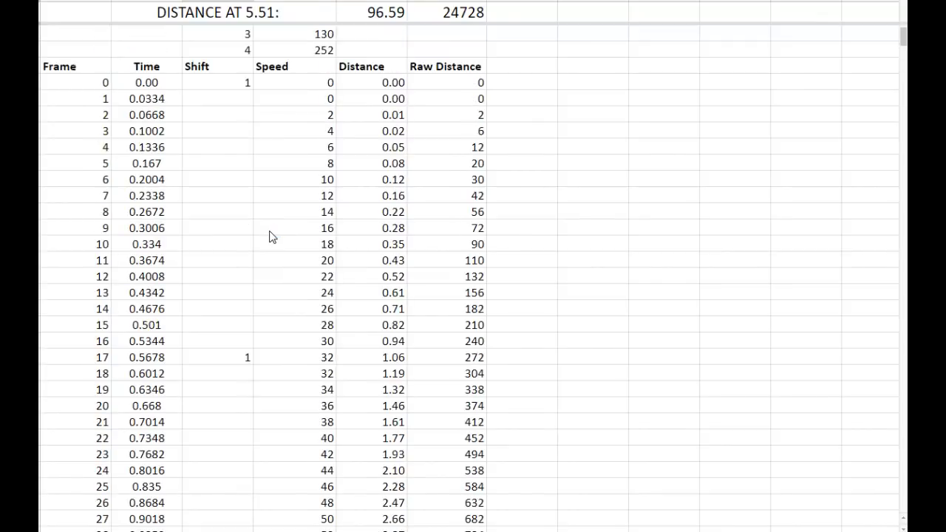
{"action": "left_click", "coordinate": [295, 129]}
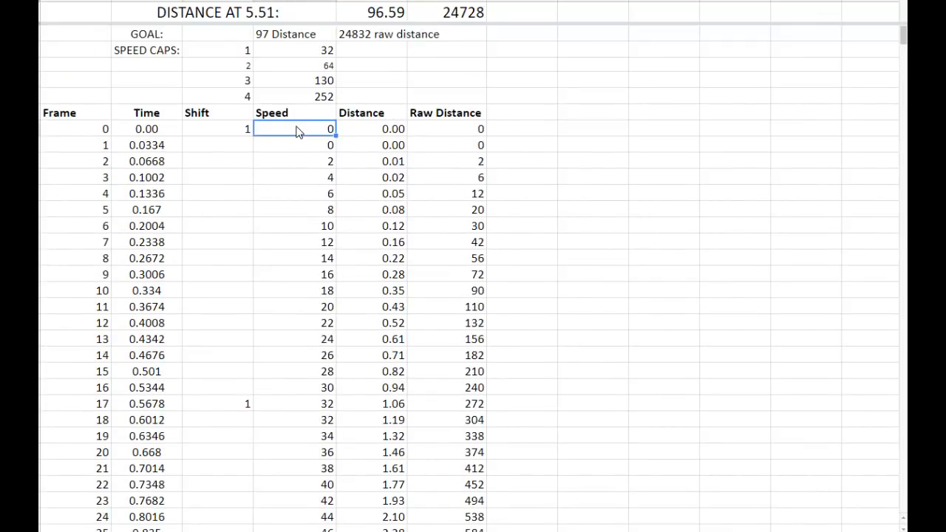
{"action": "mouse_move", "coordinate": [295, 137]}
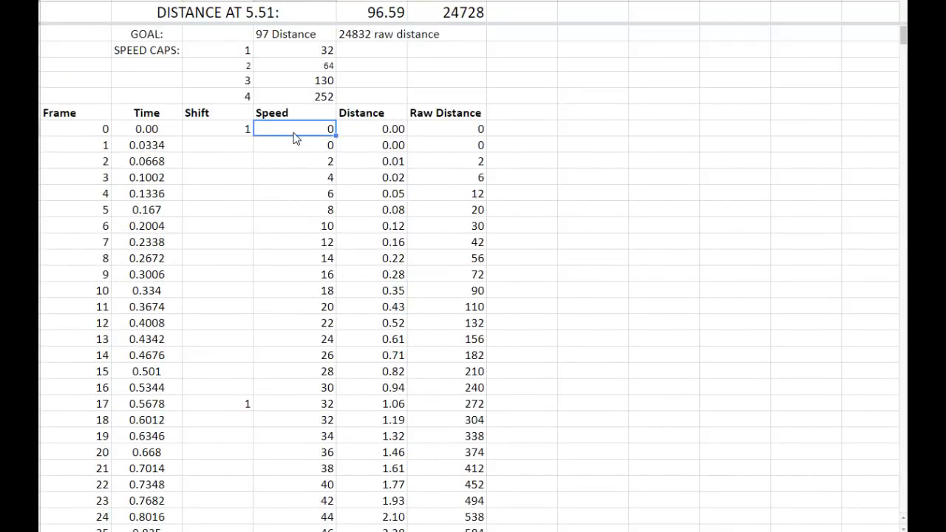
{"action": "left_click", "coordinate": [445, 129]}
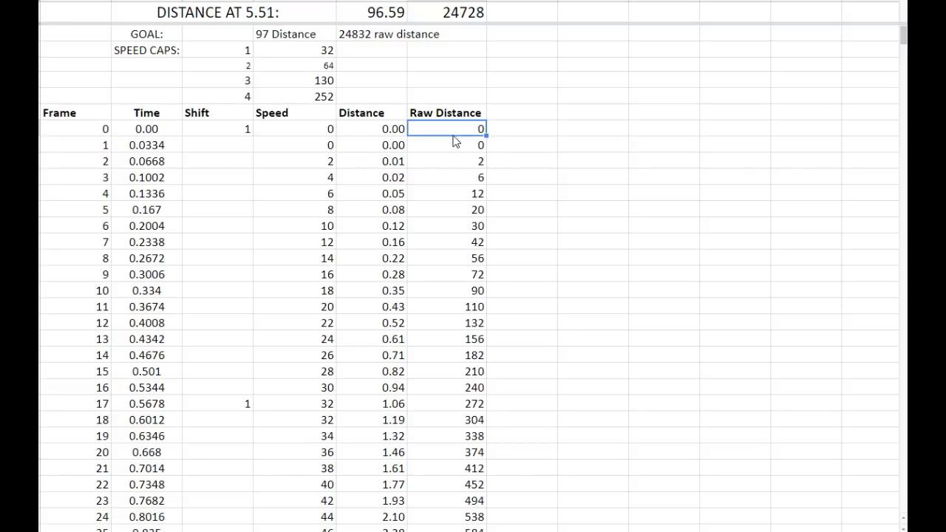
{"action": "left_click", "coordinate": [294, 161]}
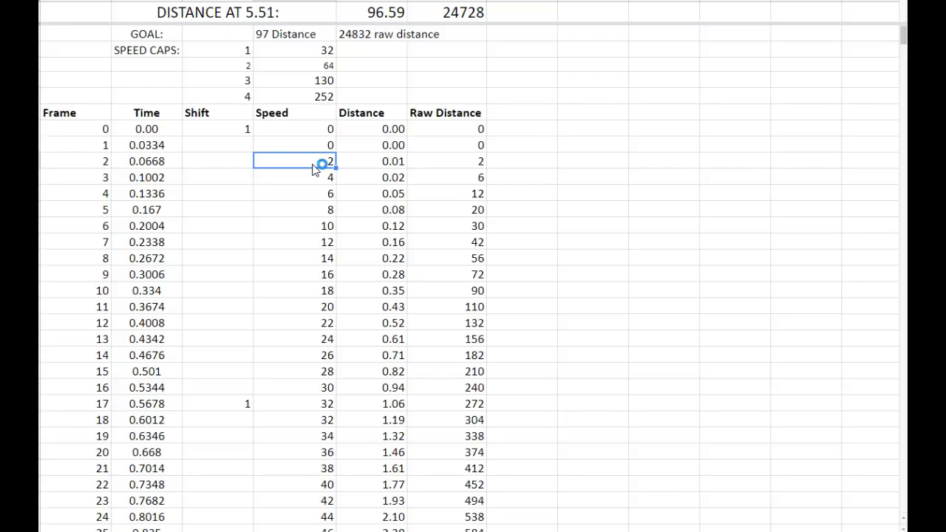
{"action": "left_click", "coordinate": [217, 129]}
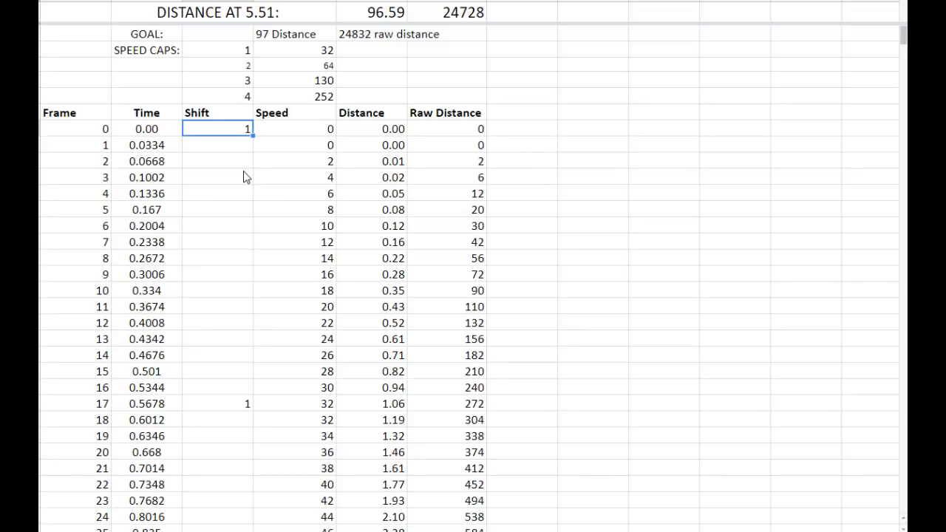
{"action": "scroll", "scroll_direction": "down", "scroll_amount": 3}
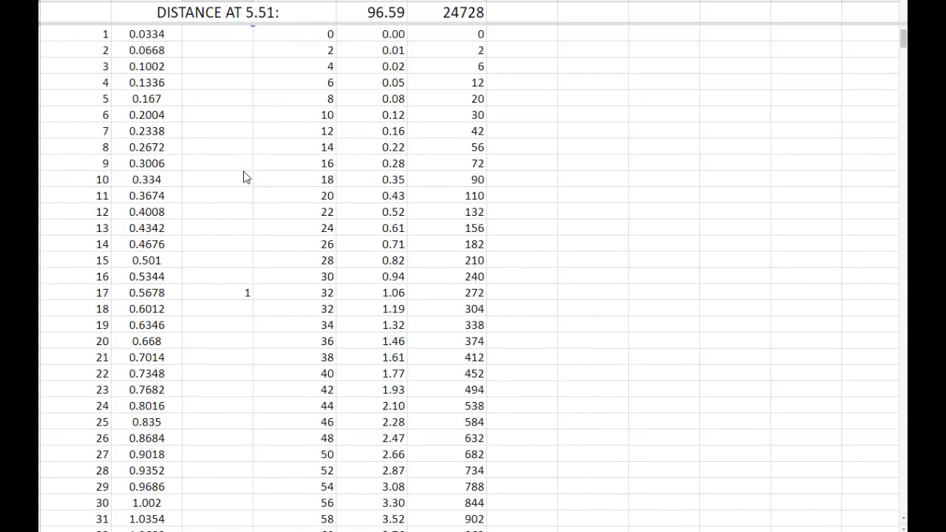
{"action": "left_click", "coordinate": [217, 128]}
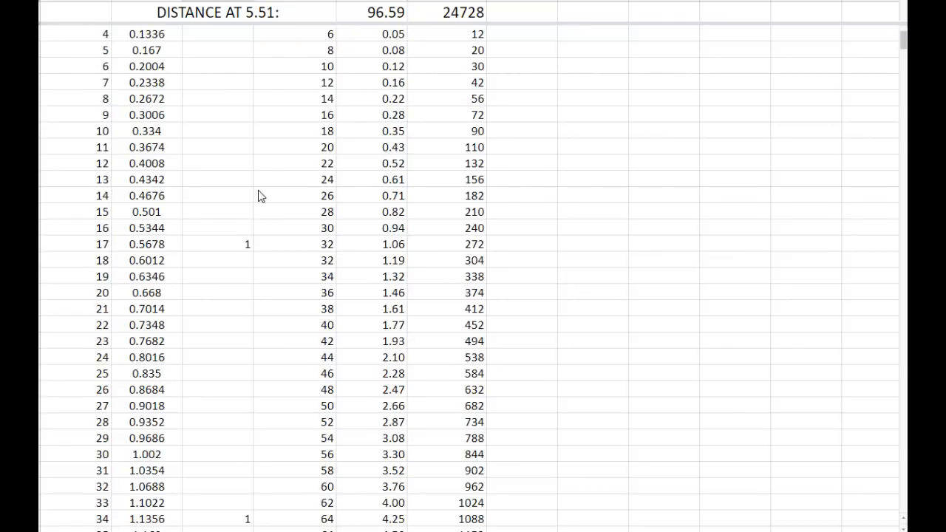
{"action": "scroll", "scroll_direction": "down", "scroll_amount": 3}
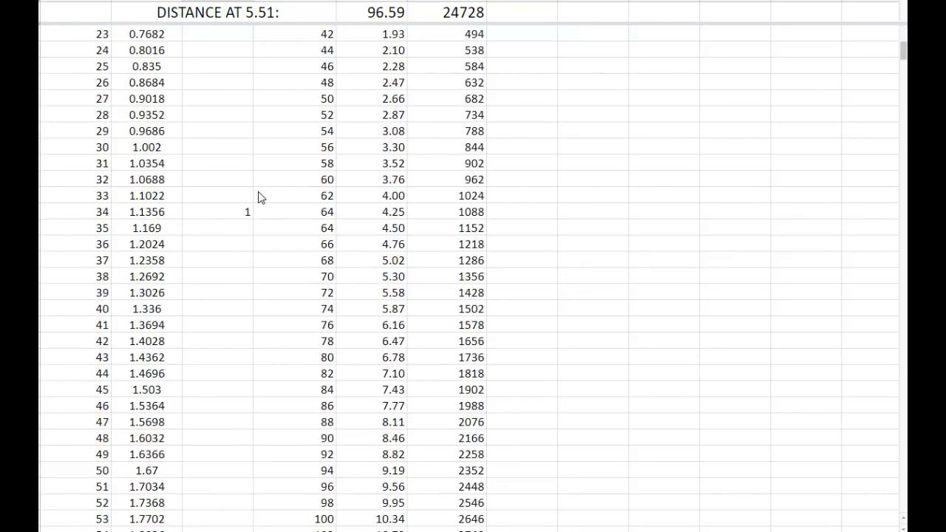
{"action": "scroll", "scroll_direction": "down", "scroll_amount": 3}
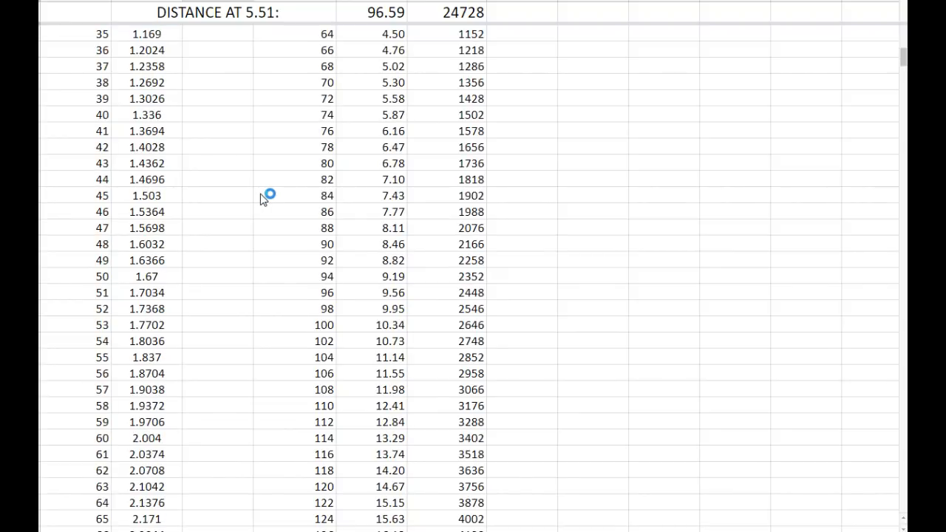
{"action": "mouse_move", "coordinate": [263, 227]}
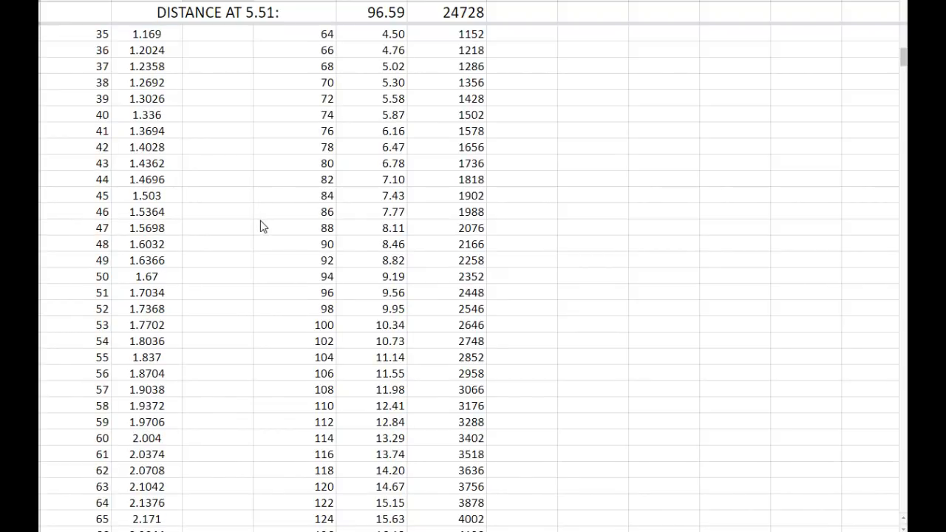
{"action": "scroll", "scroll_direction": "down", "scroll_amount": 3}
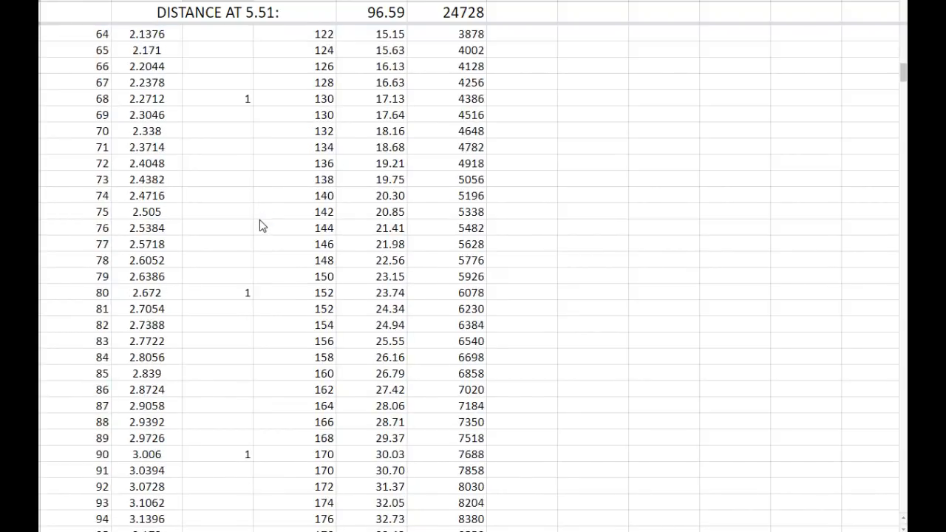
{"action": "mouse_move", "coordinate": [134, 170]}
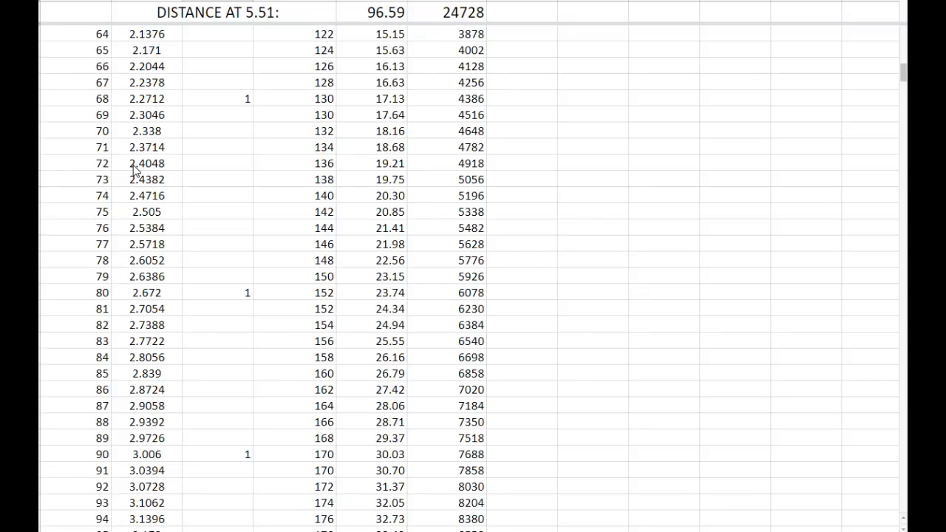
{"action": "scroll", "scroll_direction": "down", "scroll_amount": 3}
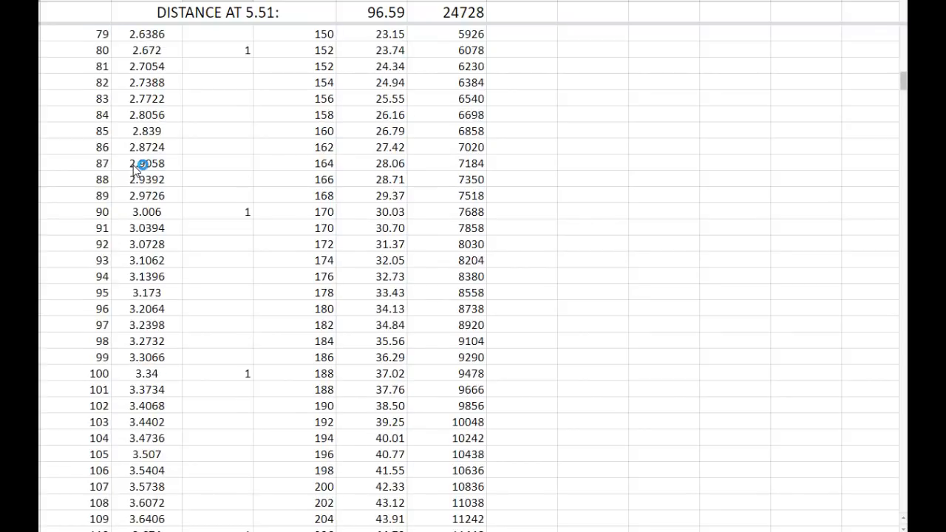
{"action": "scroll", "scroll_direction": "down", "scroll_amount": 3}
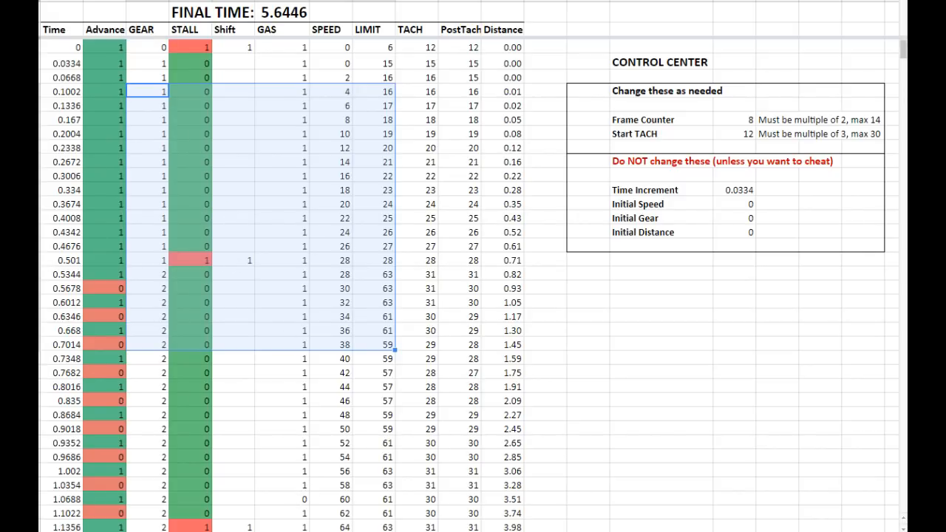
{"action": "scroll", "scroll_direction": "down", "scroll_amount": 3}
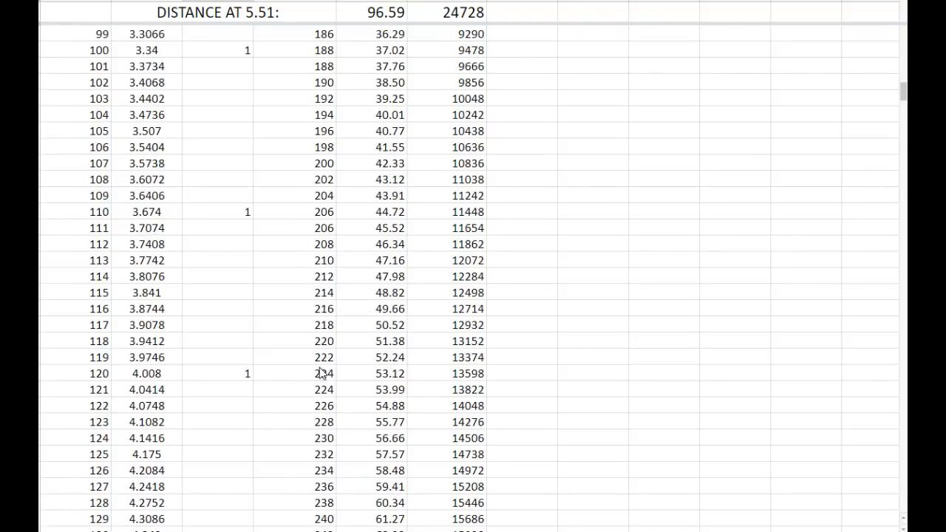